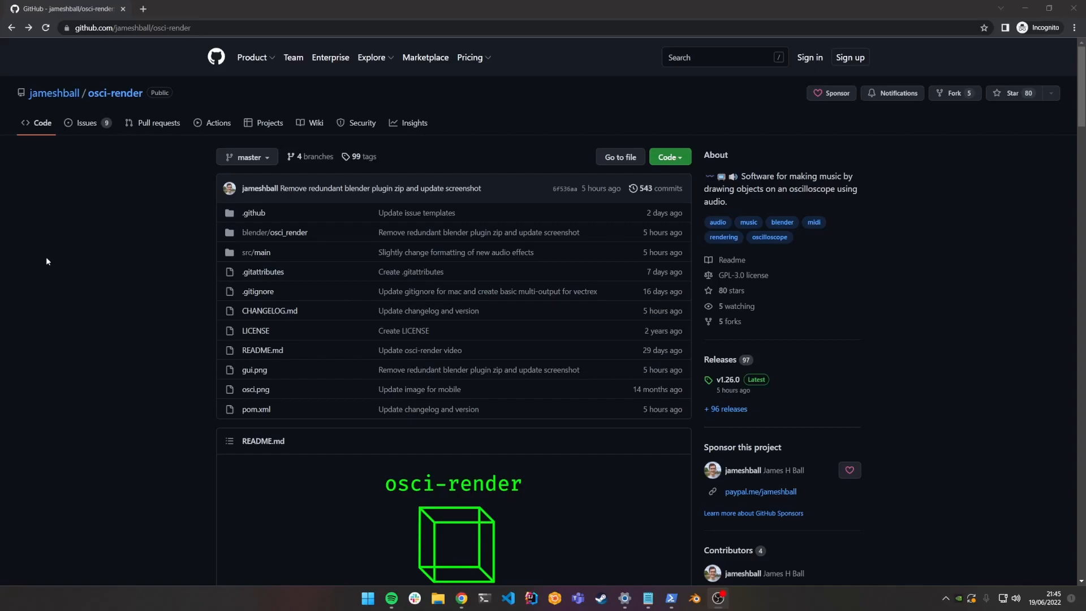
pyautogui.moveTo(193, 219)
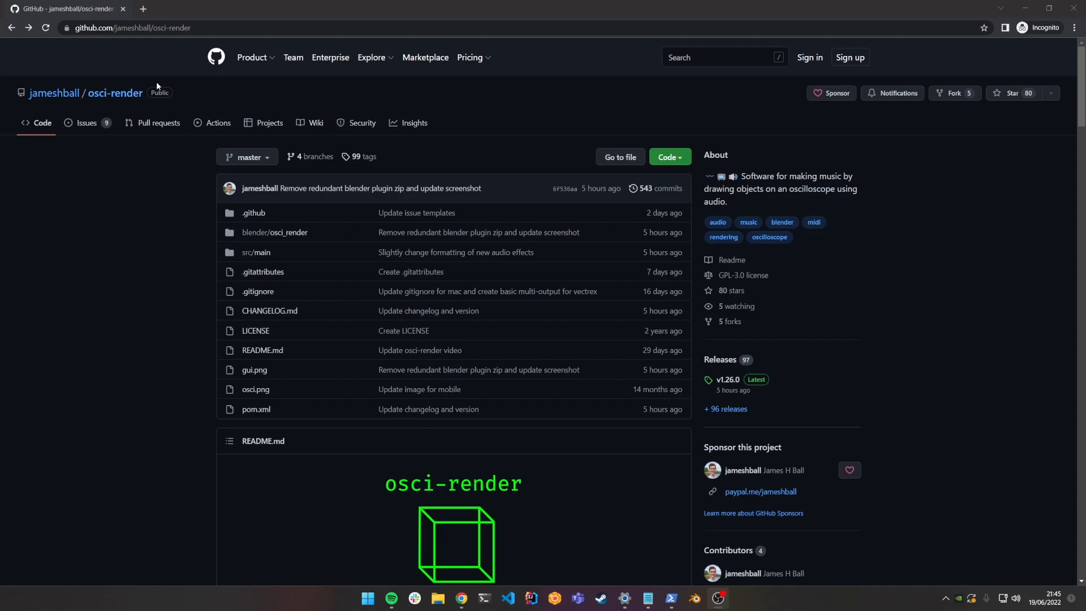
pyautogui.moveTo(375, 149)
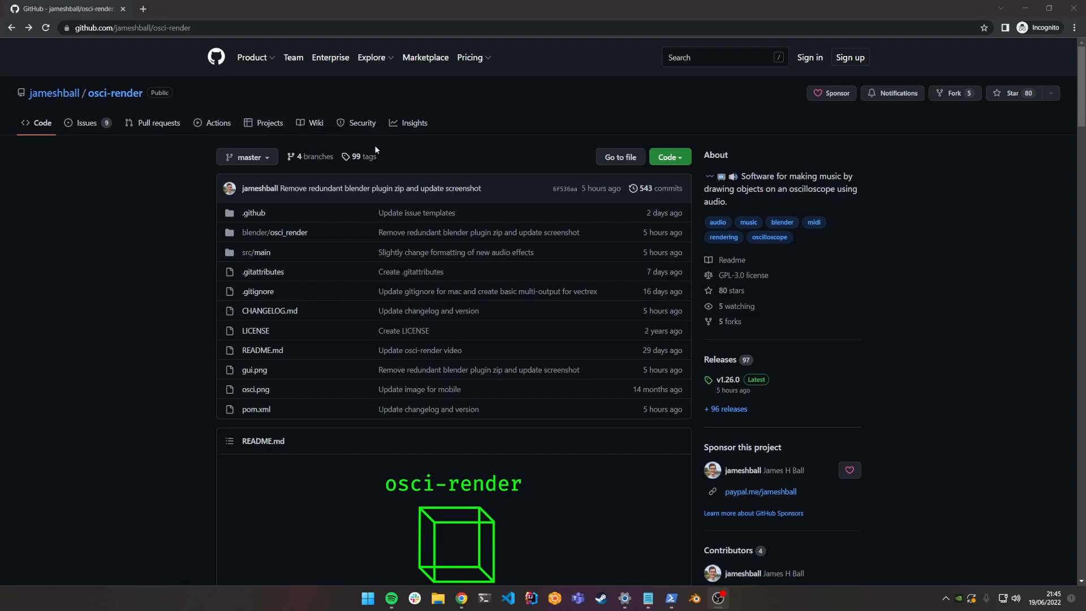
pyautogui.moveTo(179, 150)
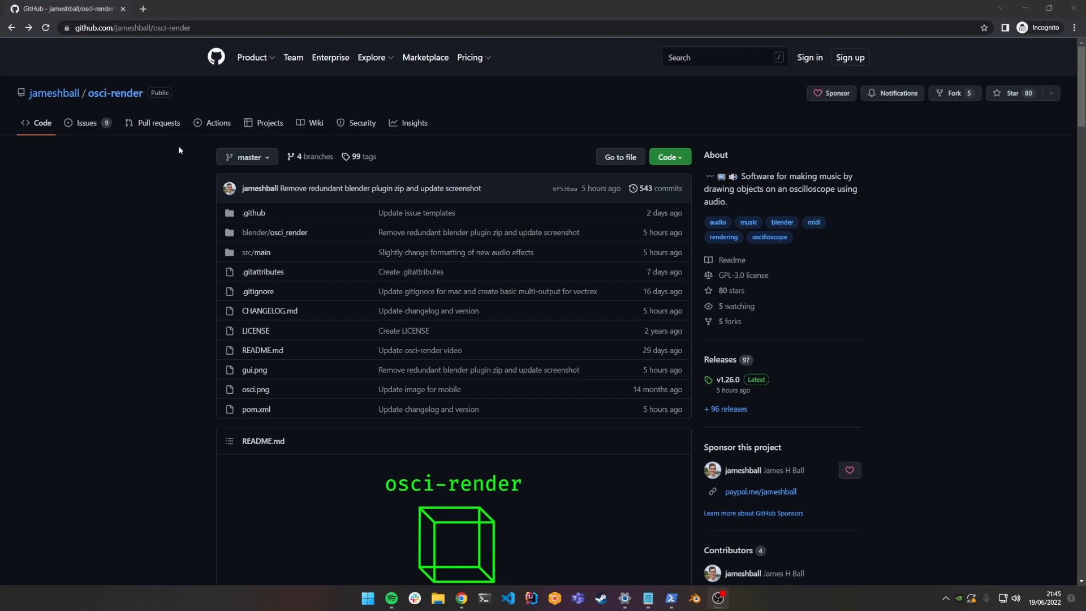
pyautogui.moveTo(718, 373)
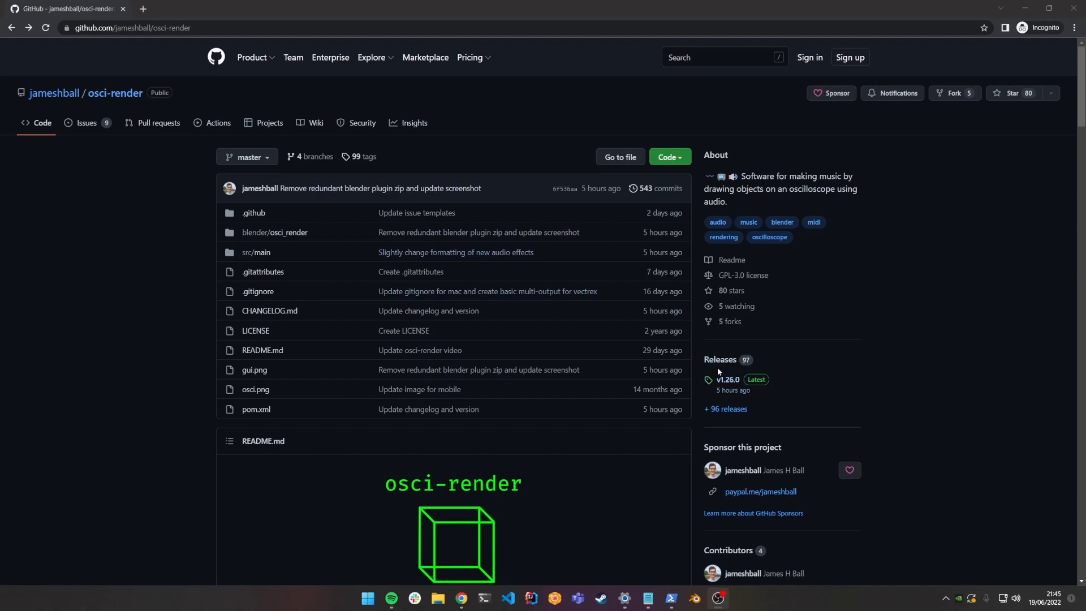
pyautogui.moveTo(719, 360)
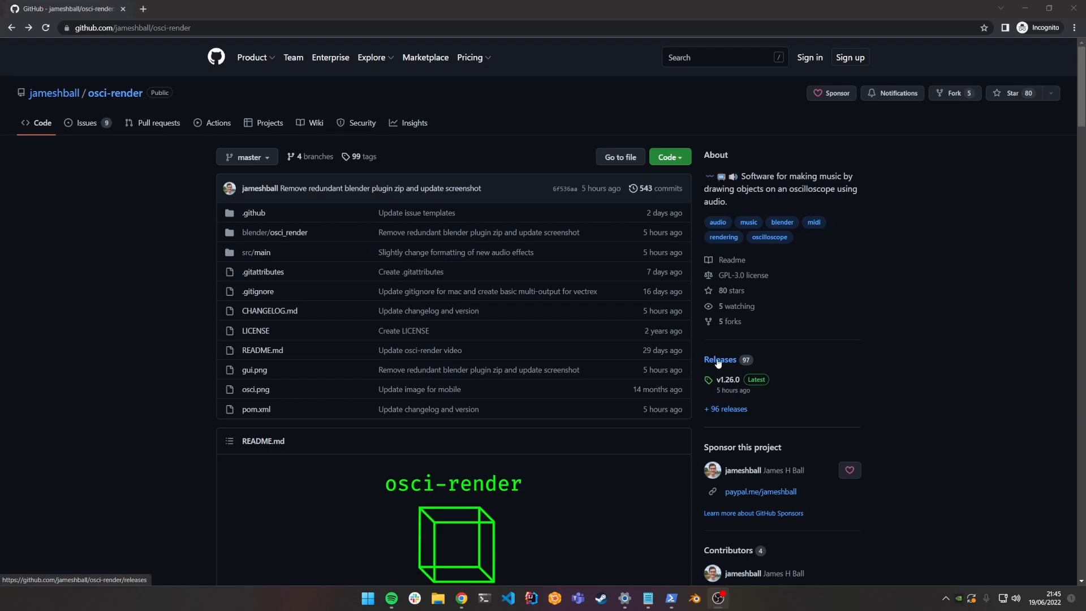
# - Download osci-render-1.26.0.exe and osci-render-blender-addon.zip from the v1.26.0 release assets
pyautogui.click(719, 360)
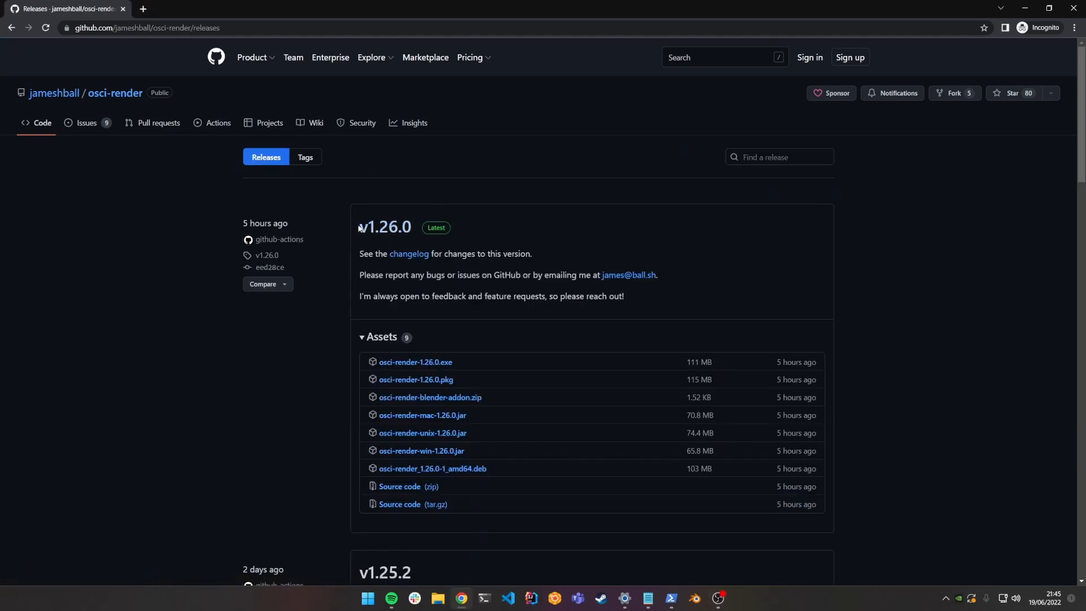
pyautogui.moveTo(350, 198)
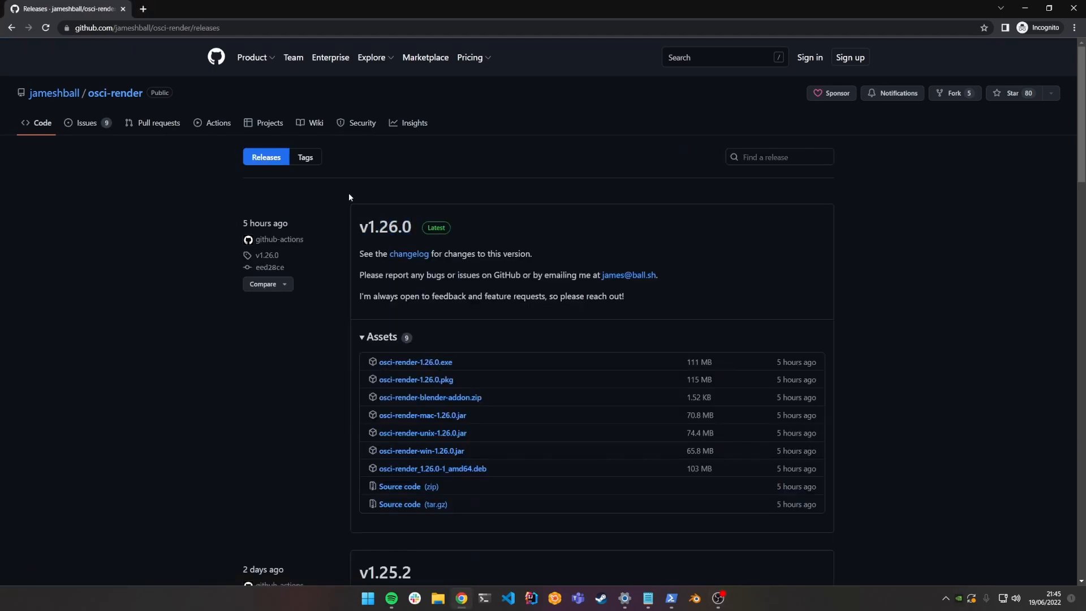
pyautogui.scroll(-3)
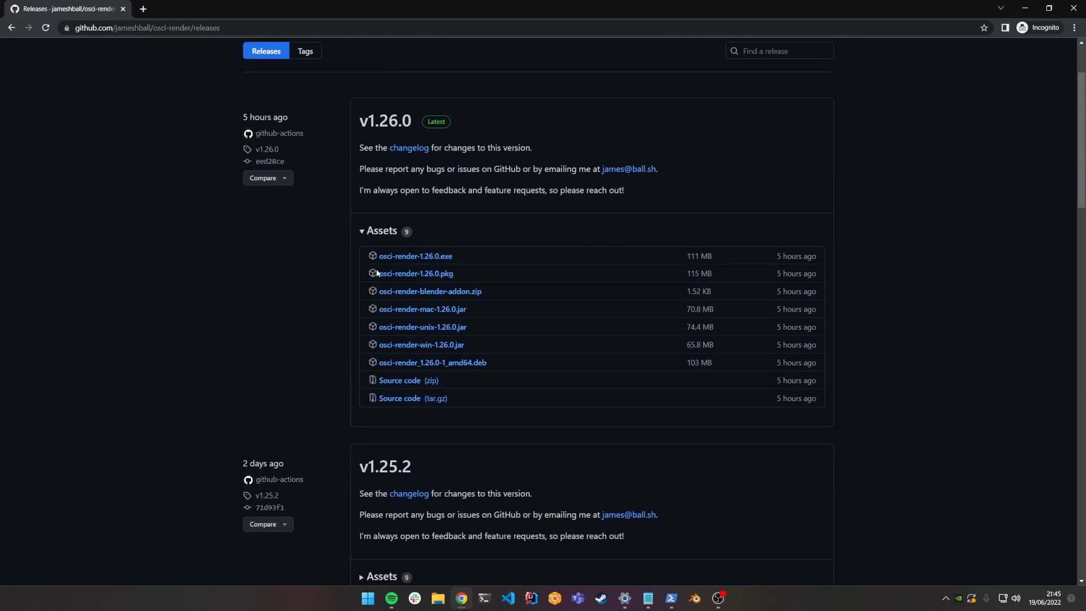
pyautogui.moveTo(421, 259)
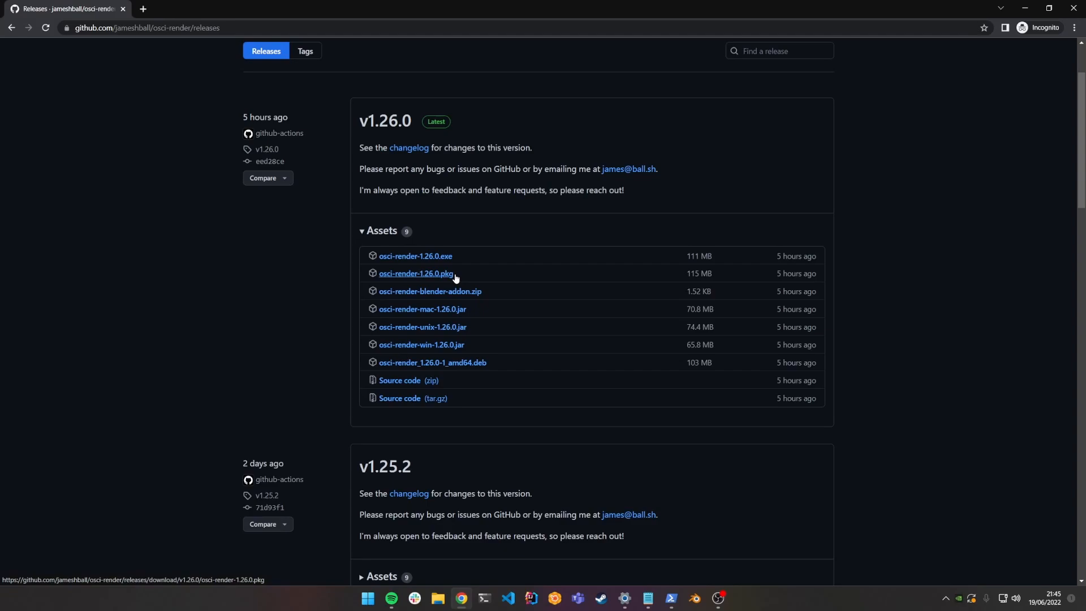
pyautogui.moveTo(430, 294)
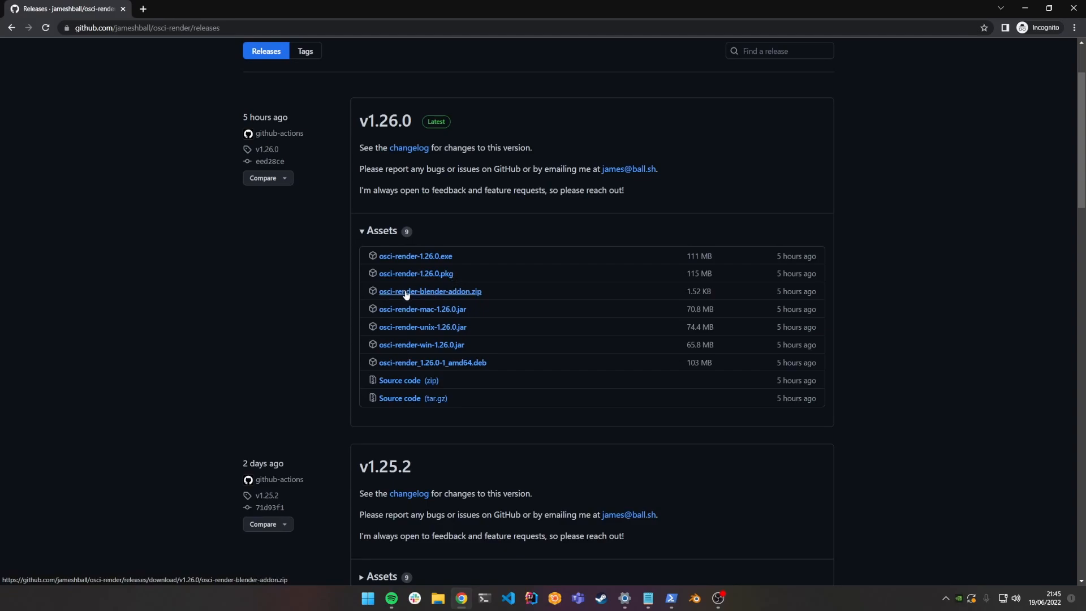
pyautogui.moveTo(416, 260)
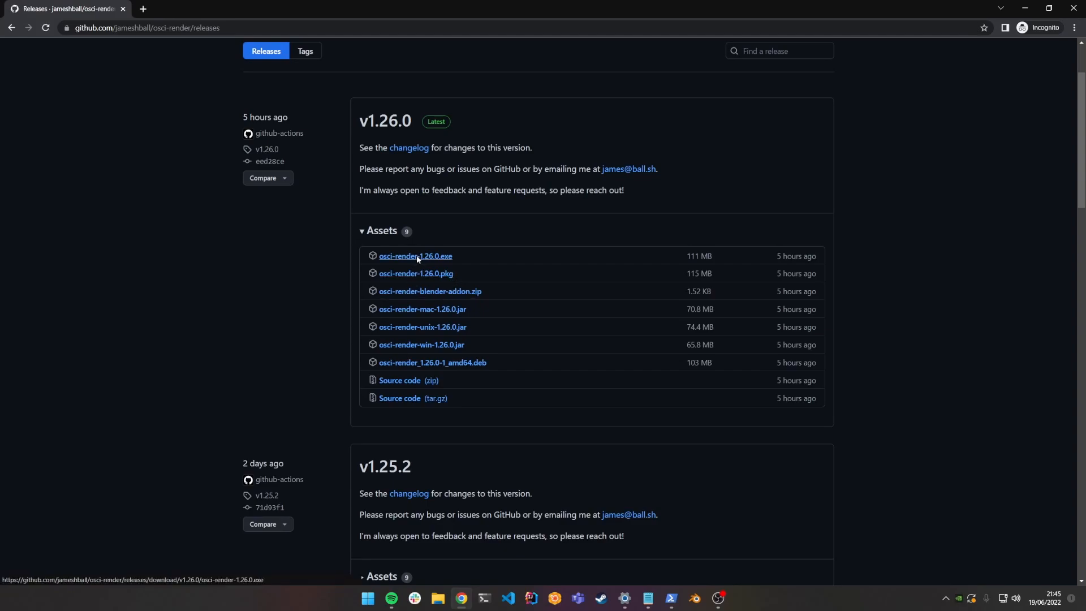
pyautogui.click(415, 256)
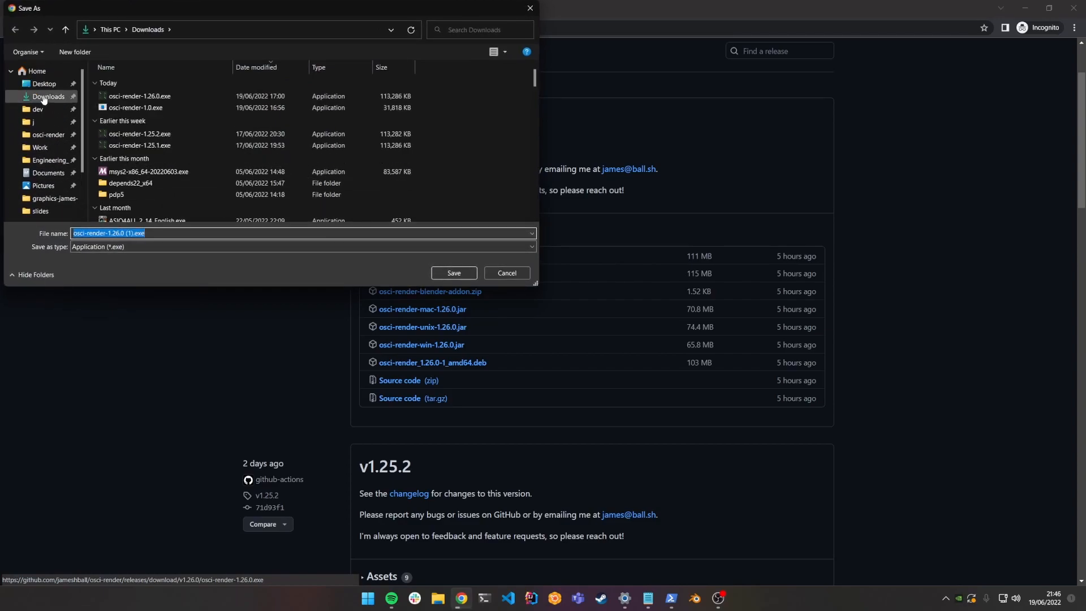
pyautogui.click(506, 272)
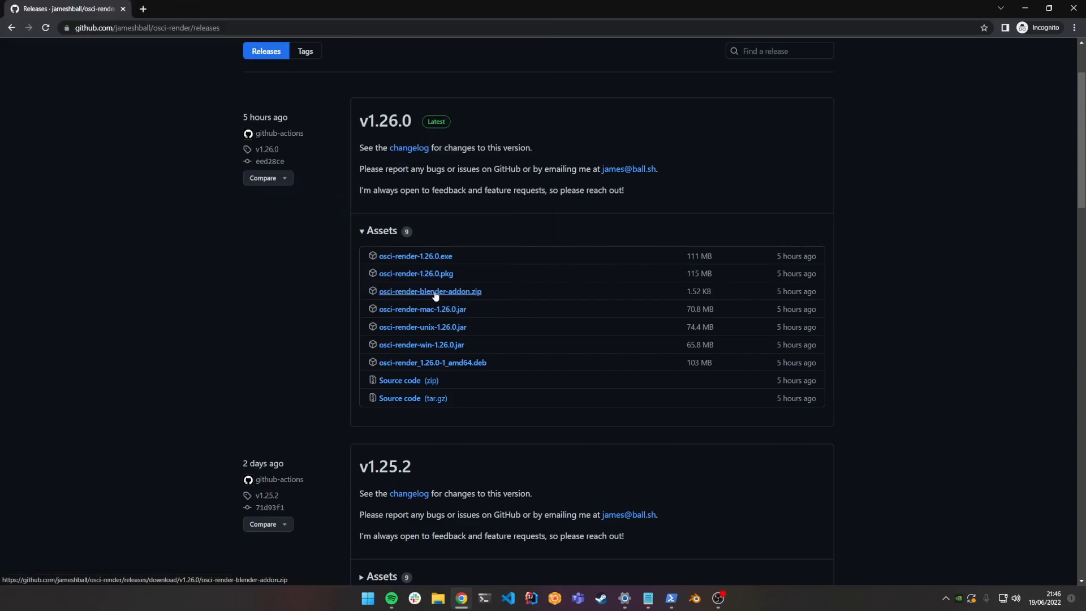
pyautogui.click(430, 291)
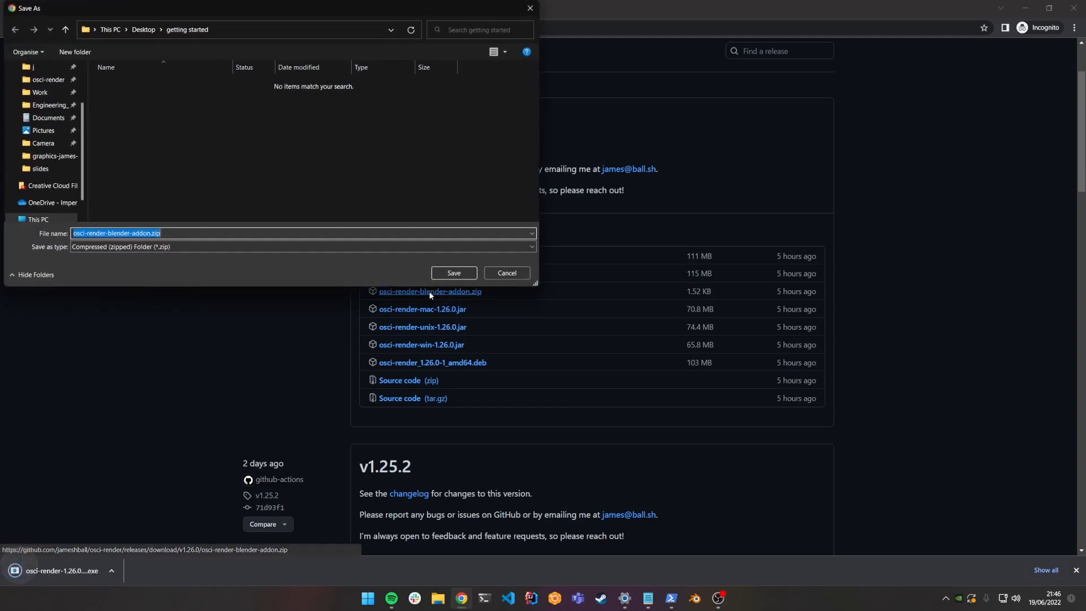
pyautogui.click(453, 272)
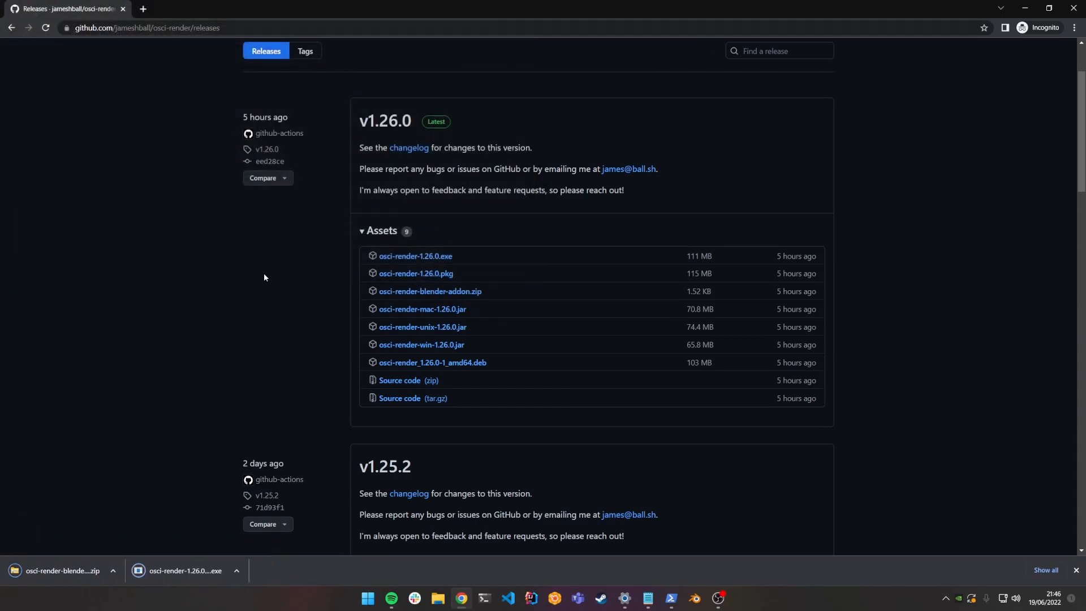
# - Show the downloads in the getting started folder and run the installer past SmartScreen
pyautogui.click(236, 571)
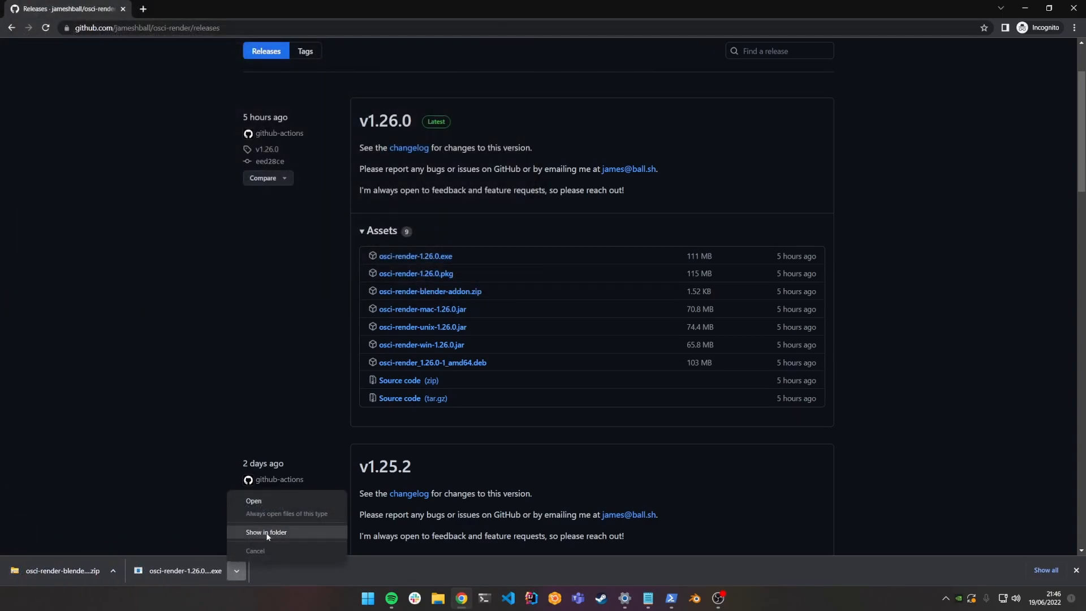
pyautogui.click(266, 532)
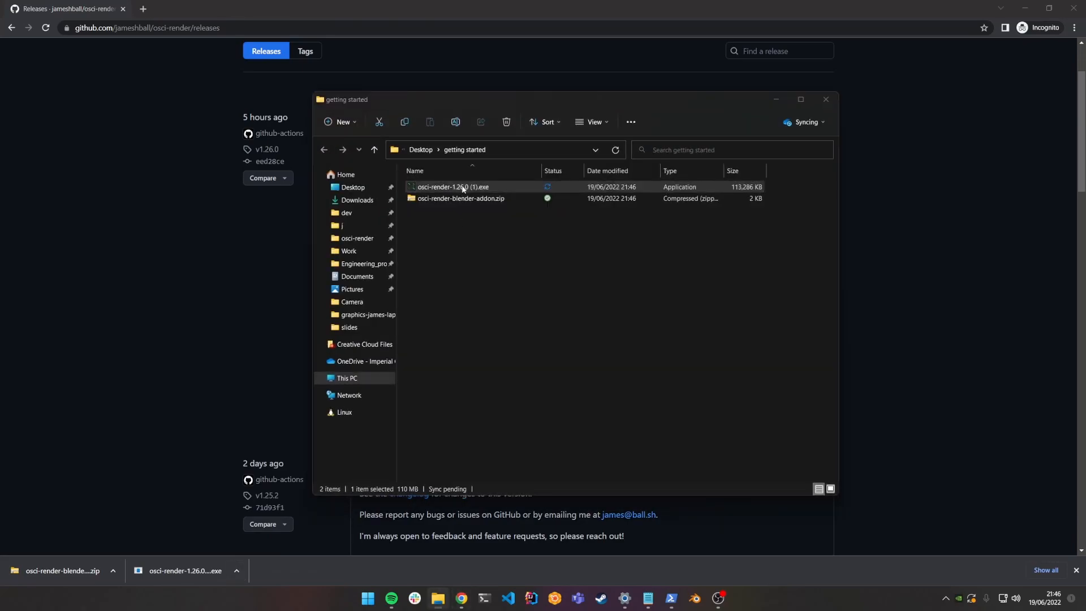
pyautogui.doubleClick(453, 187)
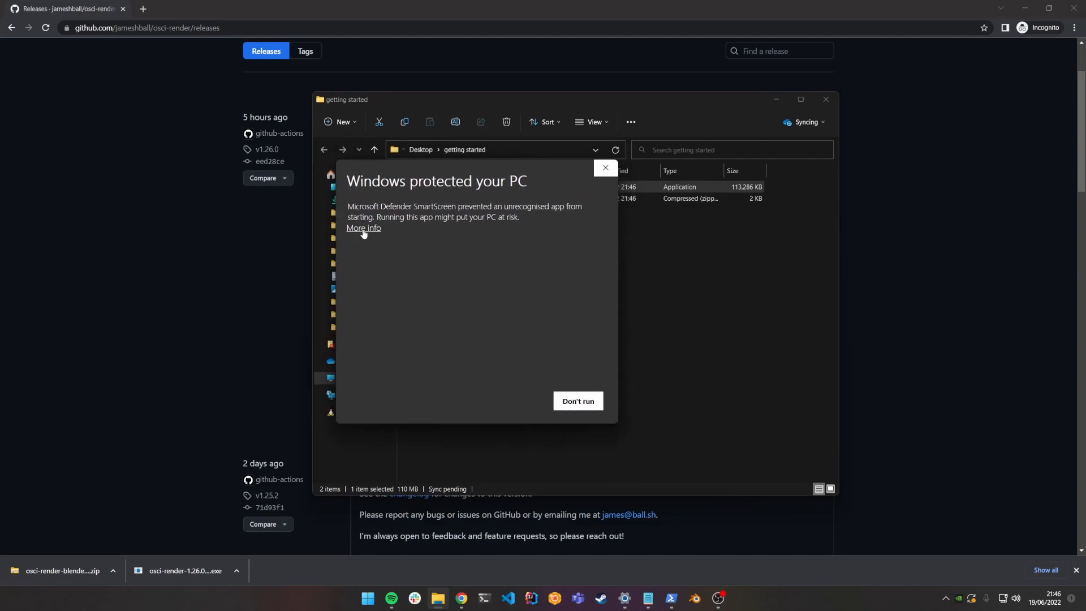
pyautogui.click(363, 228)
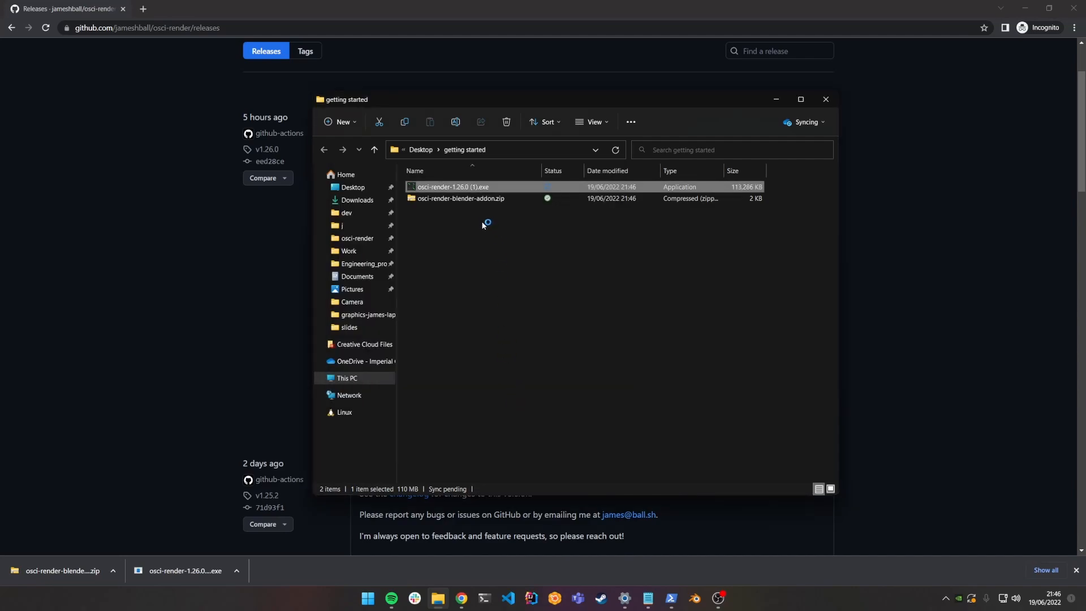
pyautogui.doubleClick(454, 186)
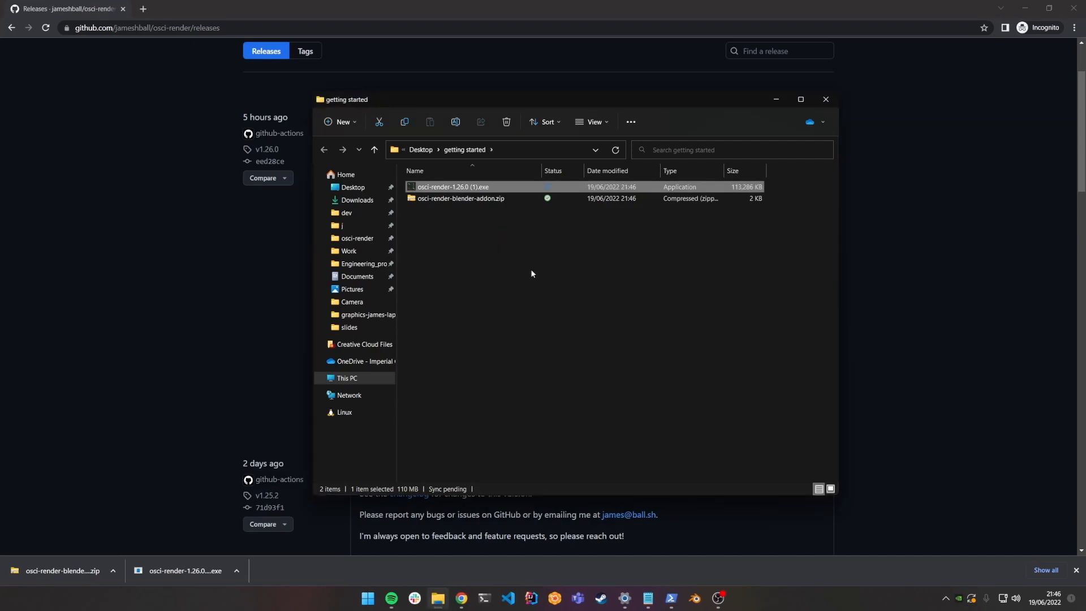
pyautogui.moveTo(367, 598)
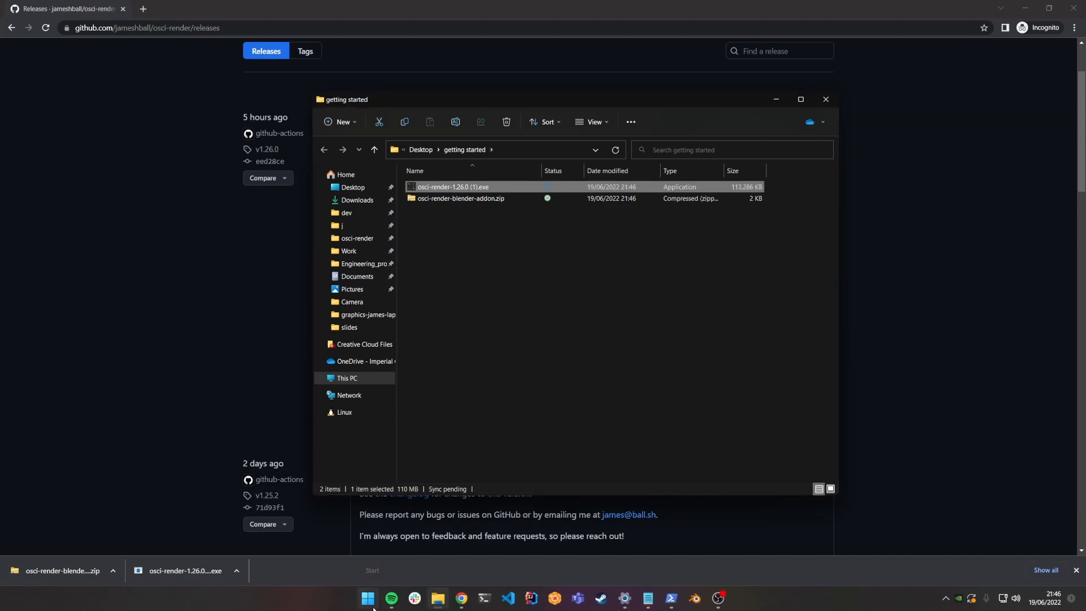
# - Launch osci-render from the Start menu, drawing the default cube.obj wireframe
pyautogui.click(368, 598)
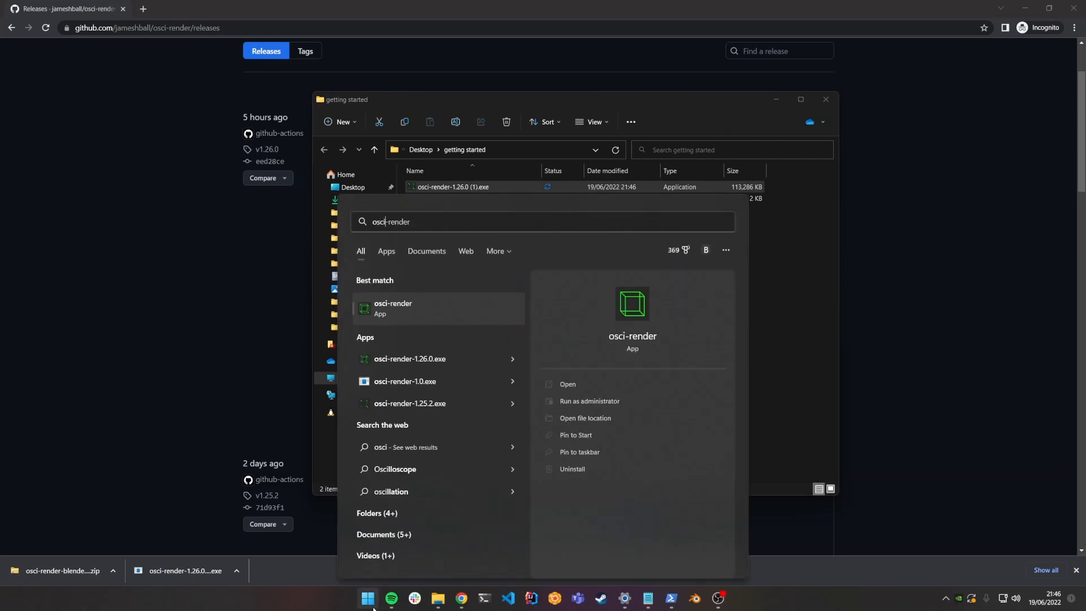
pyautogui.moveTo(412, 309)
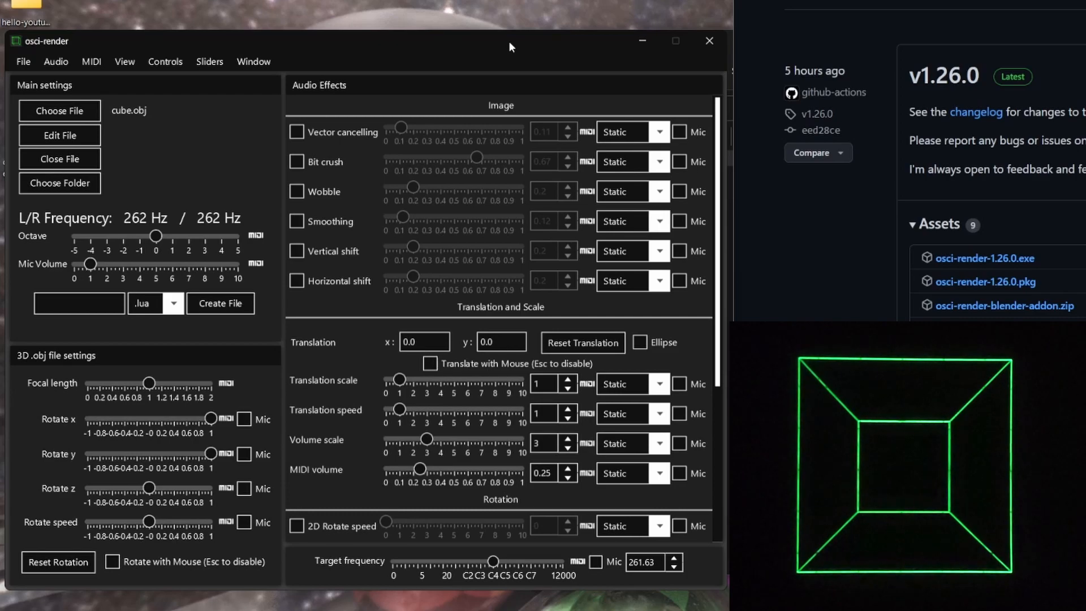
pyautogui.moveTo(312, 128)
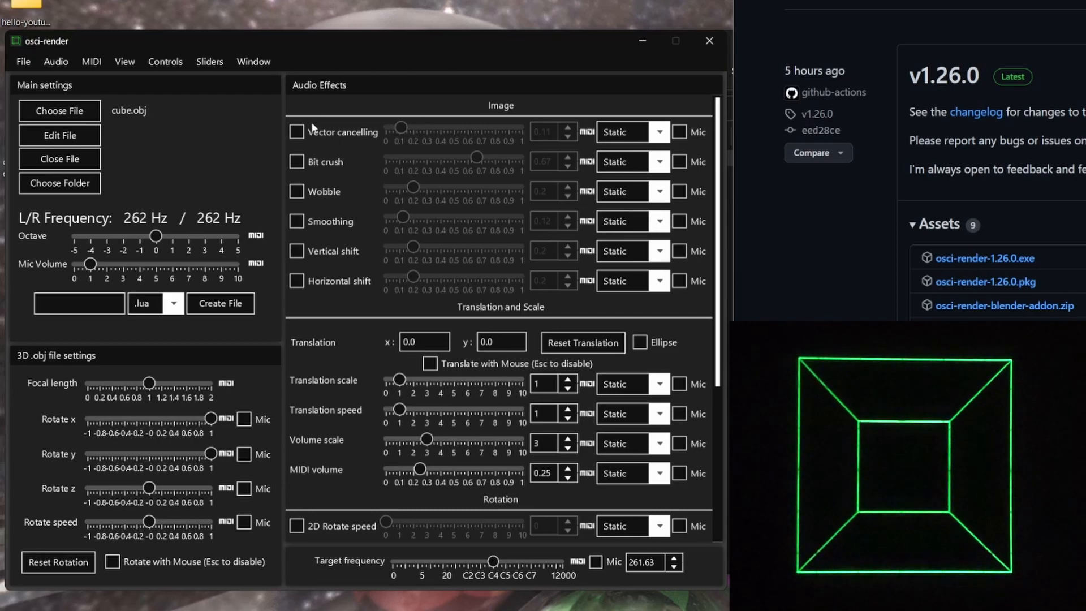
pyautogui.moveTo(242, 111)
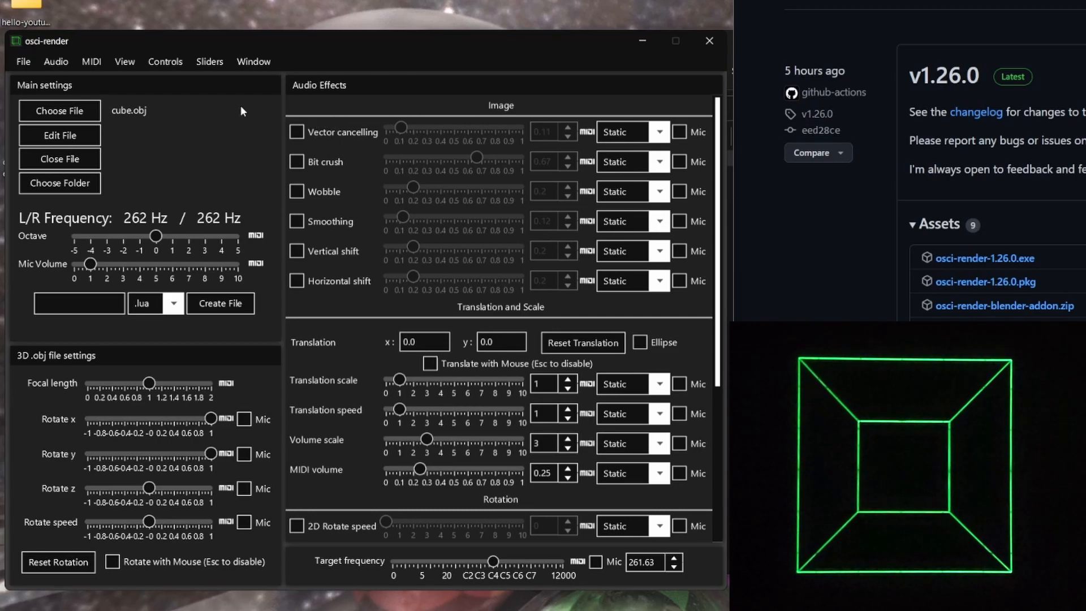
pyautogui.moveTo(196, 104)
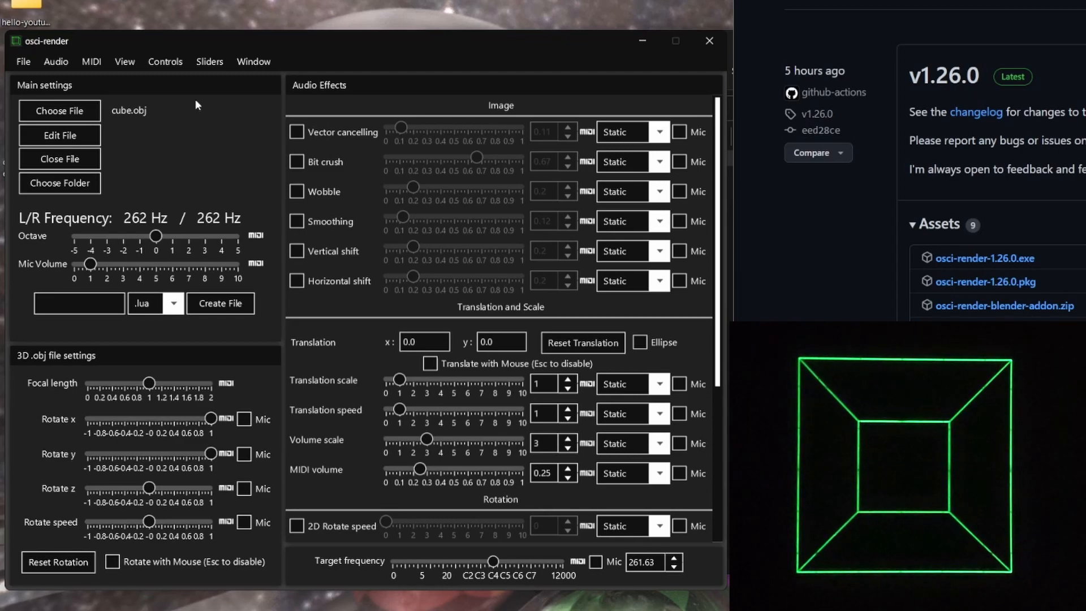
pyautogui.moveTo(55, 62)
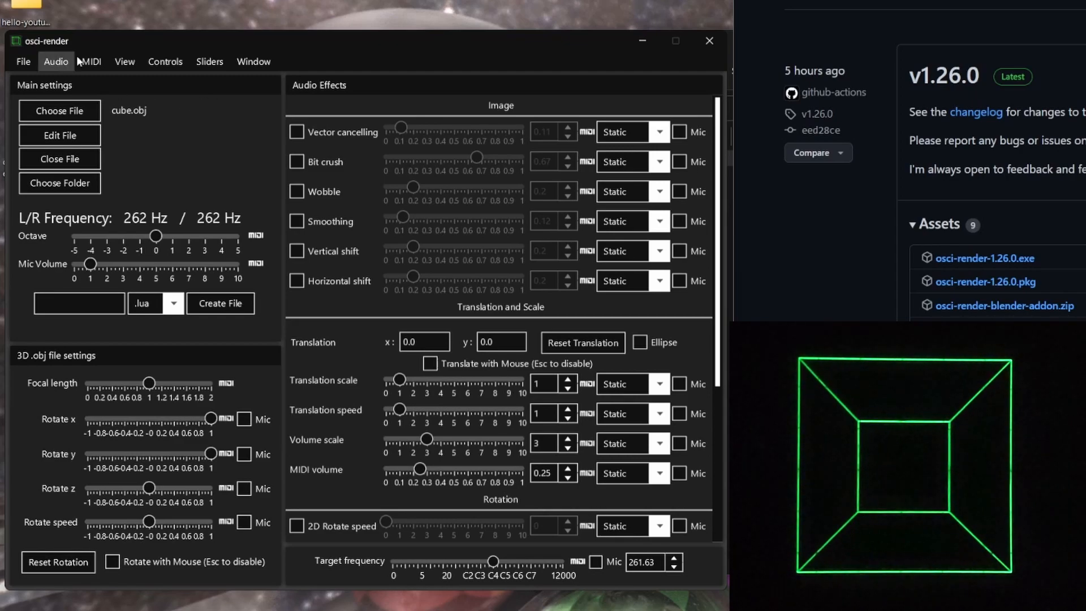
pyautogui.click(23, 61)
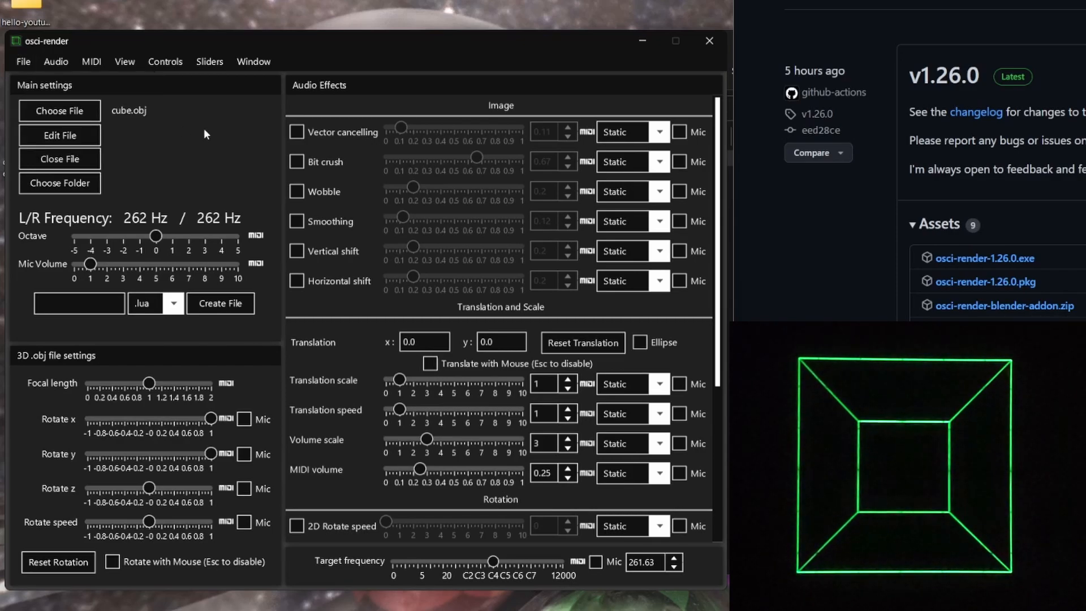
# - Save the project as project.osci in Desktop > getting started
pyautogui.click(220, 303)
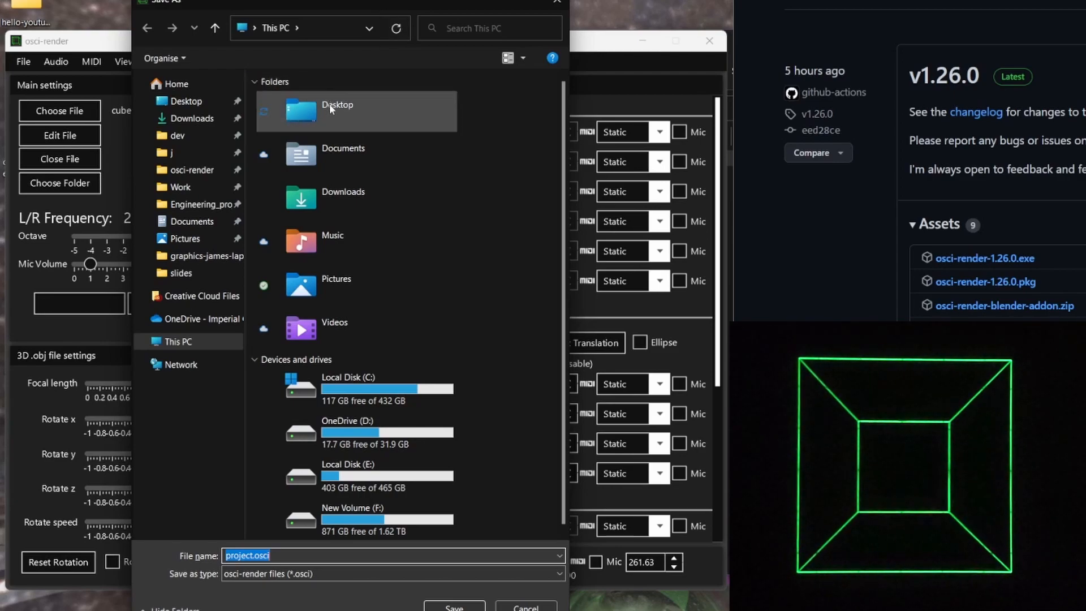
pyautogui.doubleClick(336, 111)
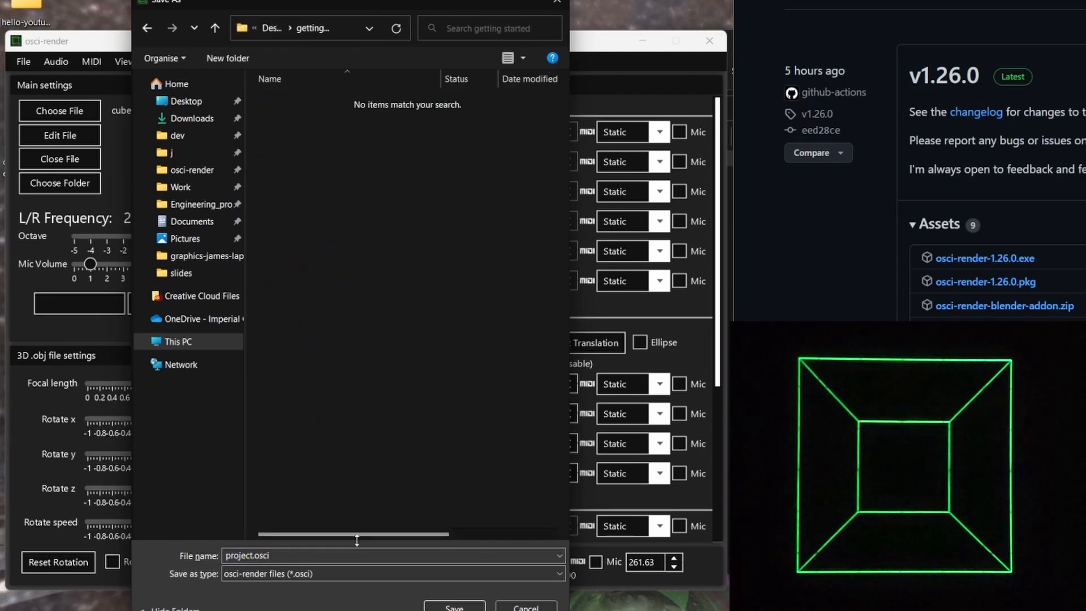
pyautogui.click(454, 607)
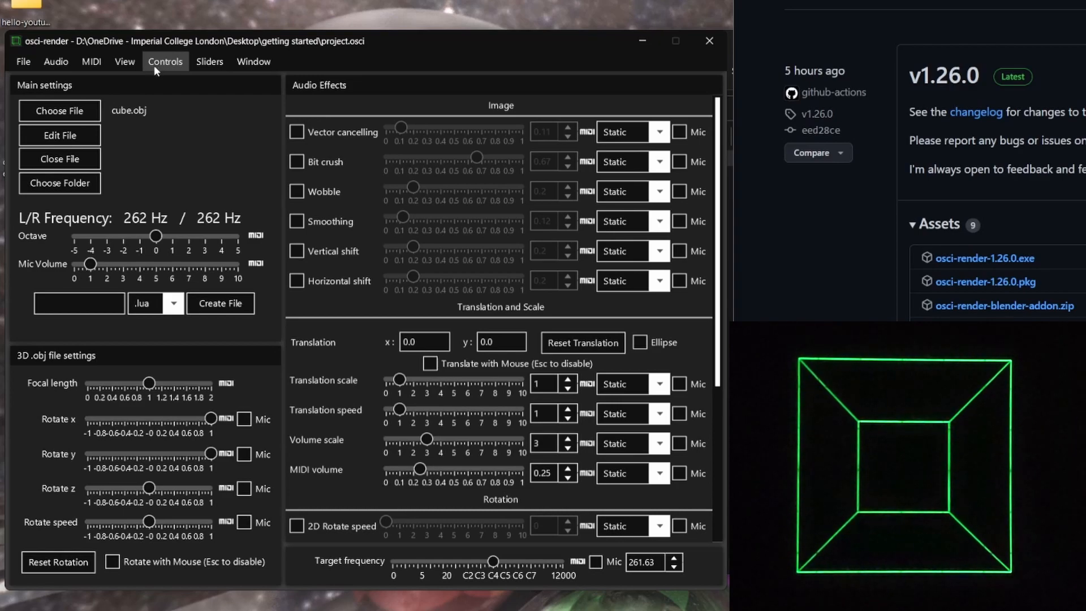
pyautogui.moveTo(108, 106)
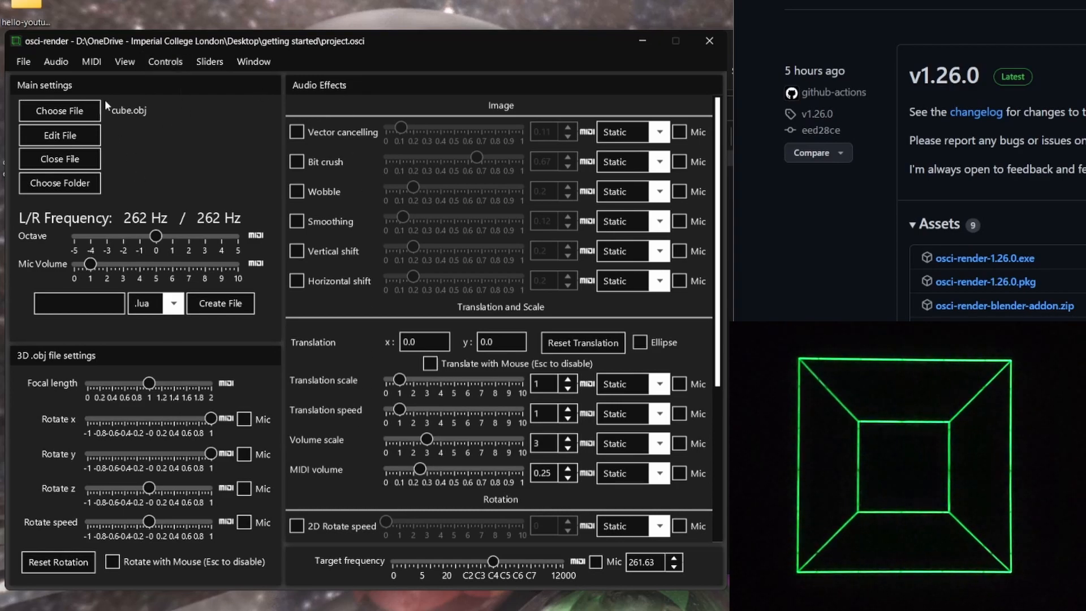
pyautogui.moveTo(347, 78)
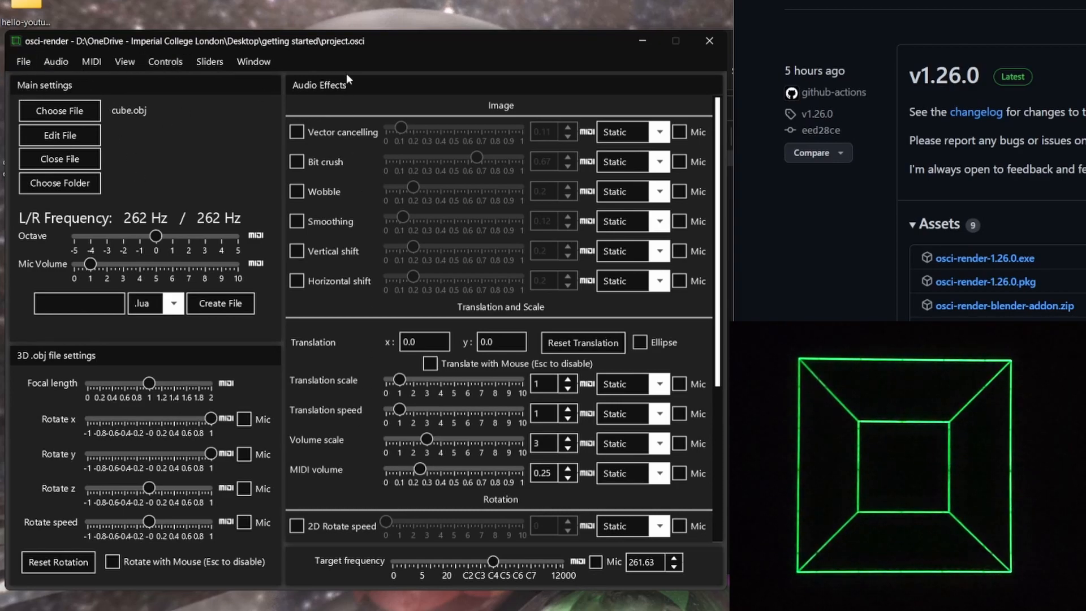
pyautogui.moveTo(12, 356)
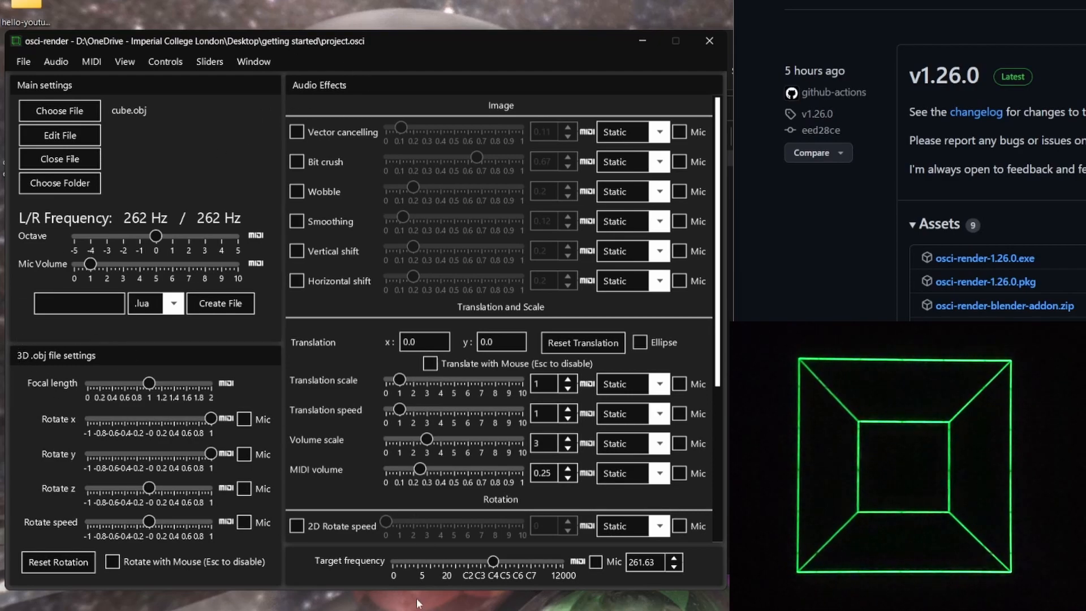
pyautogui.moveTo(238, 127)
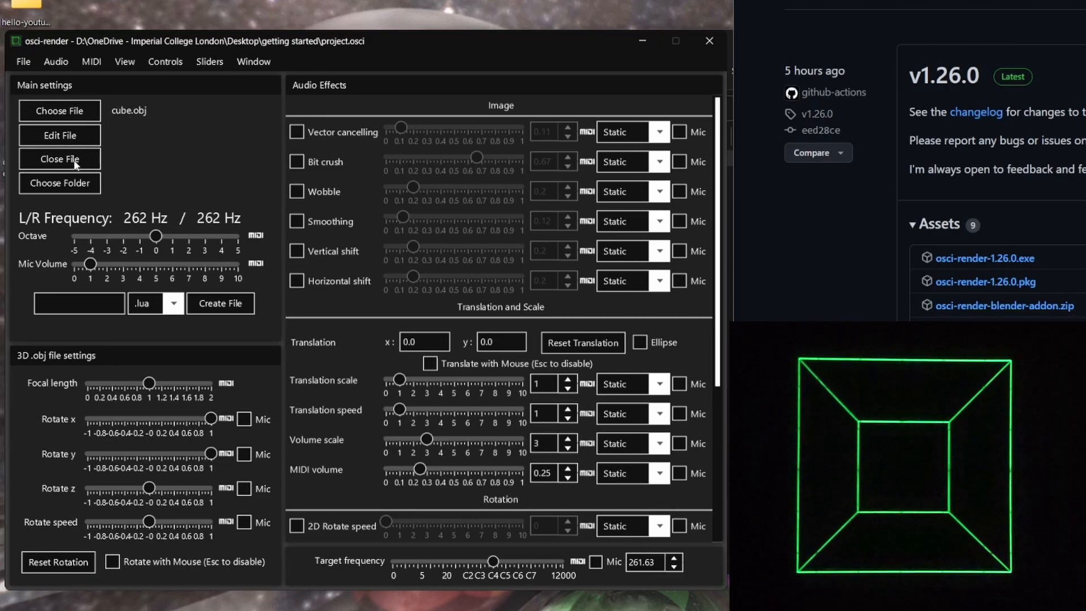
pyautogui.moveTo(53, 178)
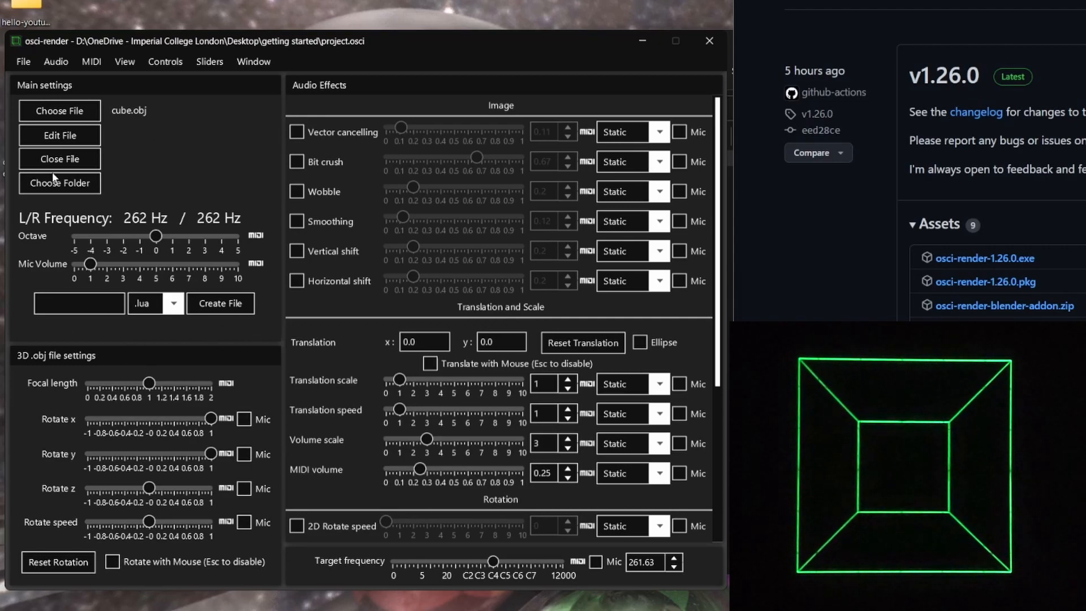
pyautogui.moveTo(231, 262)
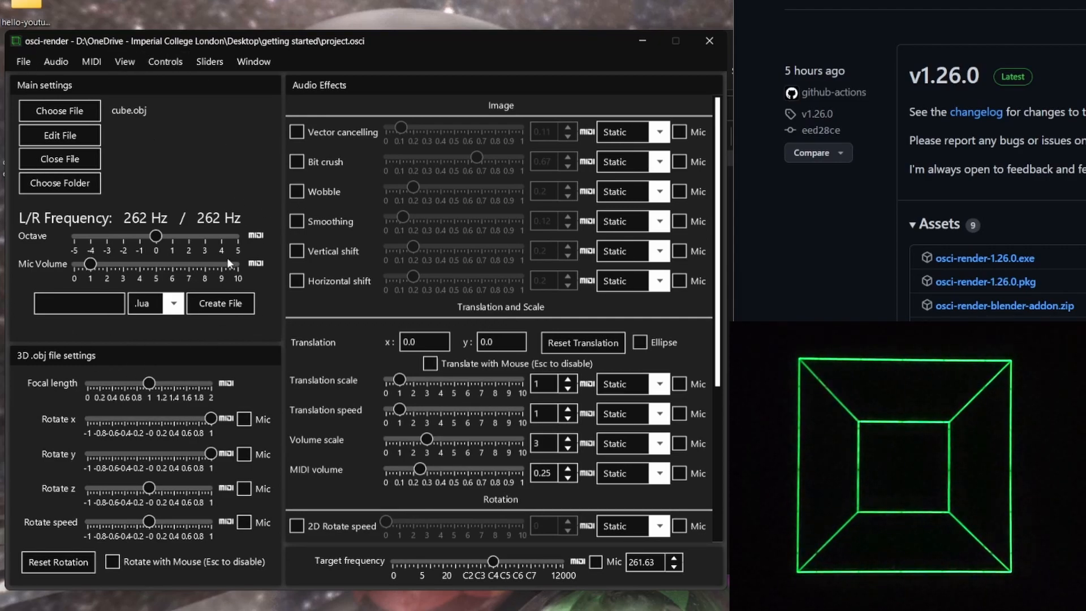
pyautogui.moveTo(224, 266)
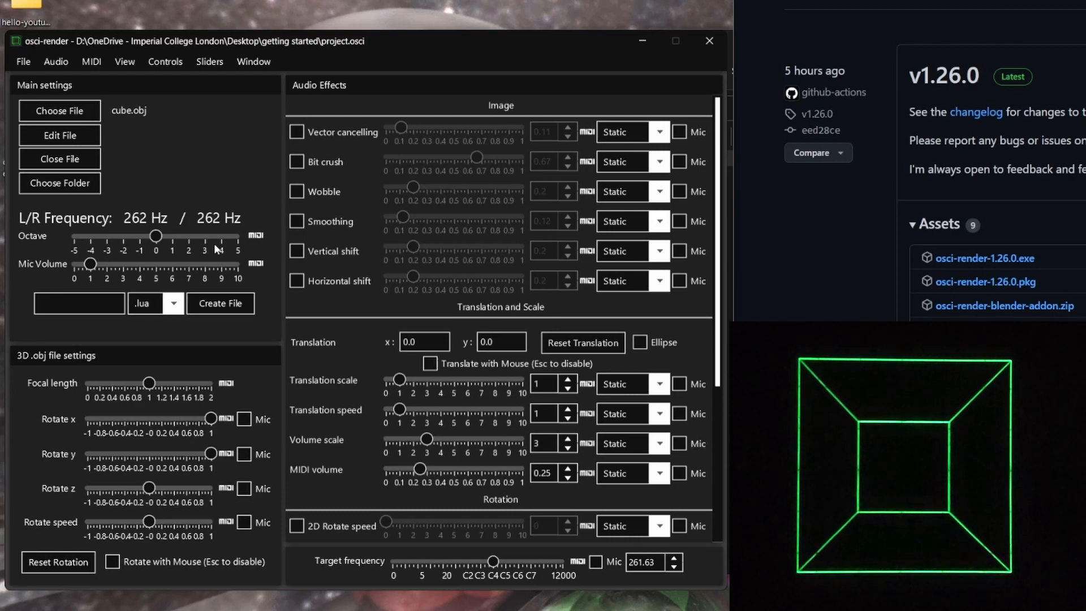
pyautogui.moveTo(152, 102)
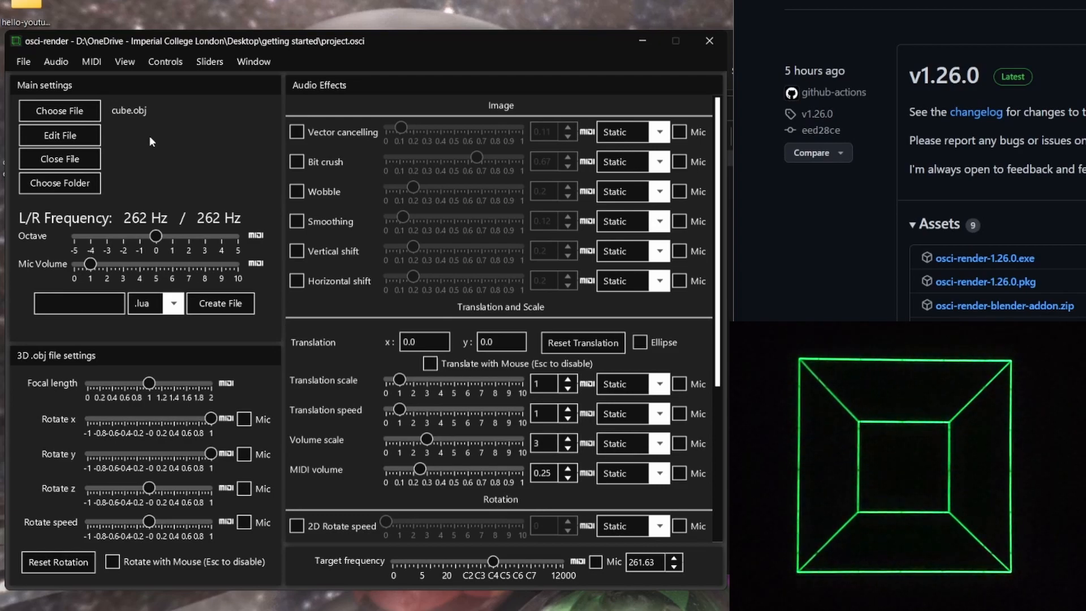
# - Create a .txt file named hello so the preview draws 'hello'
pyautogui.click(172, 304)
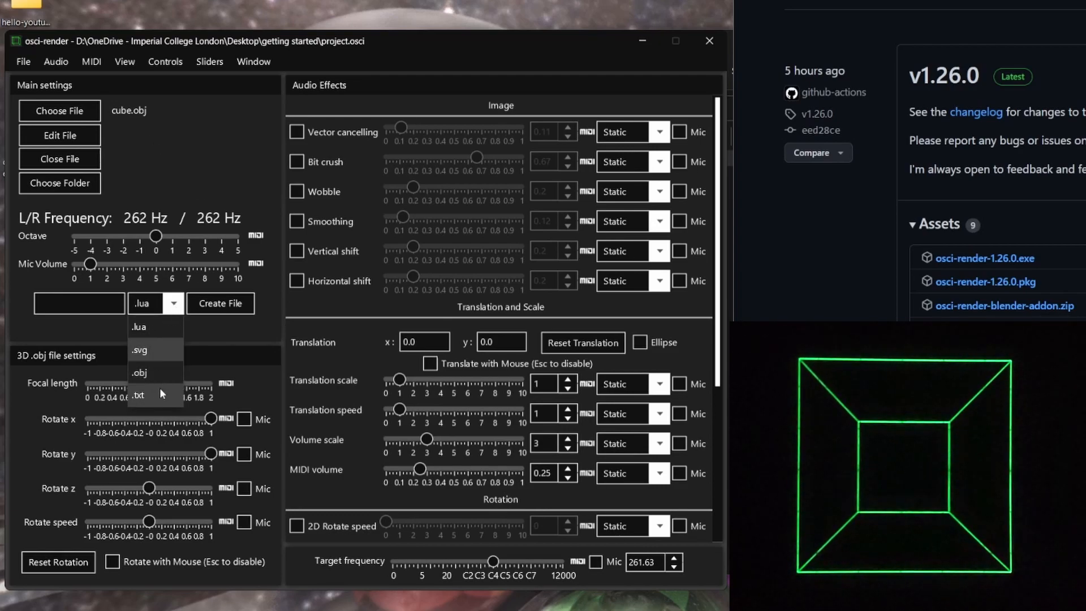
pyautogui.click(138, 395)
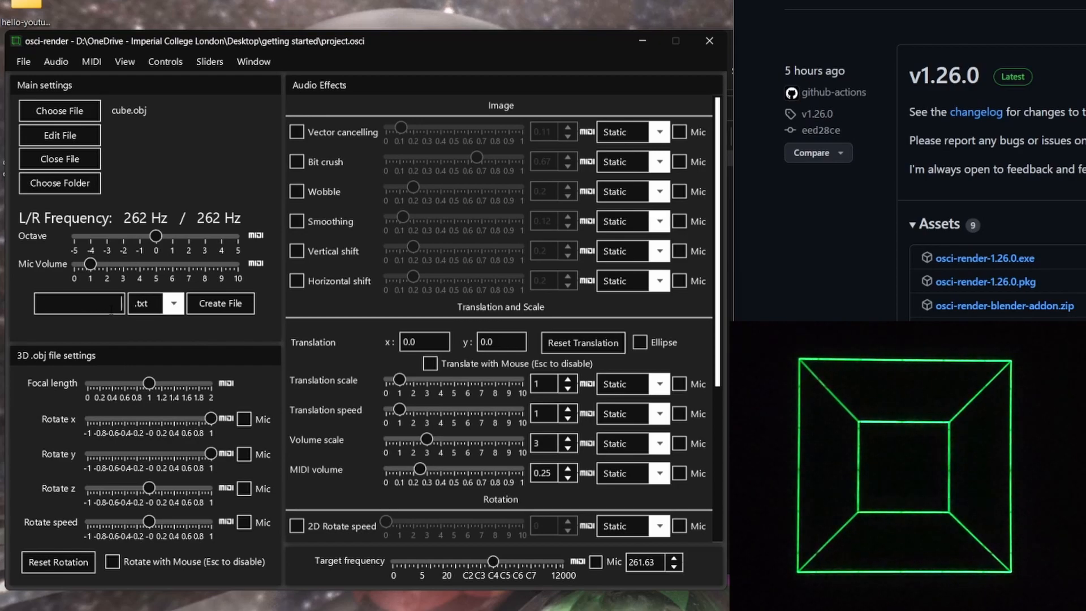
pyautogui.write('hello')
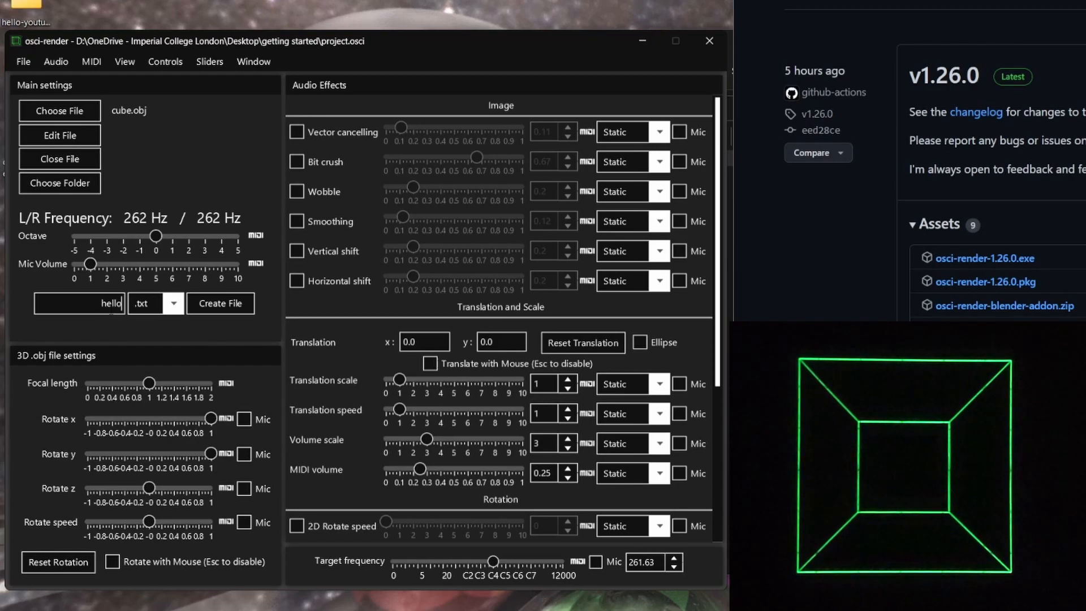
pyautogui.click(220, 303)
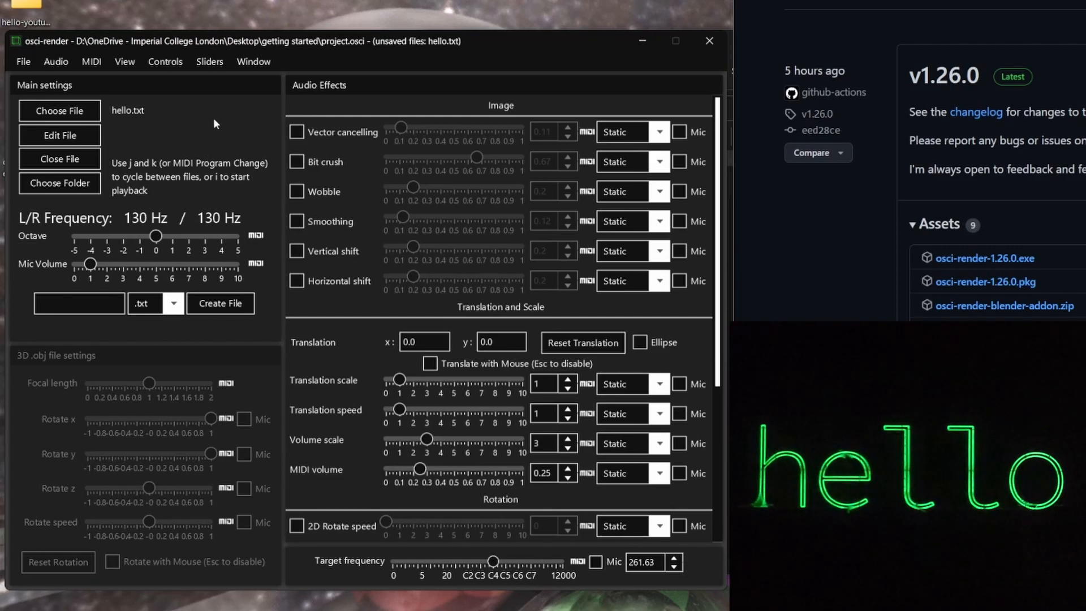
pyautogui.moveTo(127, 178)
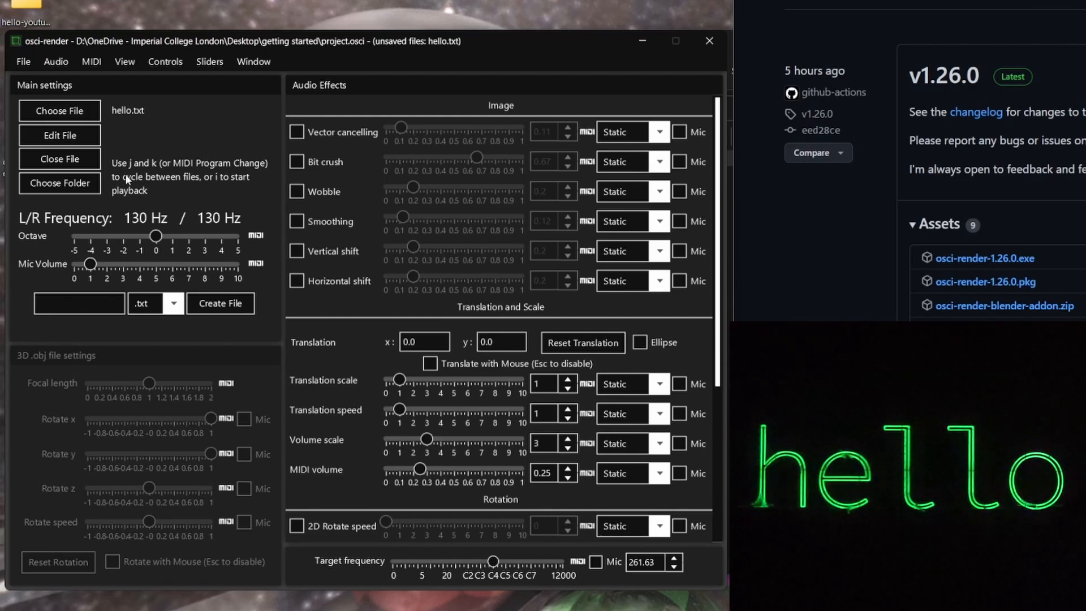
pyautogui.moveTo(101, 95)
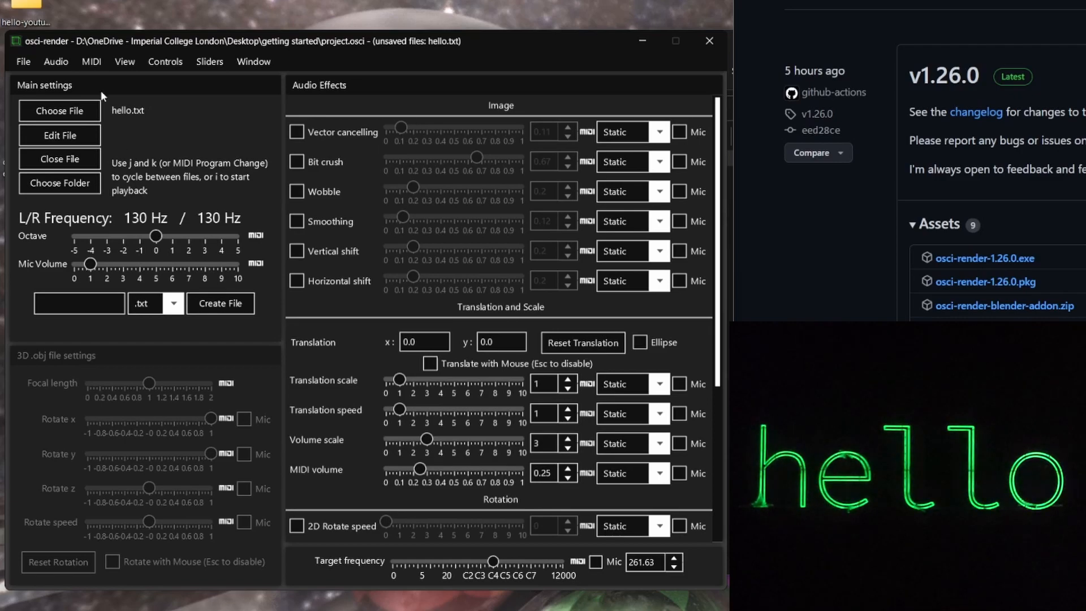
pyautogui.moveTo(164, 170)
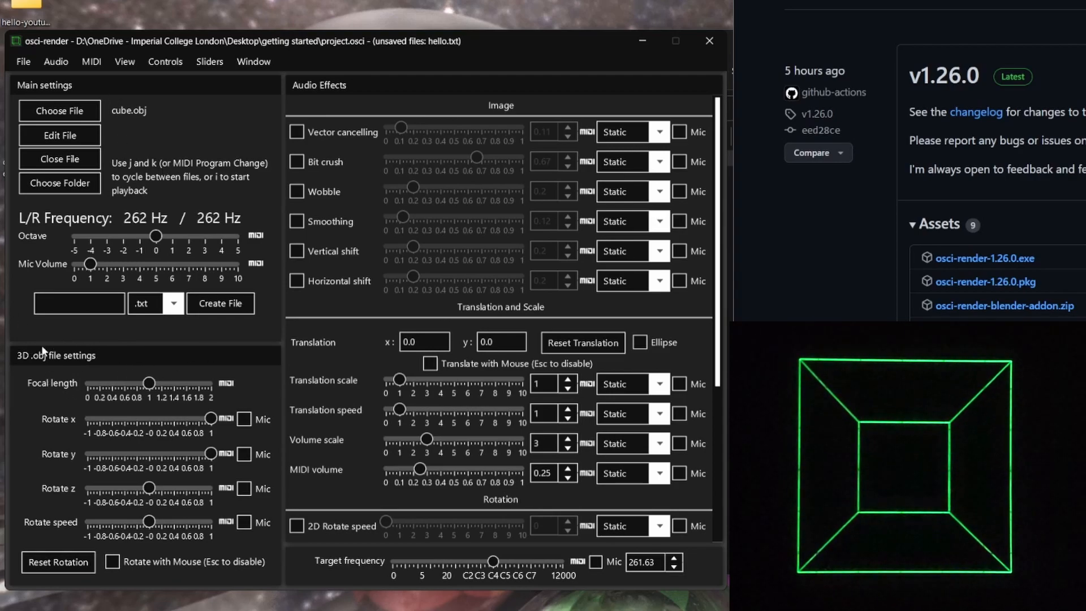
pyautogui.moveTo(165, 435)
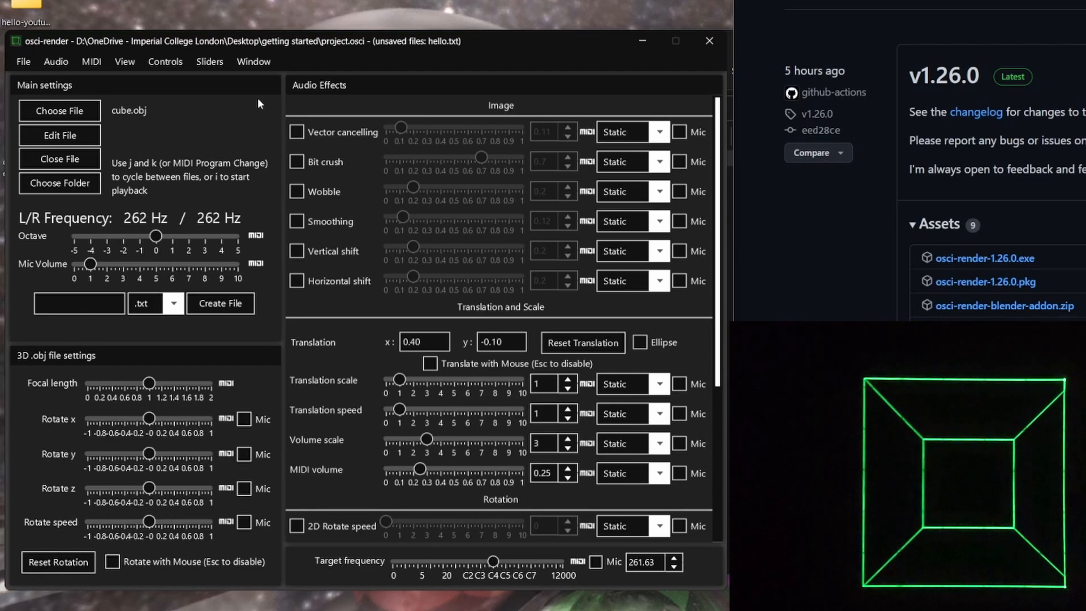
pyautogui.moveTo(334, 95)
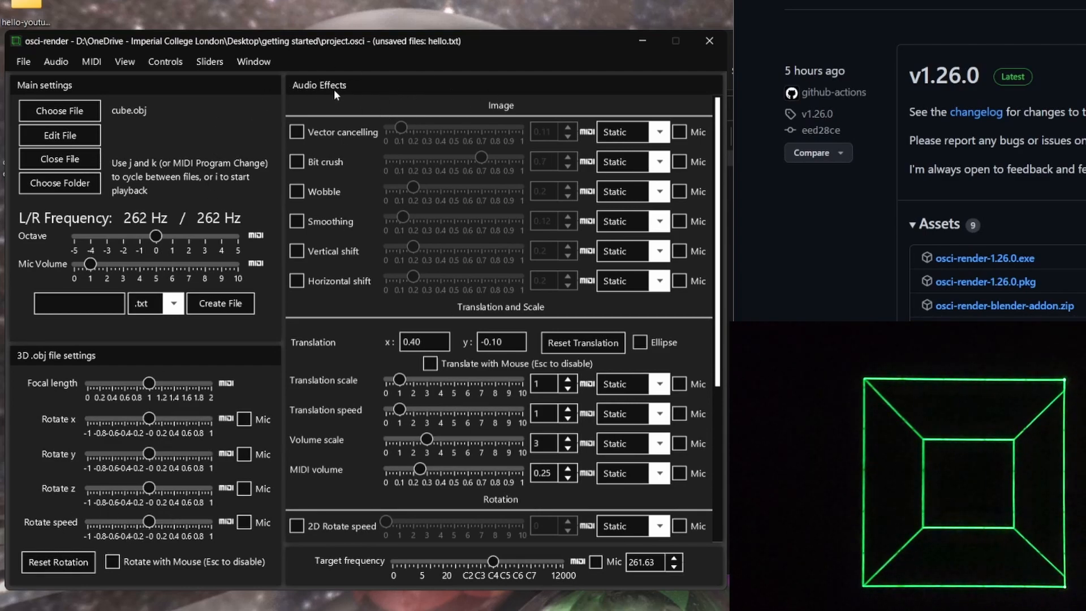
pyautogui.moveTo(490, 107)
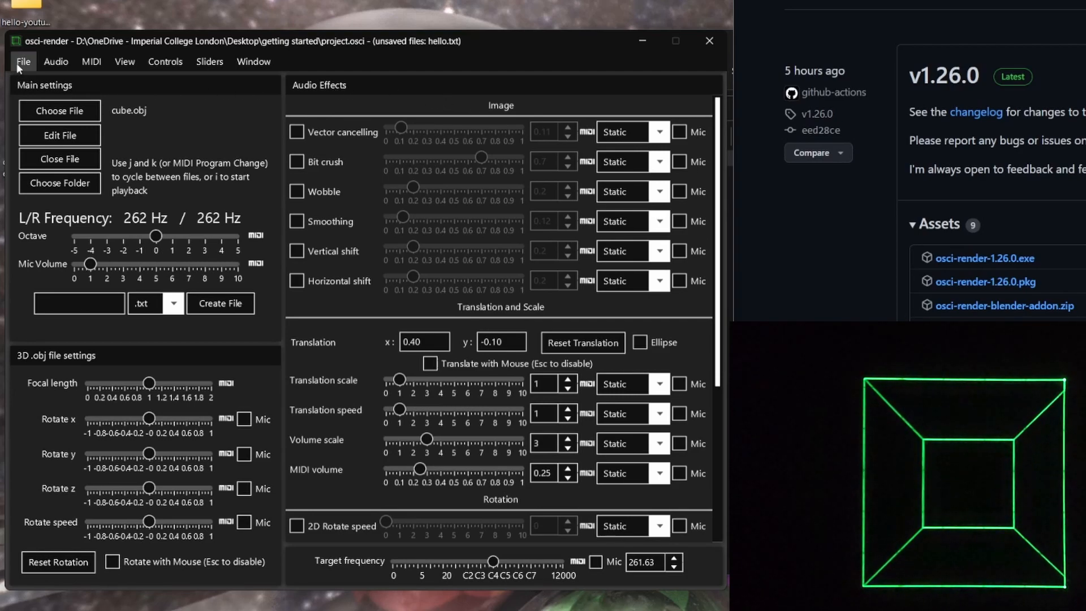
# - Browse the Audio menu's output devices, brightness and recording options, then the MIDI menu
pyautogui.click(55, 61)
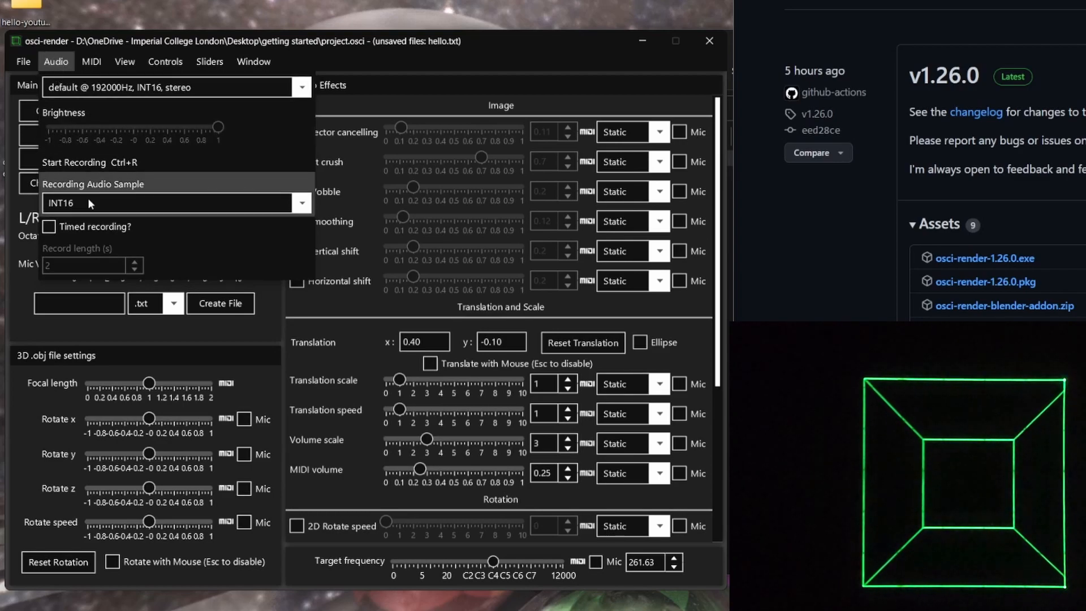
pyautogui.click(301, 87)
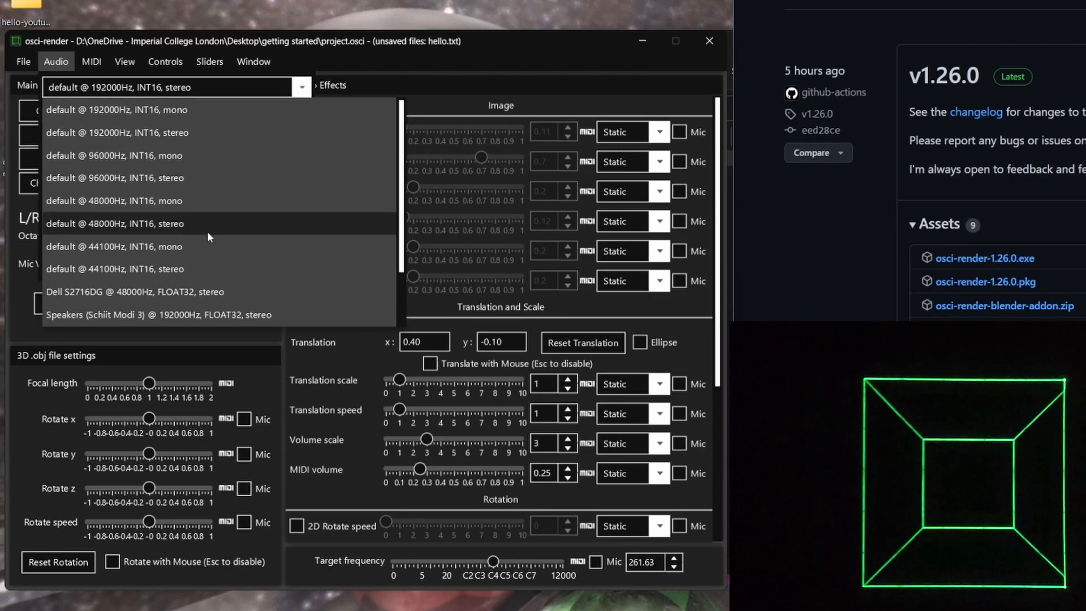
pyautogui.moveTo(191, 121)
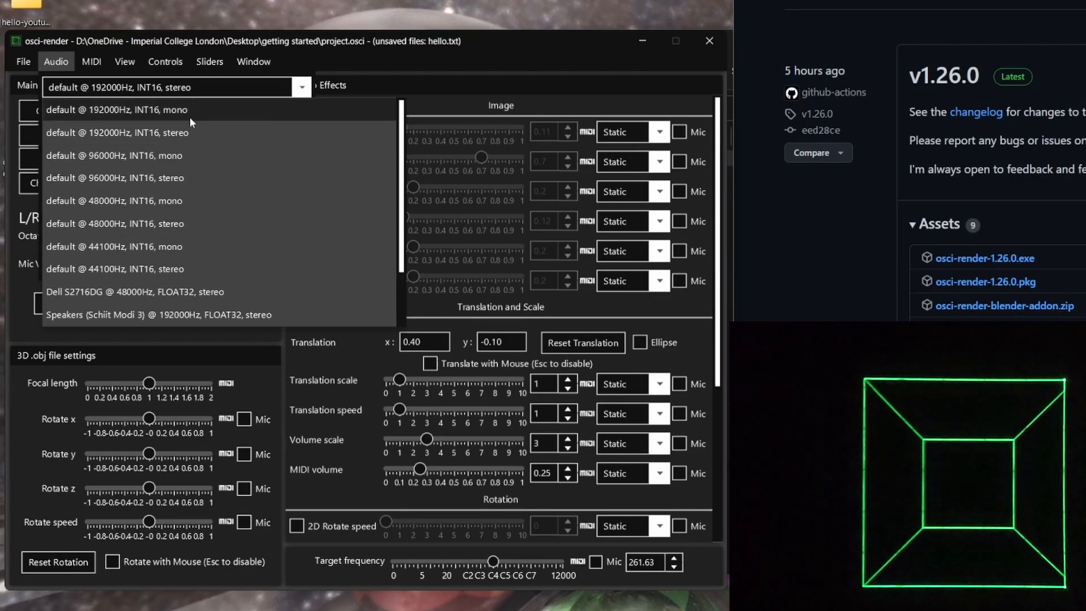
pyautogui.moveTo(182, 103)
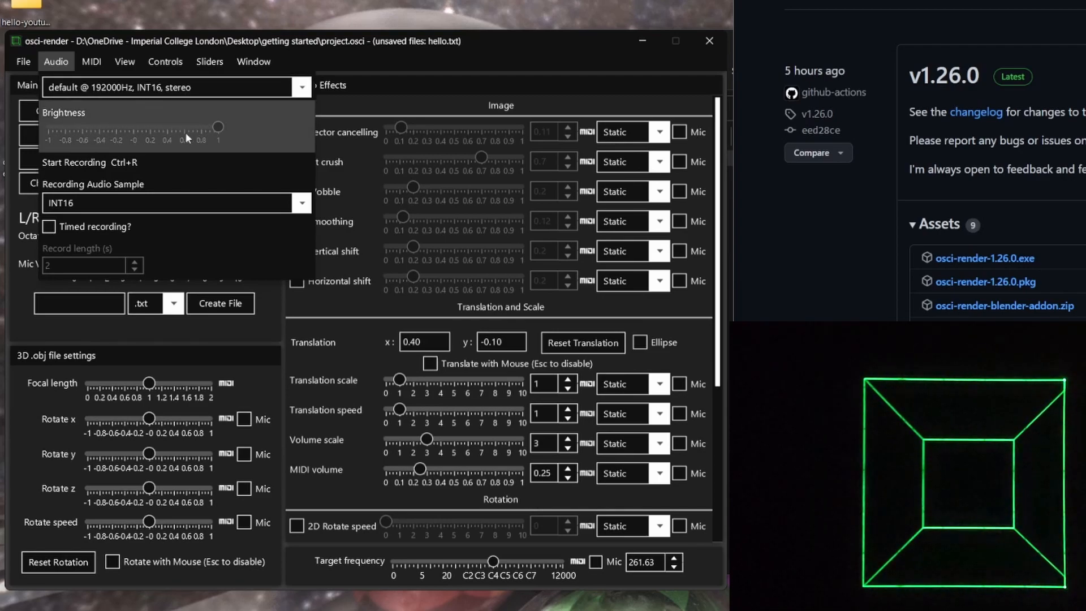
pyautogui.moveTo(176, 140)
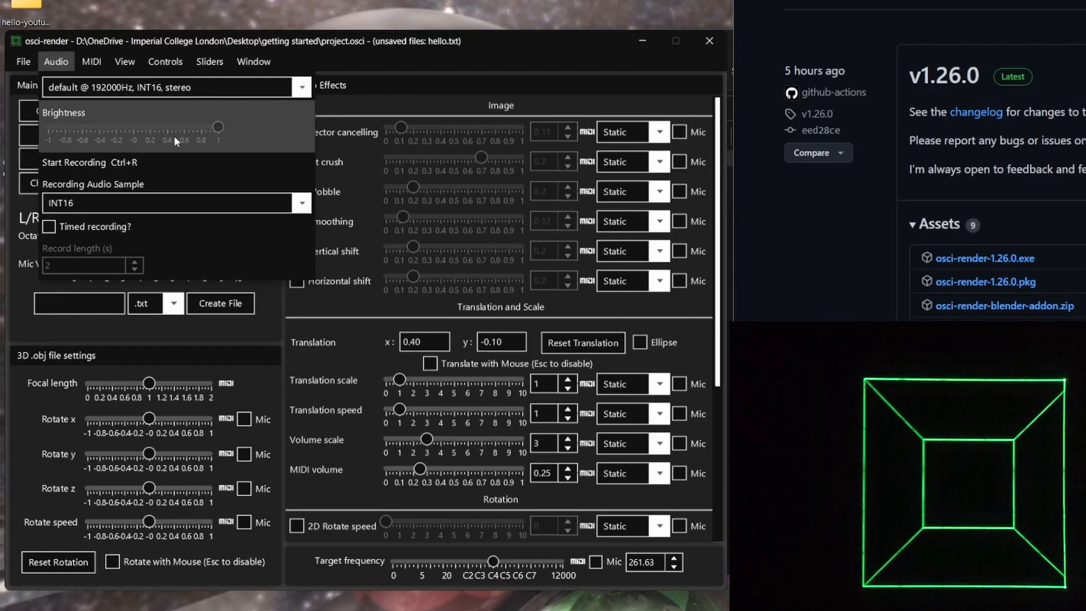
pyautogui.moveTo(83, 162)
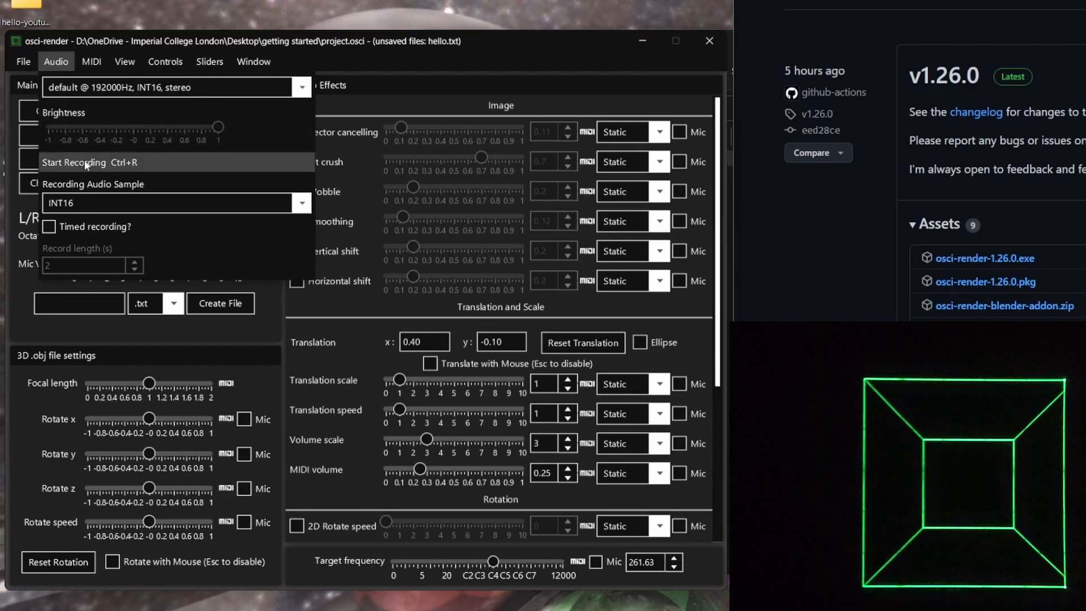
pyautogui.moveTo(127, 210)
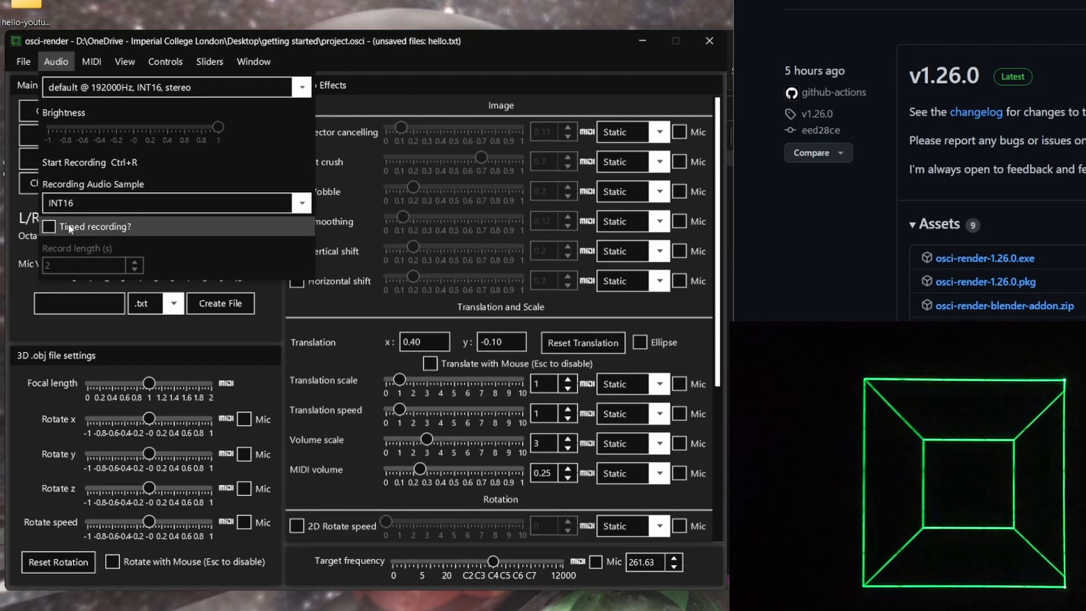
pyautogui.click(90, 62)
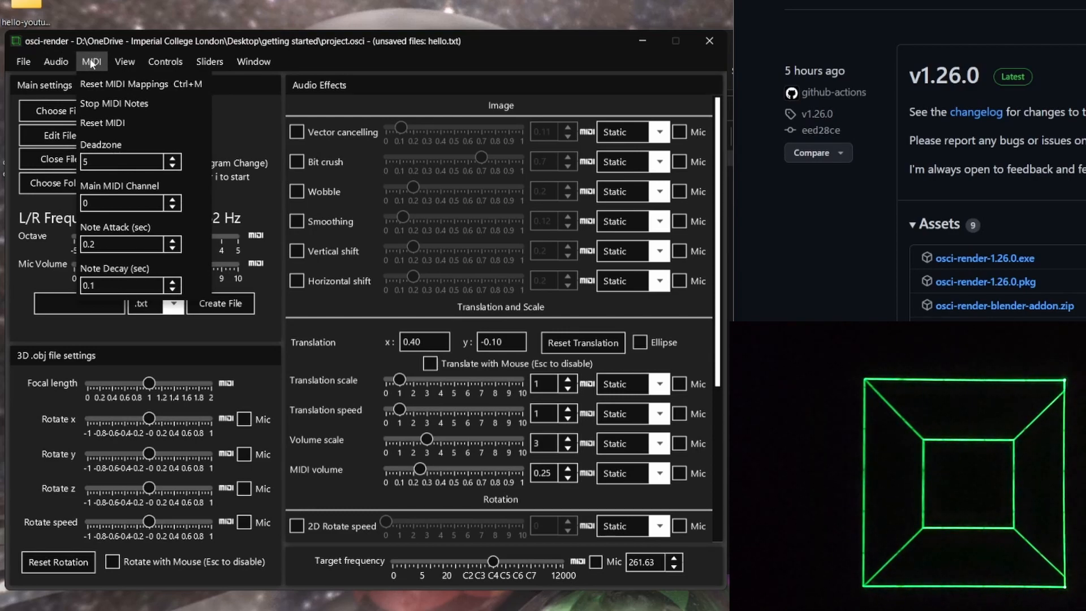
# - Look through the MIDI, View and Sliders menus showing Vector Cancelling Min and Max
pyautogui.click(123, 62)
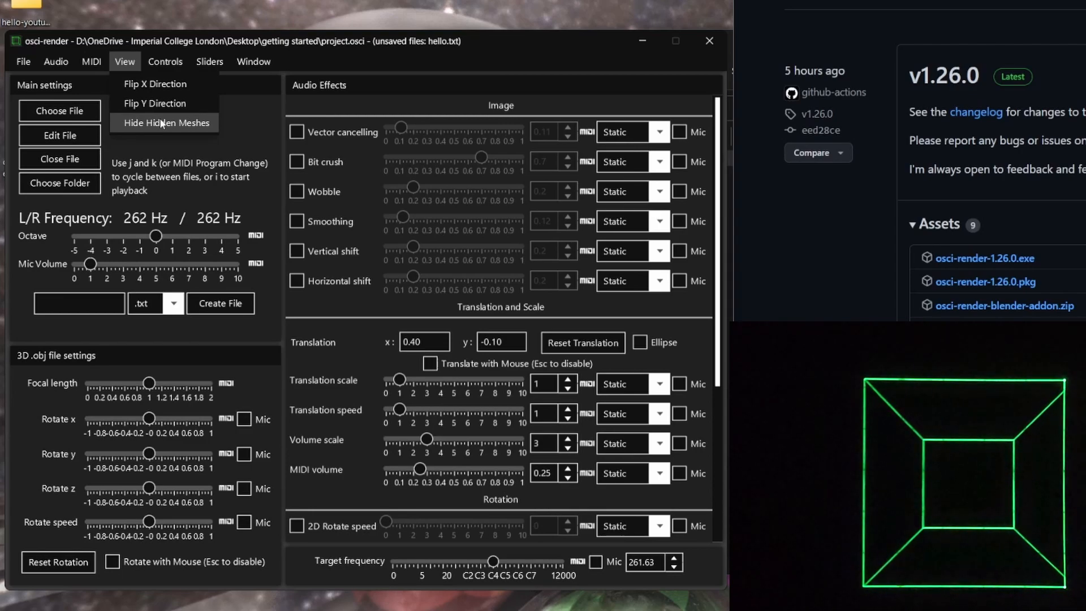
pyautogui.click(165, 62)
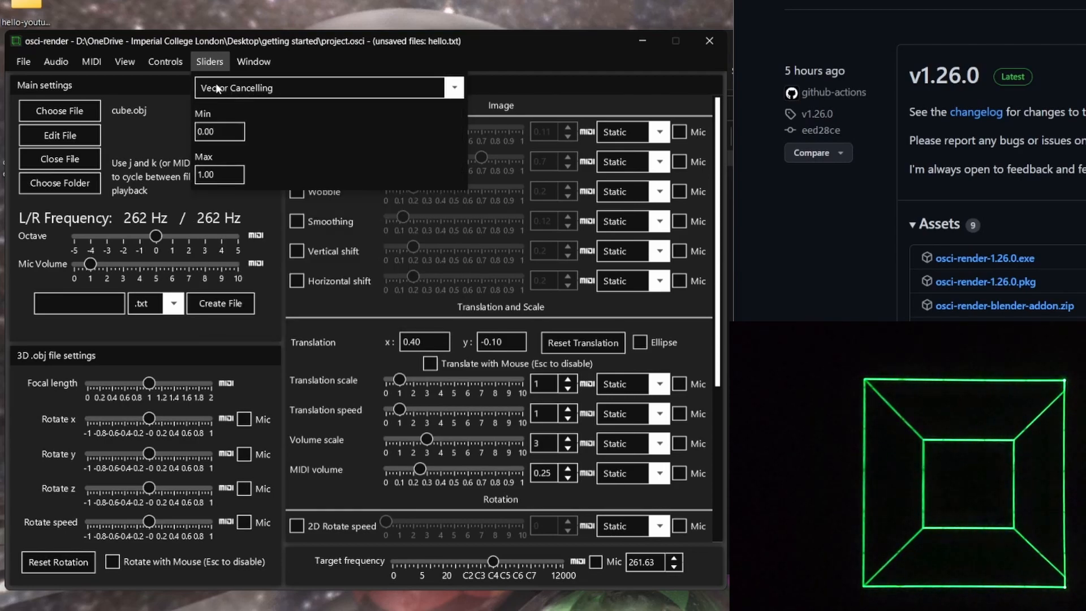
pyautogui.click(253, 62)
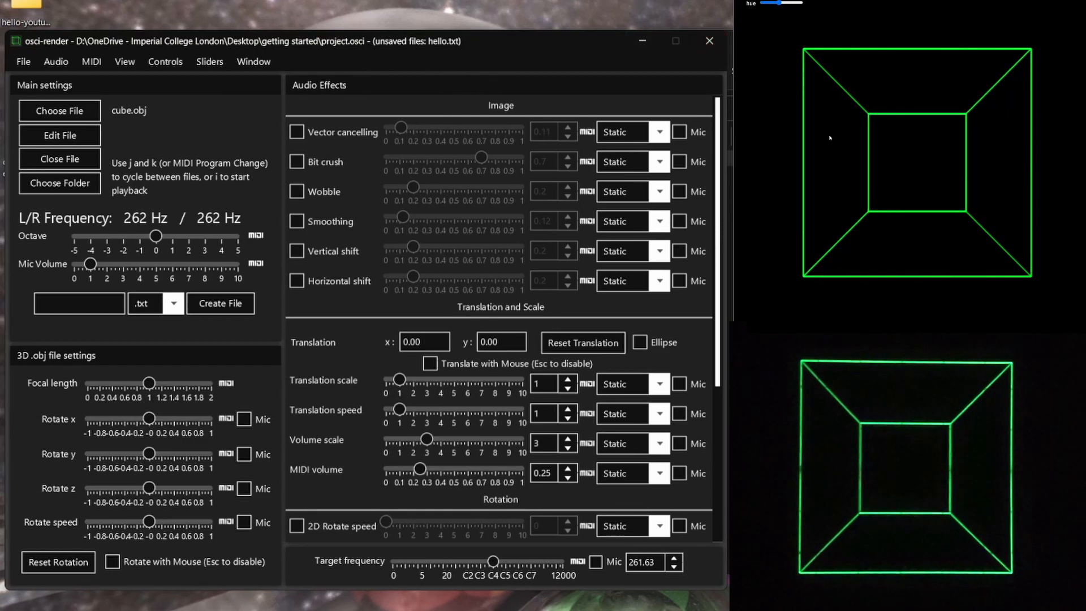
pyautogui.moveTo(484, 248)
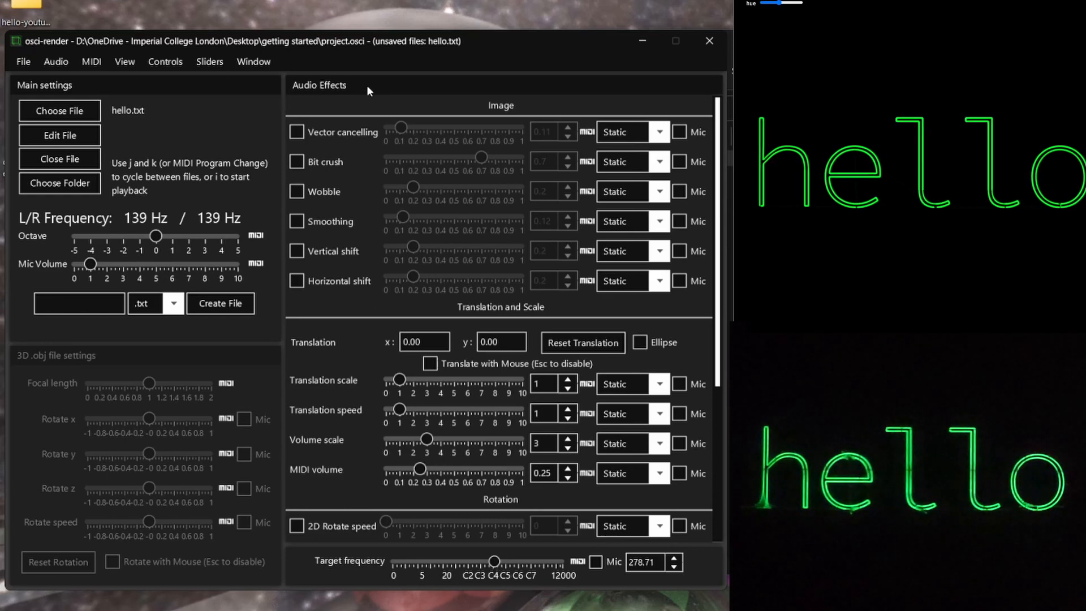
pyautogui.moveTo(345, 200)
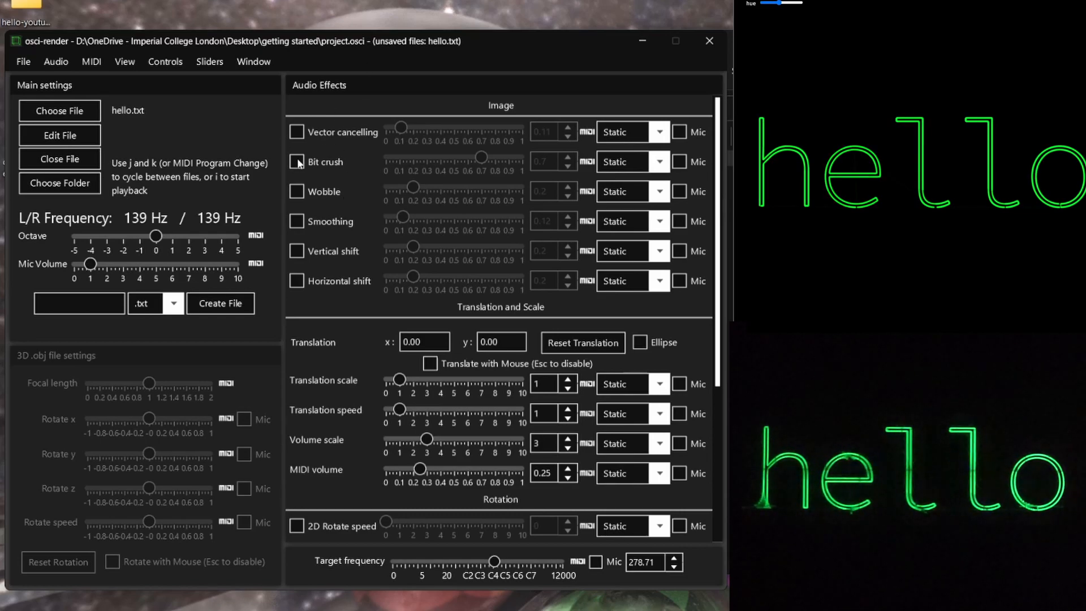
pyautogui.click(297, 161)
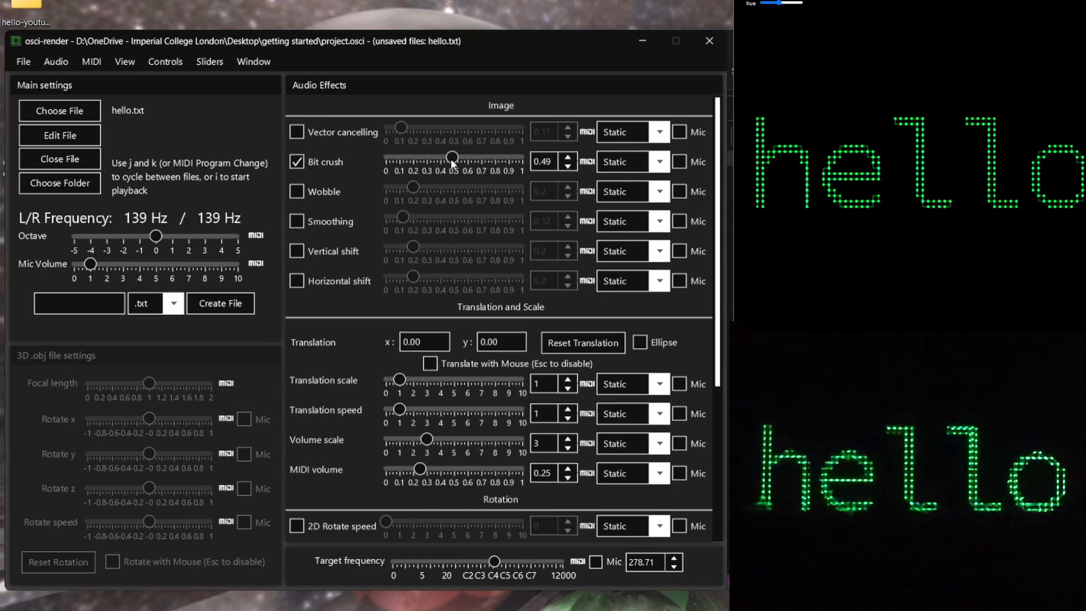
pyautogui.click(297, 161)
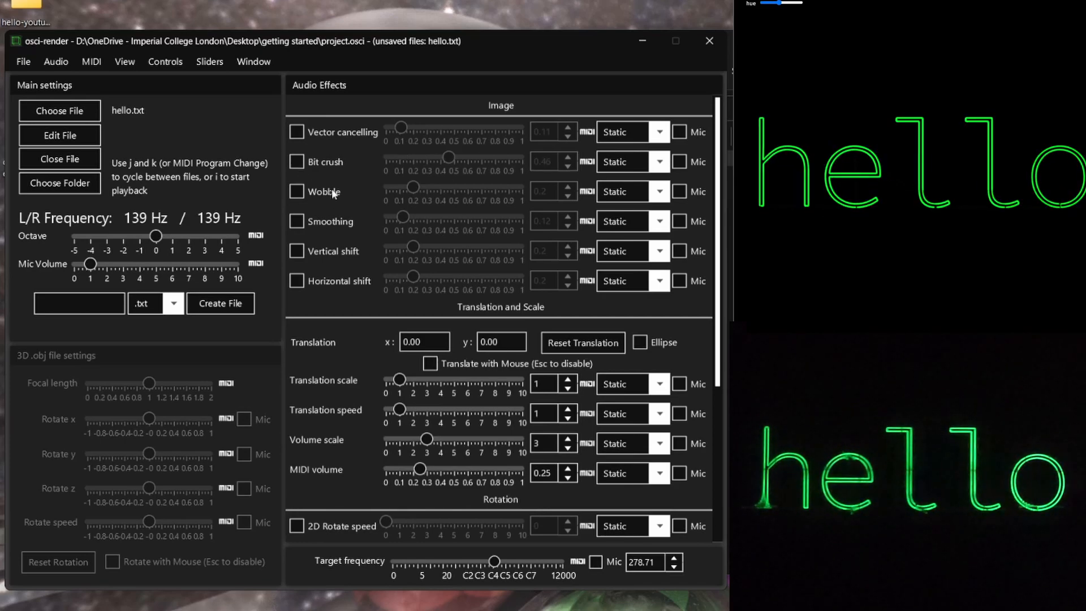
pyautogui.click(298, 191)
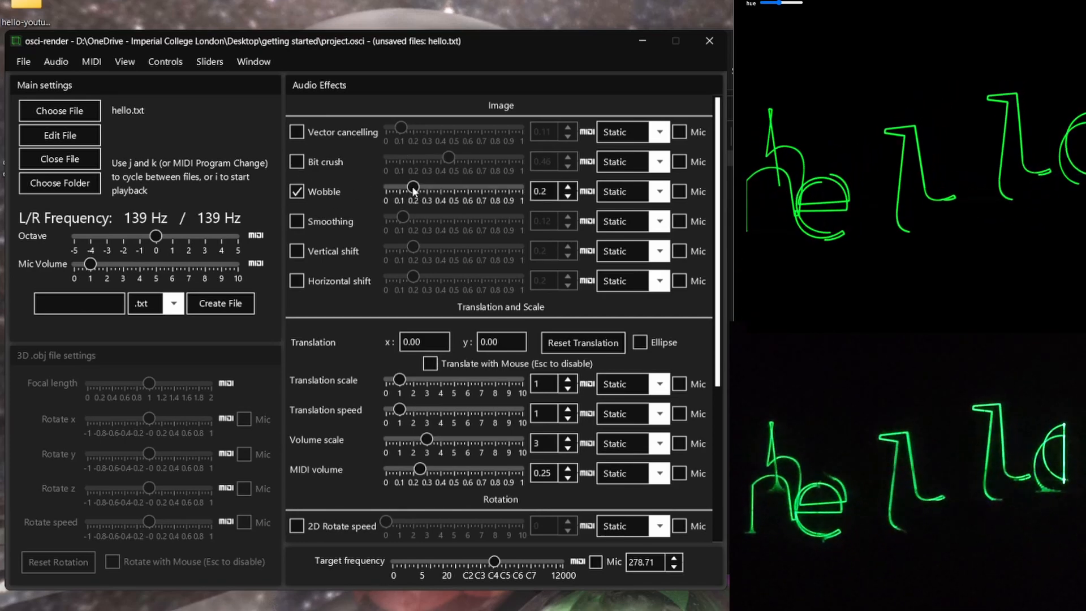
pyautogui.moveTo(414, 188); pyautogui.dragTo(407, 188)
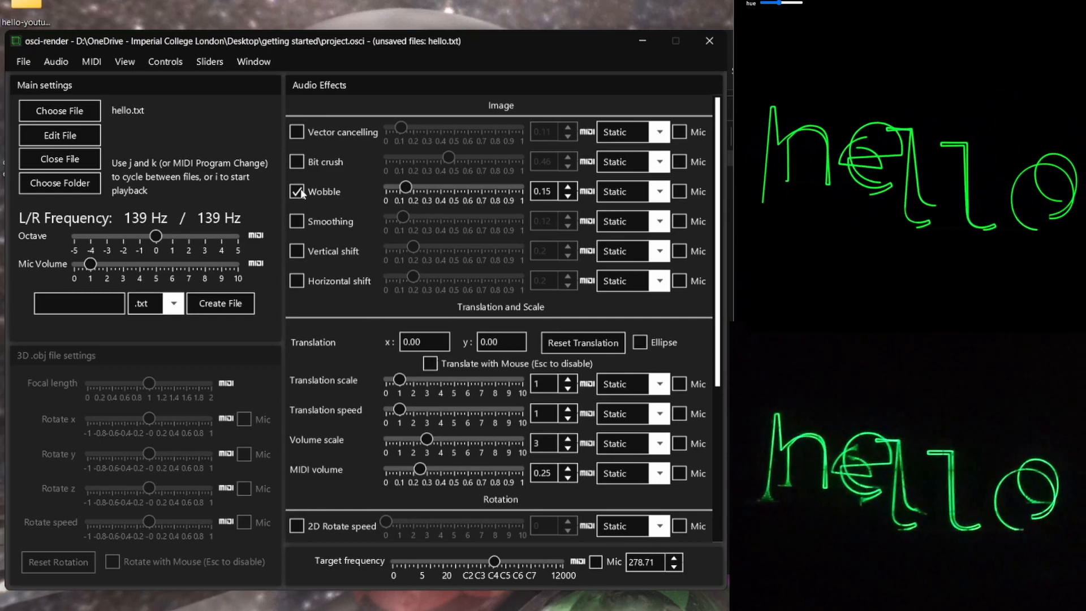
pyautogui.click(298, 162)
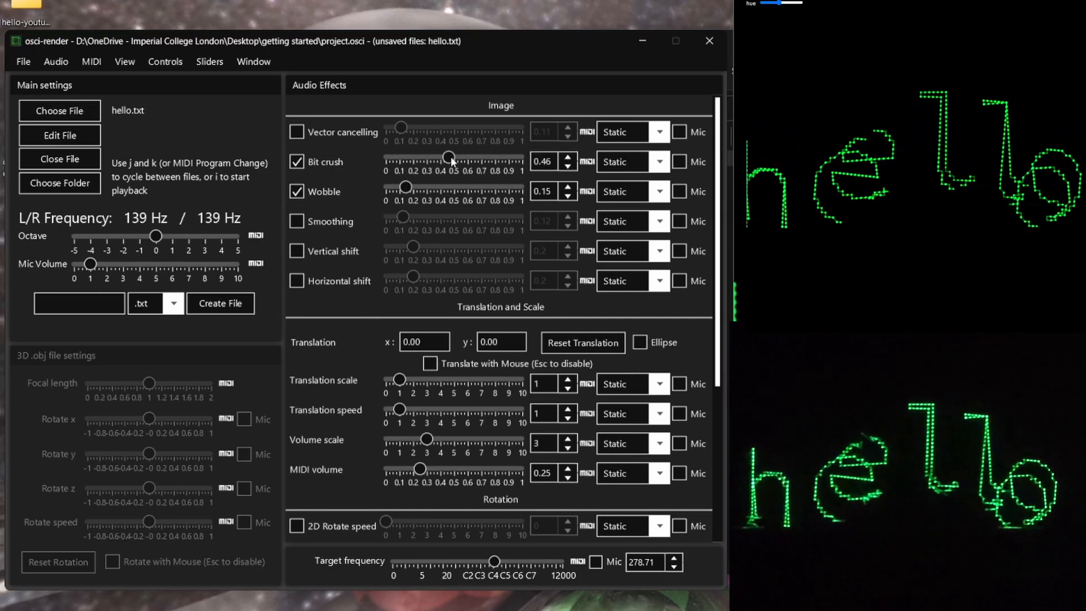
pyautogui.moveTo(448, 158); pyautogui.dragTo(461, 158)
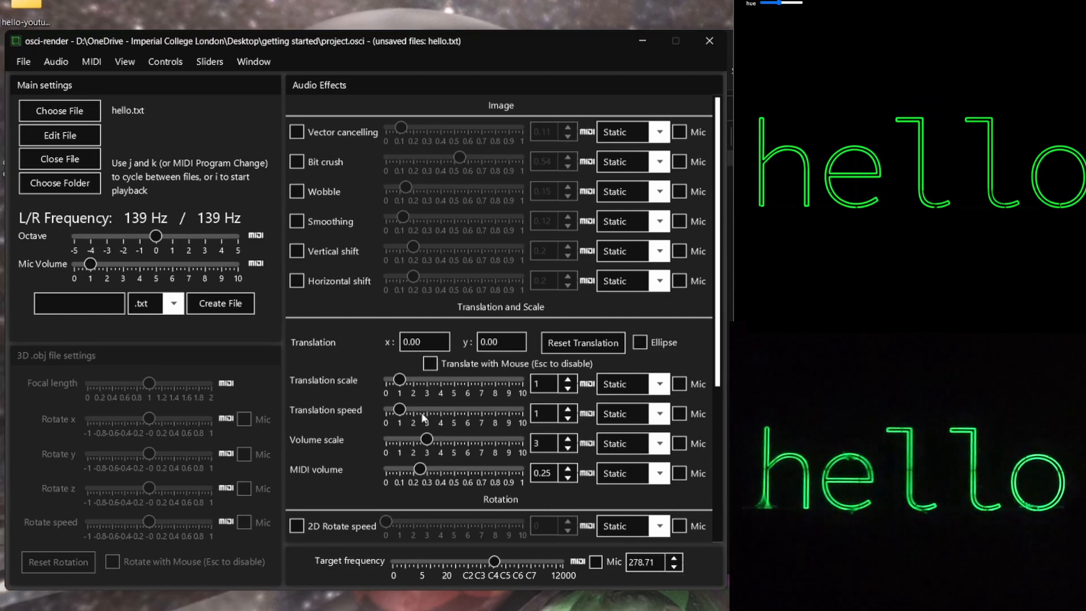
pyautogui.scroll(-3)
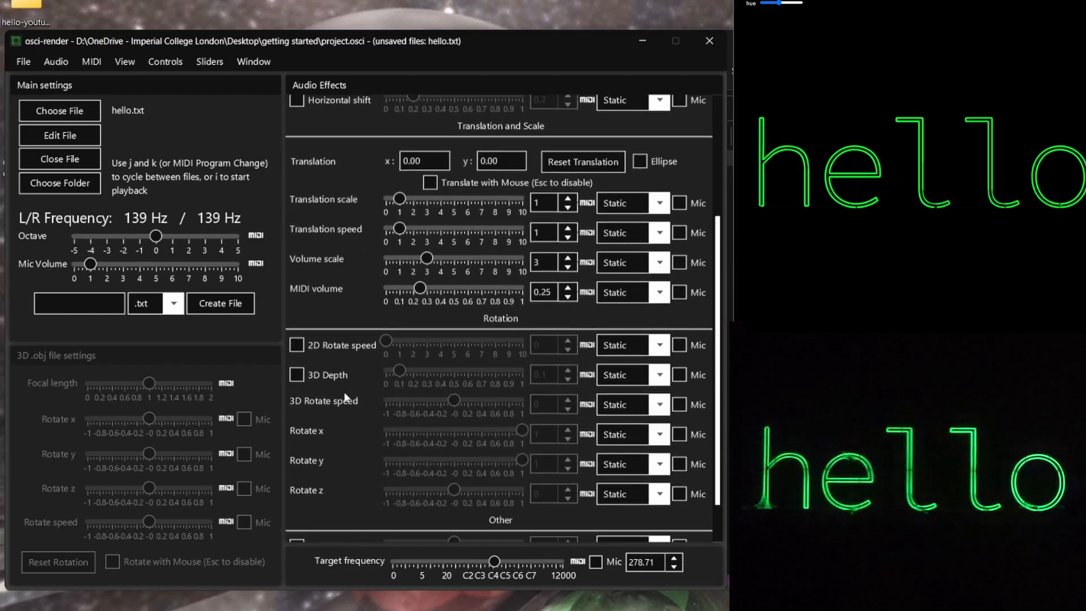
pyautogui.scroll(-3)
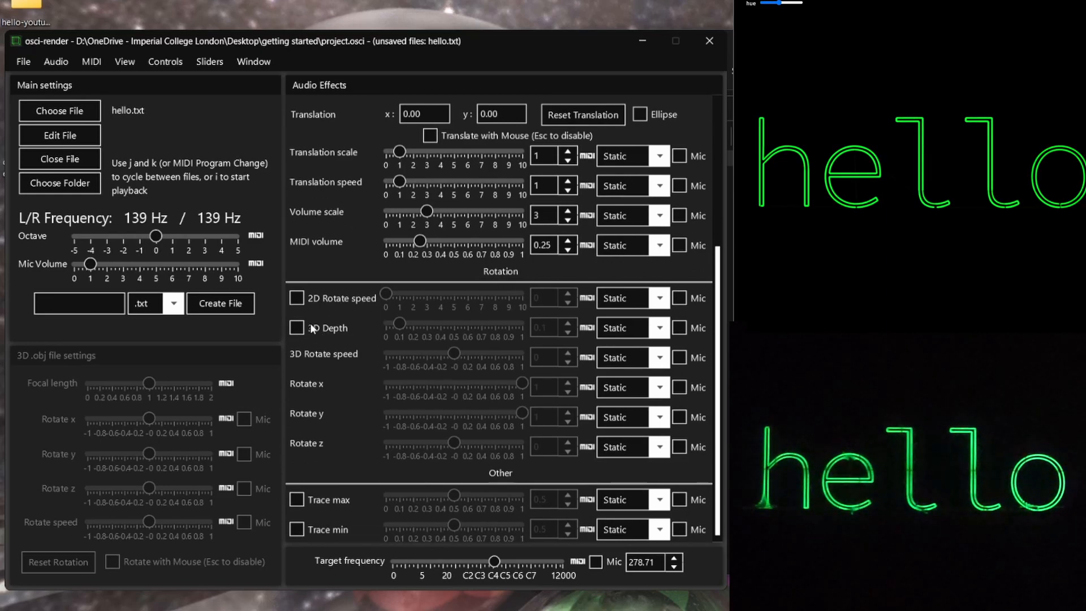
pyautogui.moveTo(460, 338)
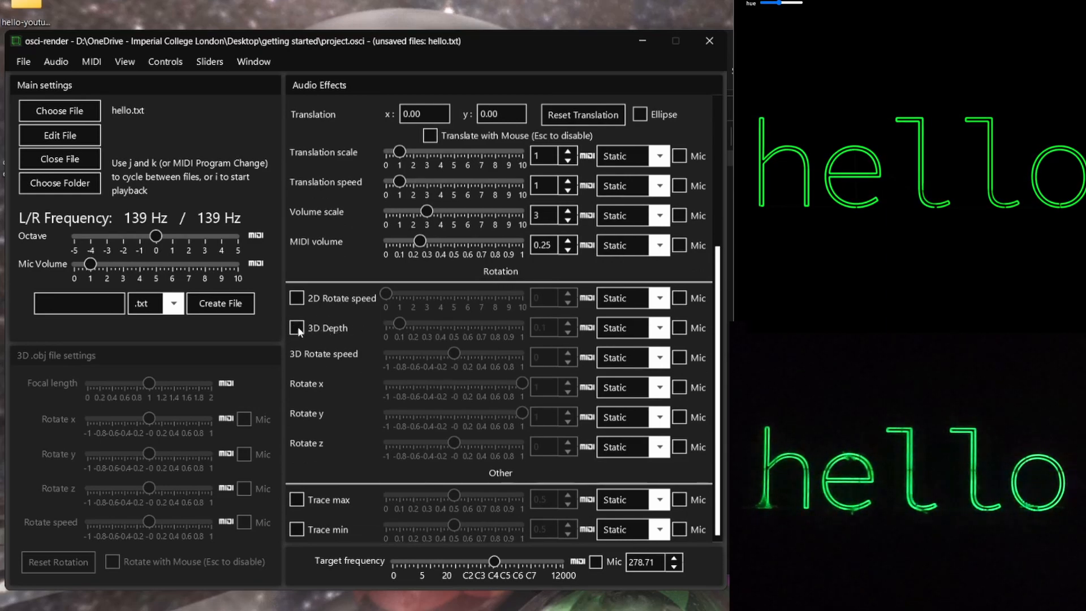
pyautogui.click(297, 327)
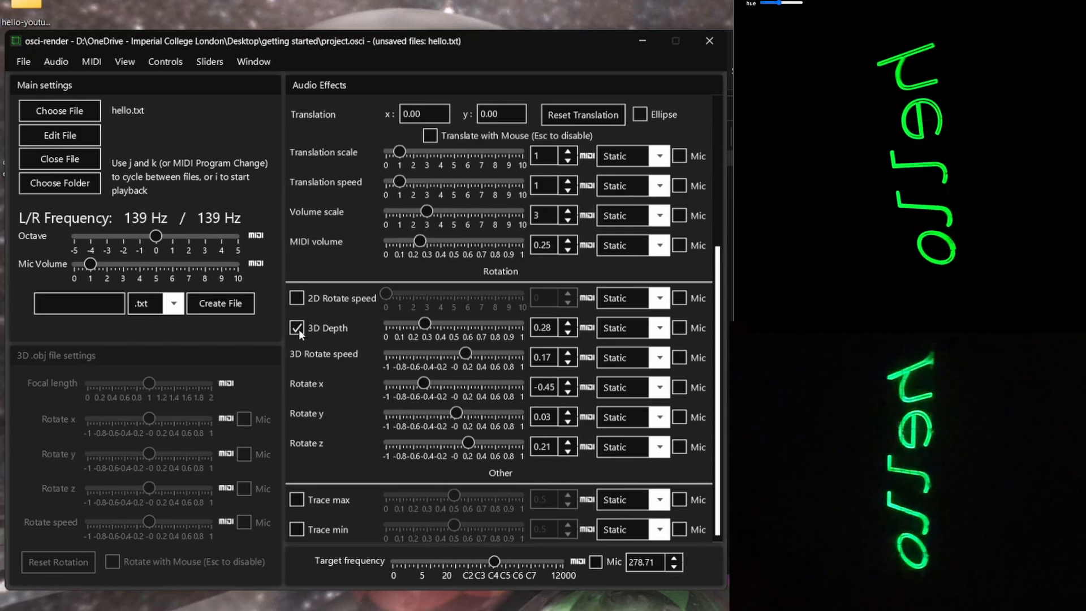
pyautogui.click(297, 328)
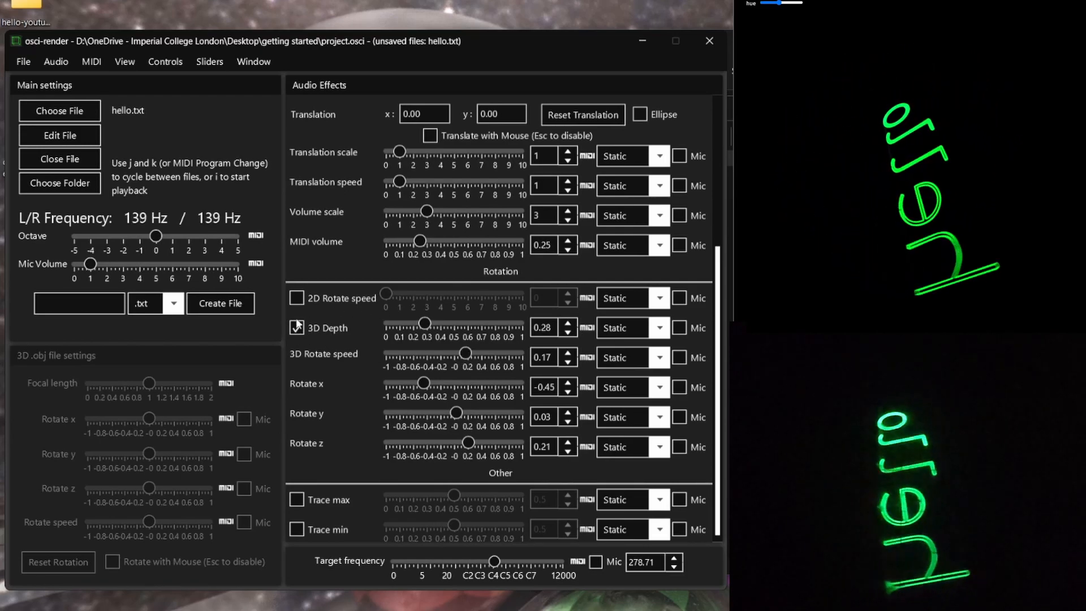
pyautogui.scroll(3)
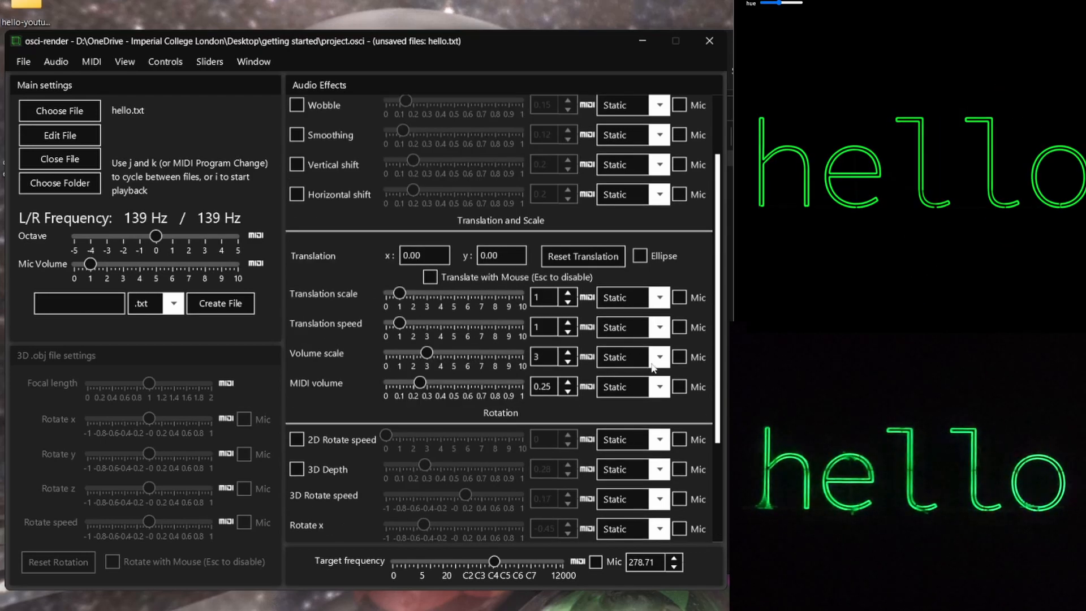
pyautogui.moveTo(468, 369)
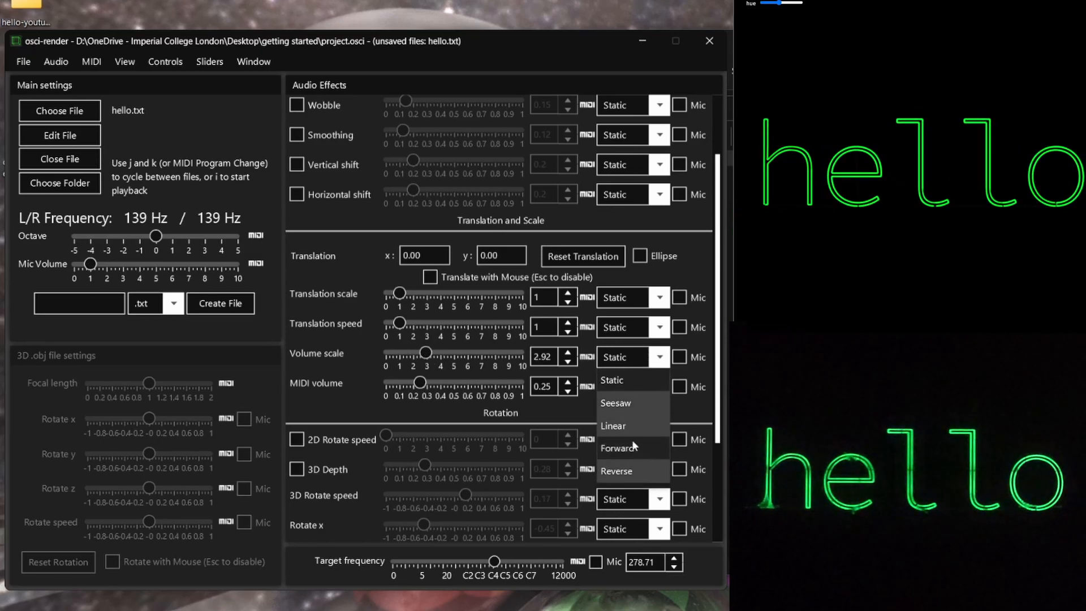
pyautogui.moveTo(636, 453)
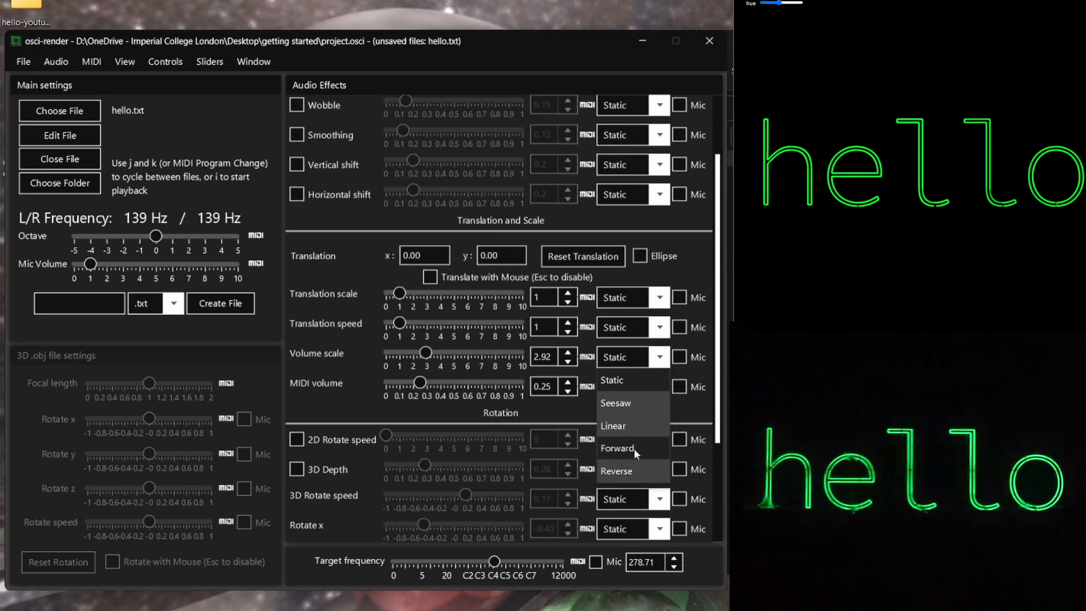
# - Set the volume scale animation to Reverse with a slider maximum of 3.0
pyautogui.click(617, 448)
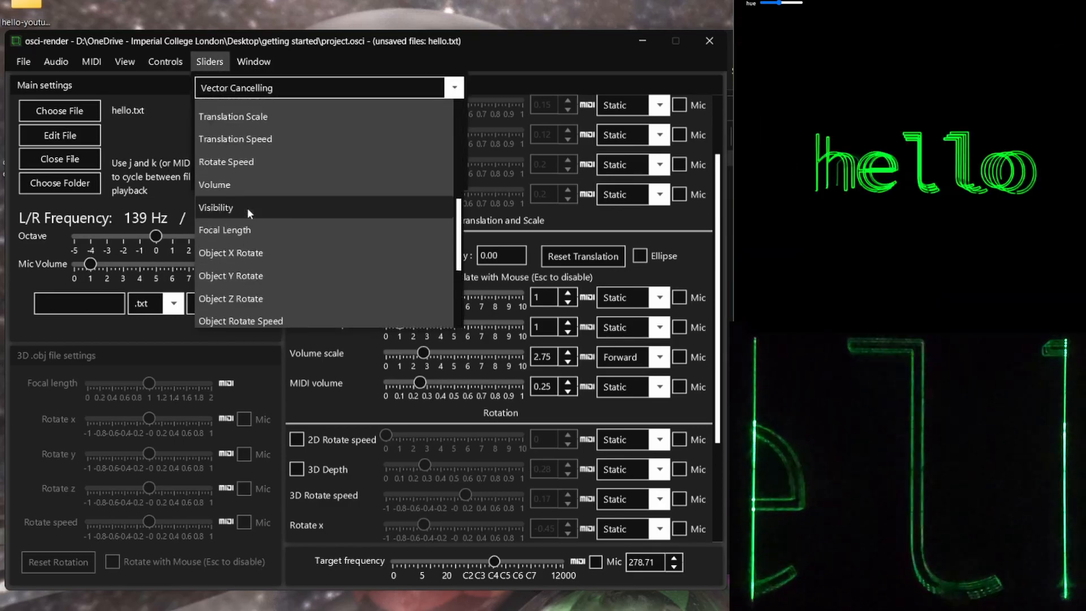
pyautogui.click(214, 185)
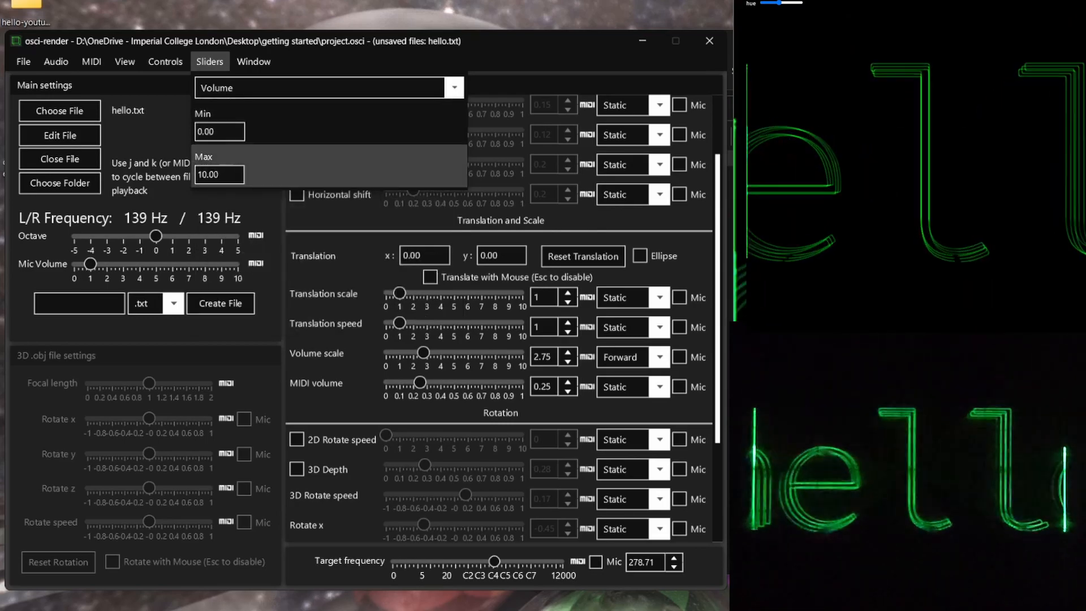
pyautogui.tripleClick(219, 175)
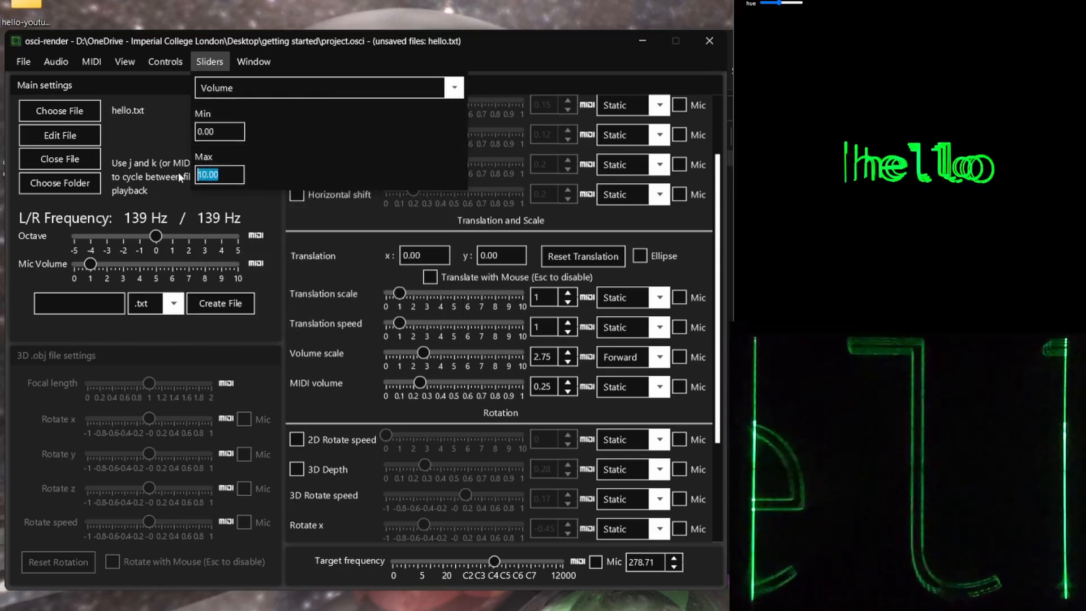
pyautogui.write('3.0')
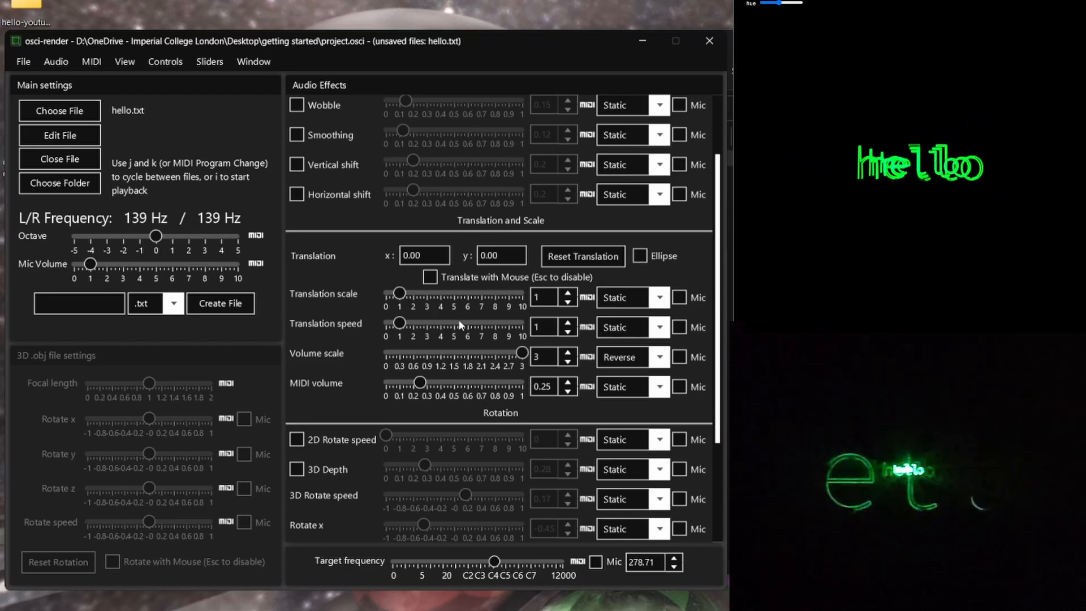
# - Briefly toggle the Bit crush effect on and back off
pyautogui.scroll(3)
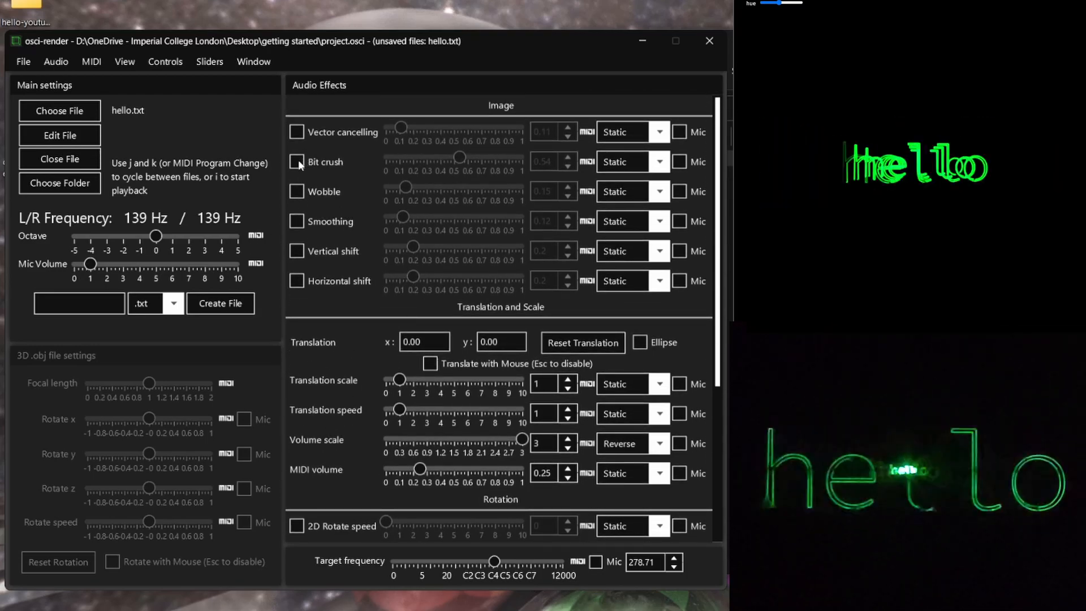
pyautogui.click(297, 161)
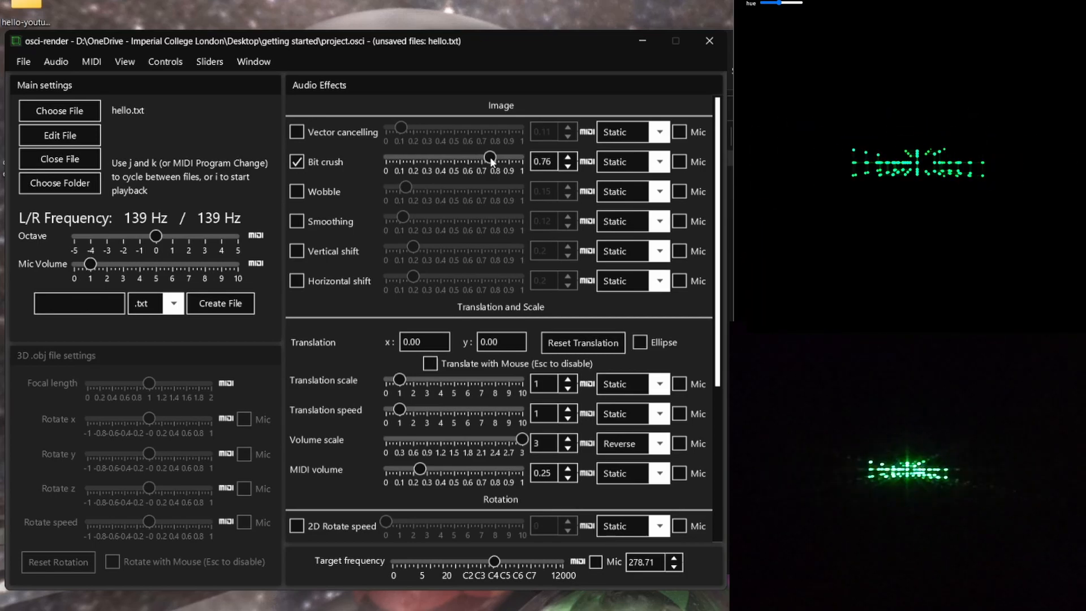
pyautogui.click(297, 161)
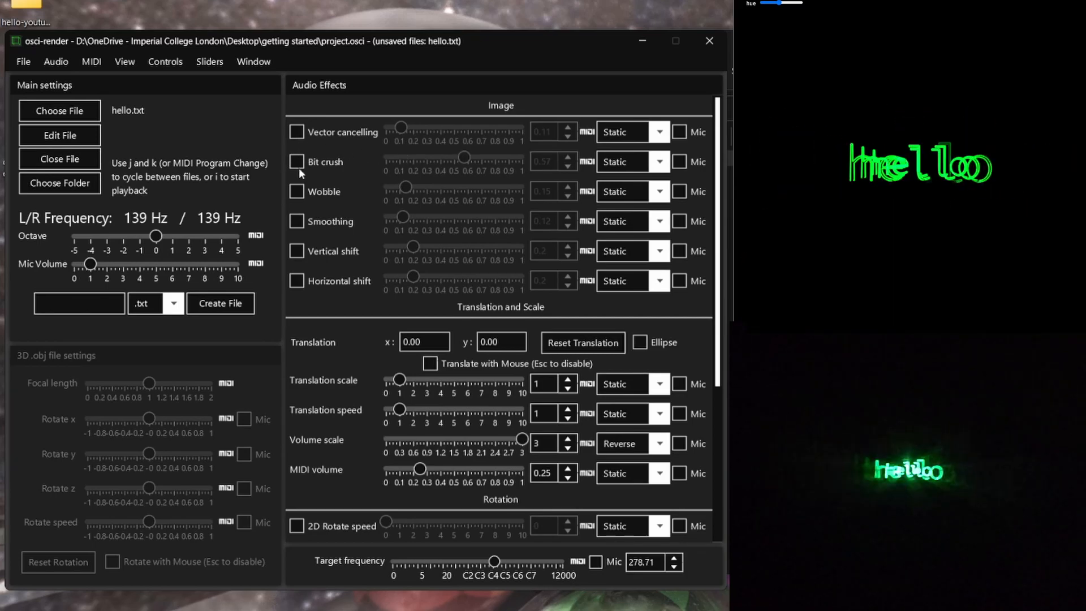
pyautogui.scroll(-3)
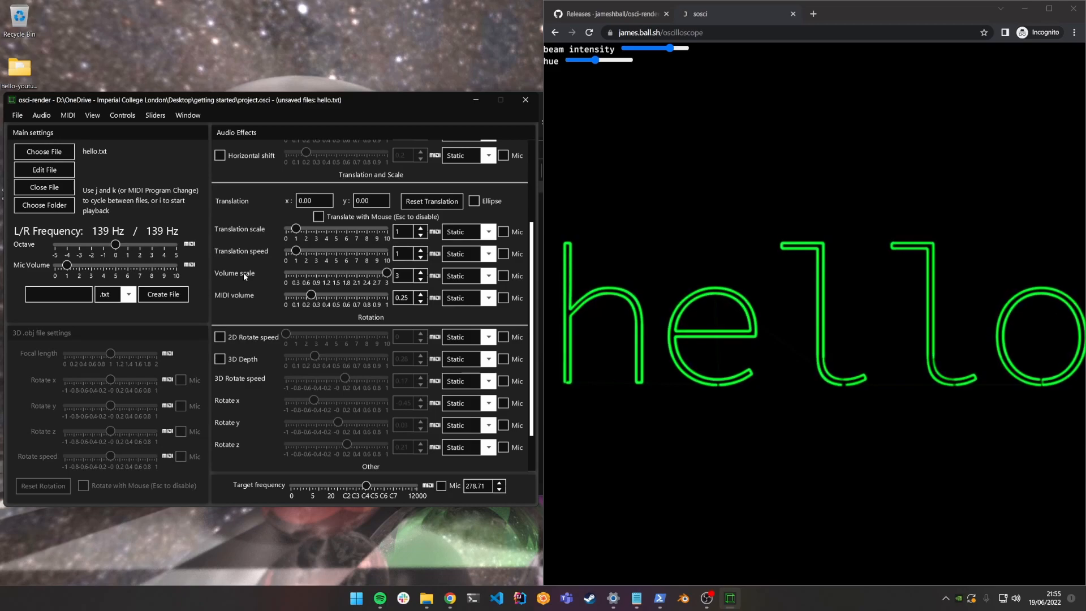
# - Return the volume scale animation to Static and switch to Blender
pyautogui.scroll(3)
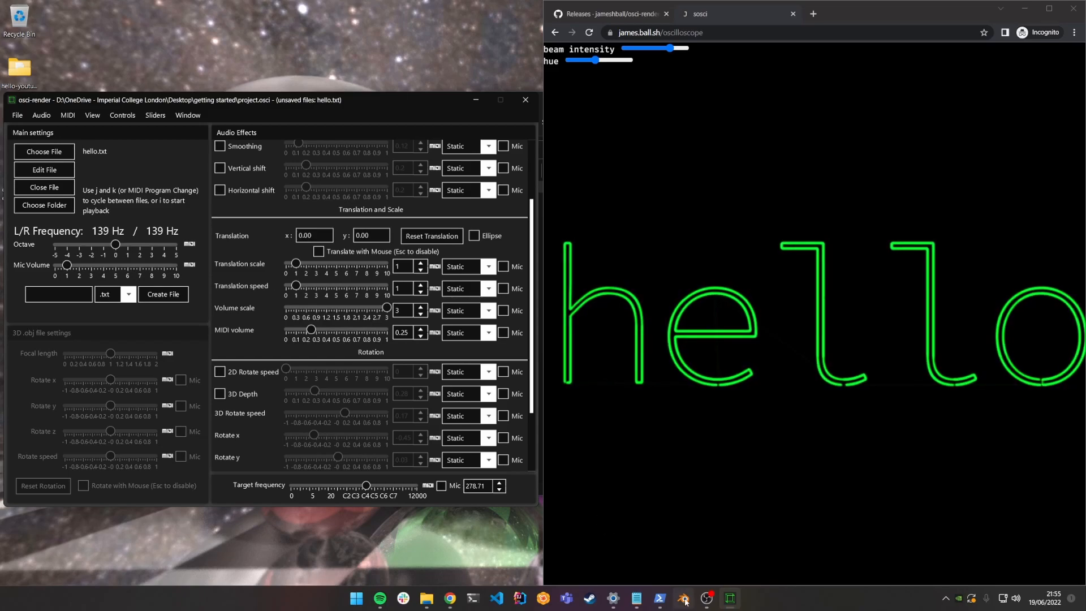
pyautogui.click(682, 602)
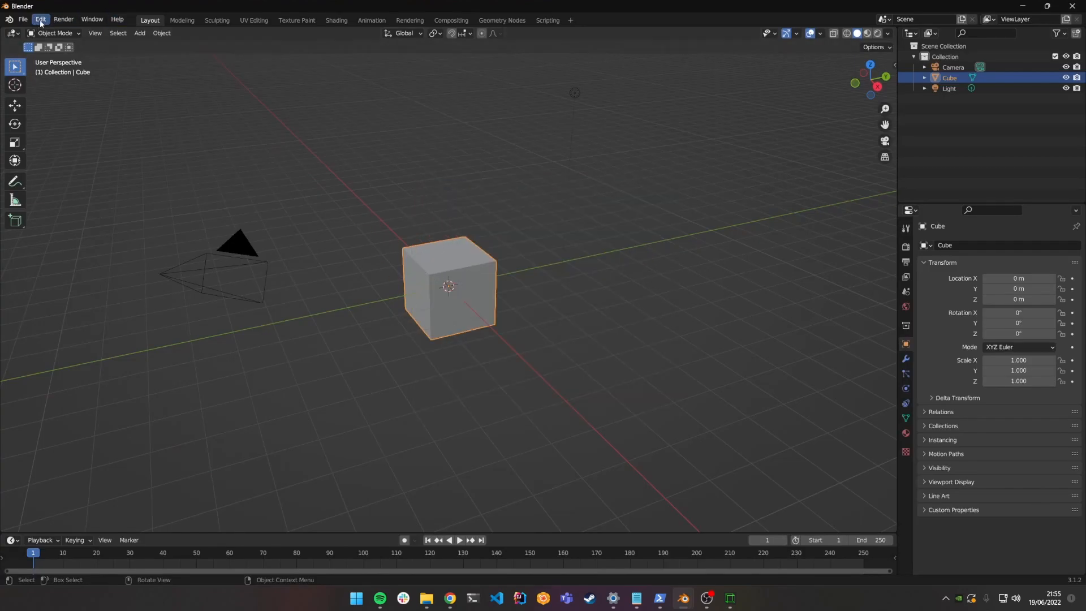
# - Install osci-render-blender-addon.zip from getting started in Preferences > Add-ons and enable it
pyautogui.click(39, 19)
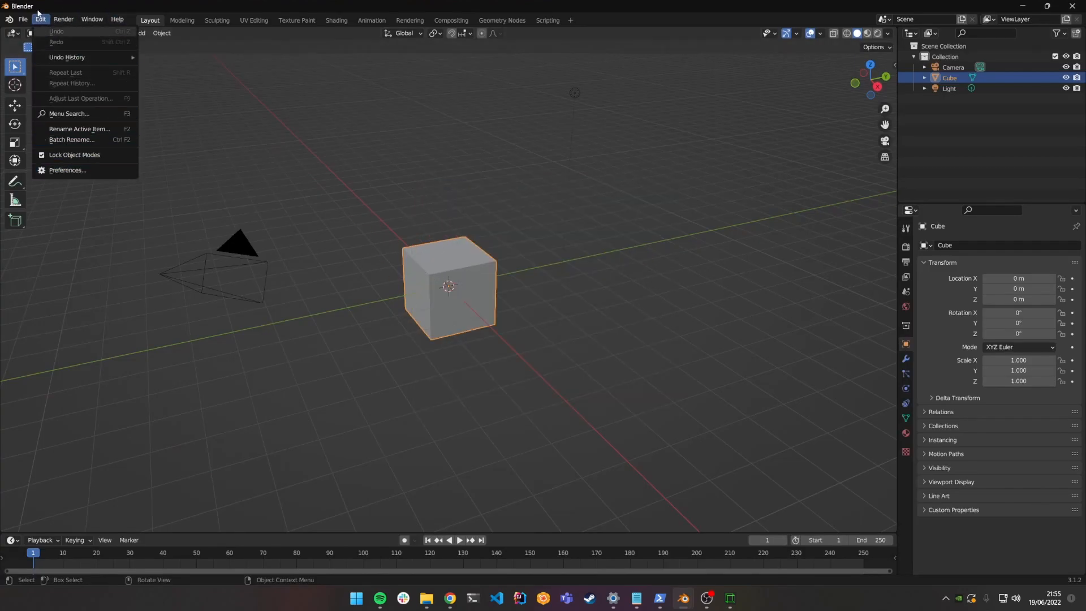
pyautogui.click(68, 172)
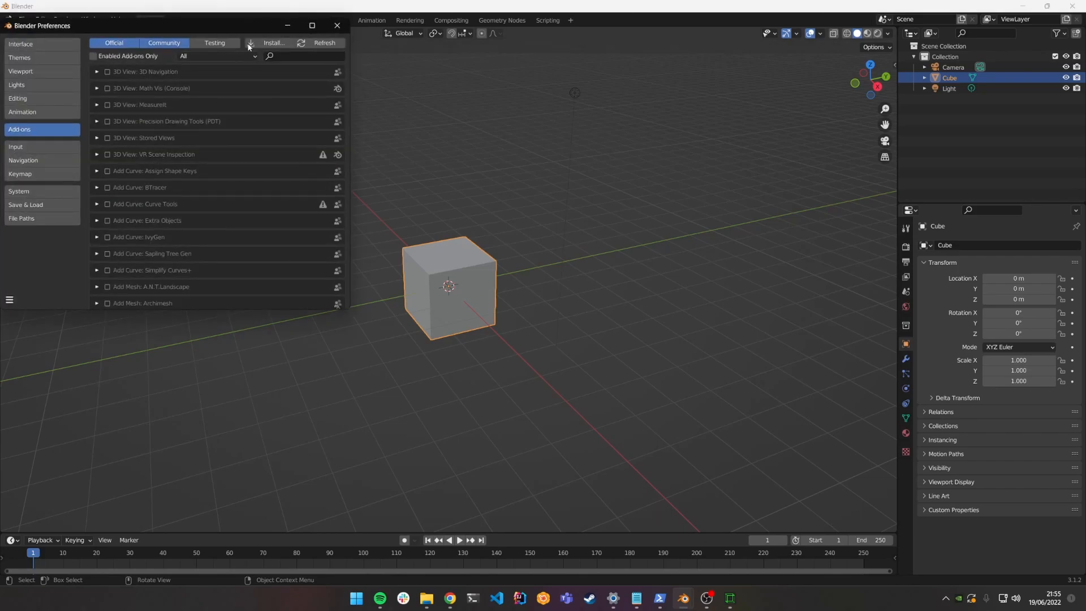
pyautogui.click(273, 43)
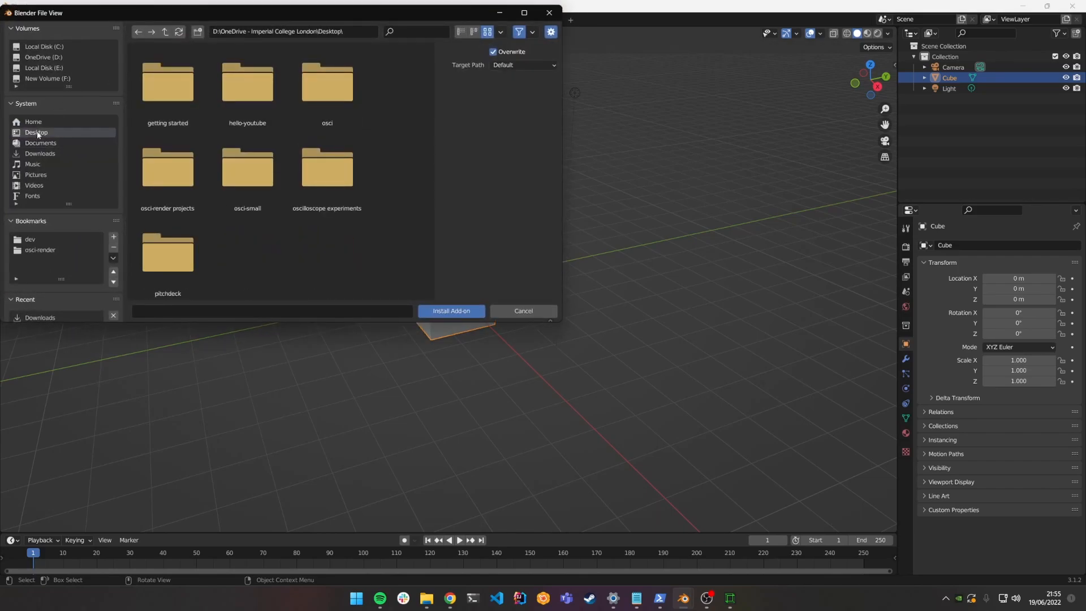
pyautogui.doubleClick(168, 83)
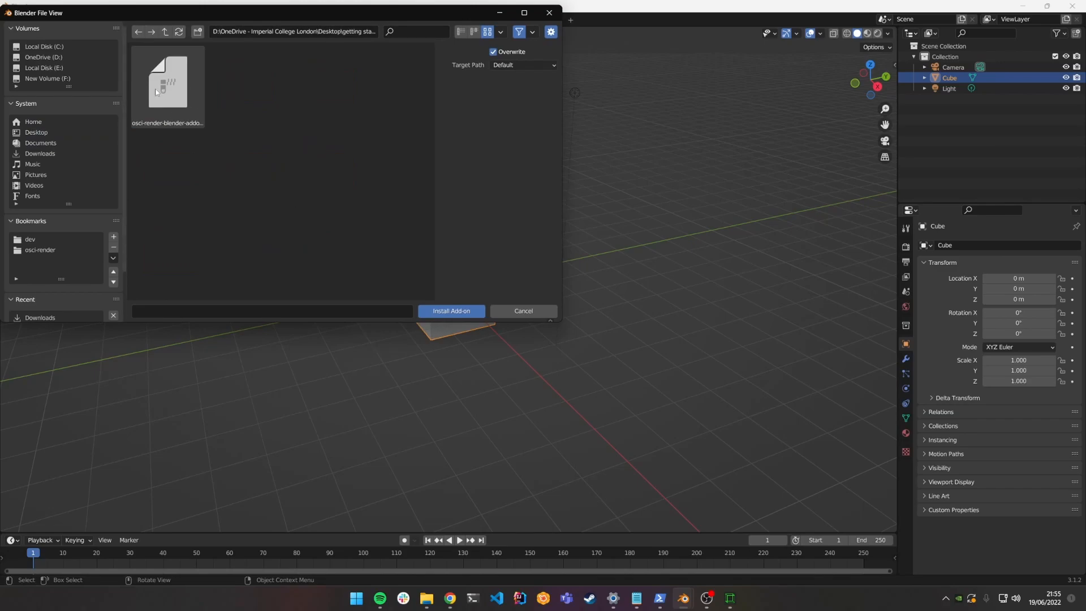
pyautogui.click(167, 80)
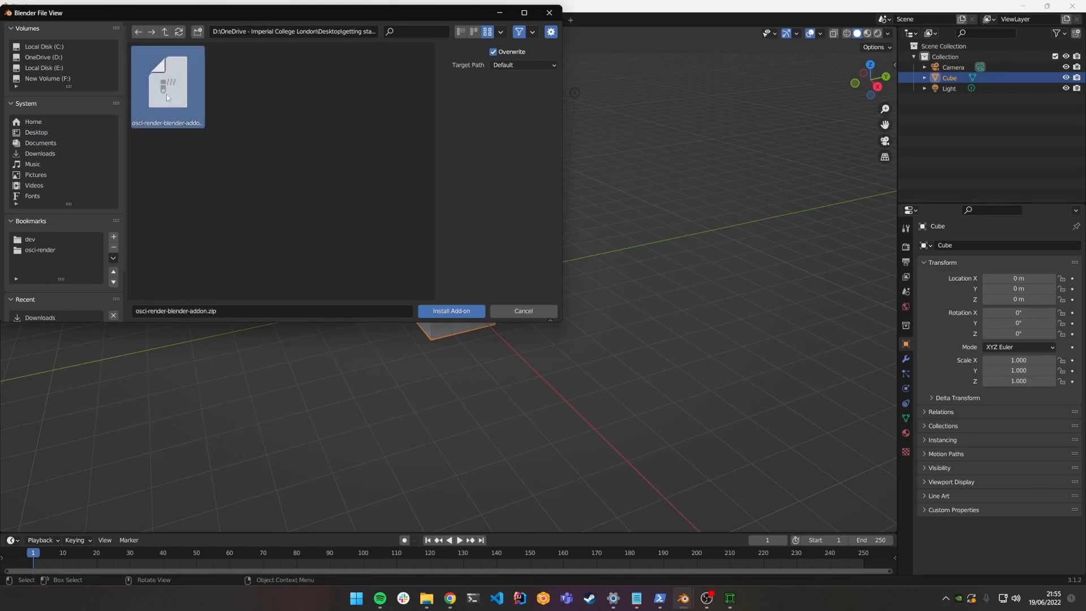
pyautogui.click(451, 311)
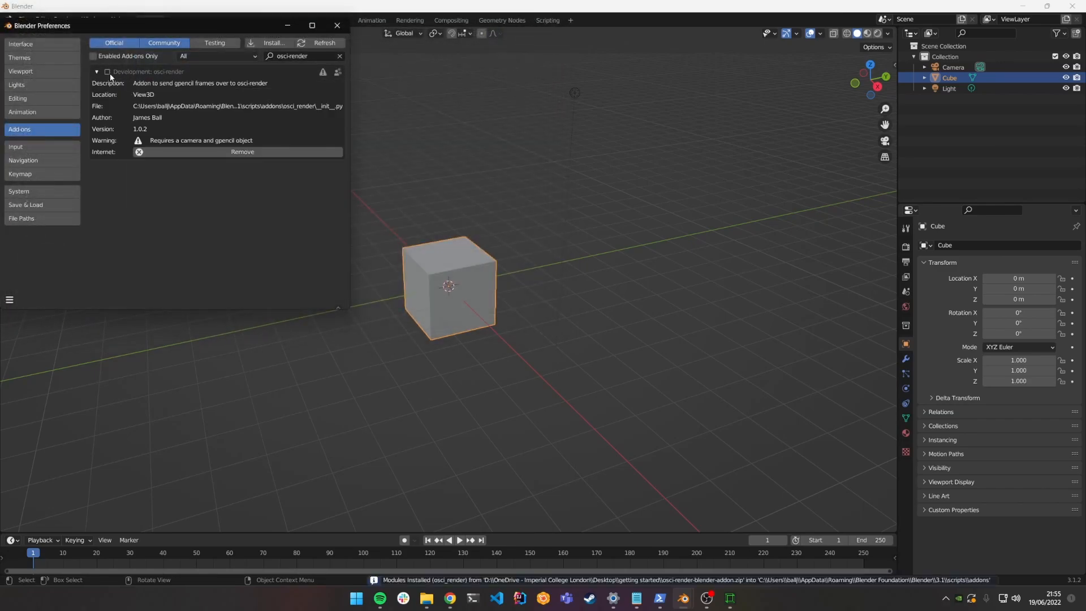
pyautogui.click(107, 72)
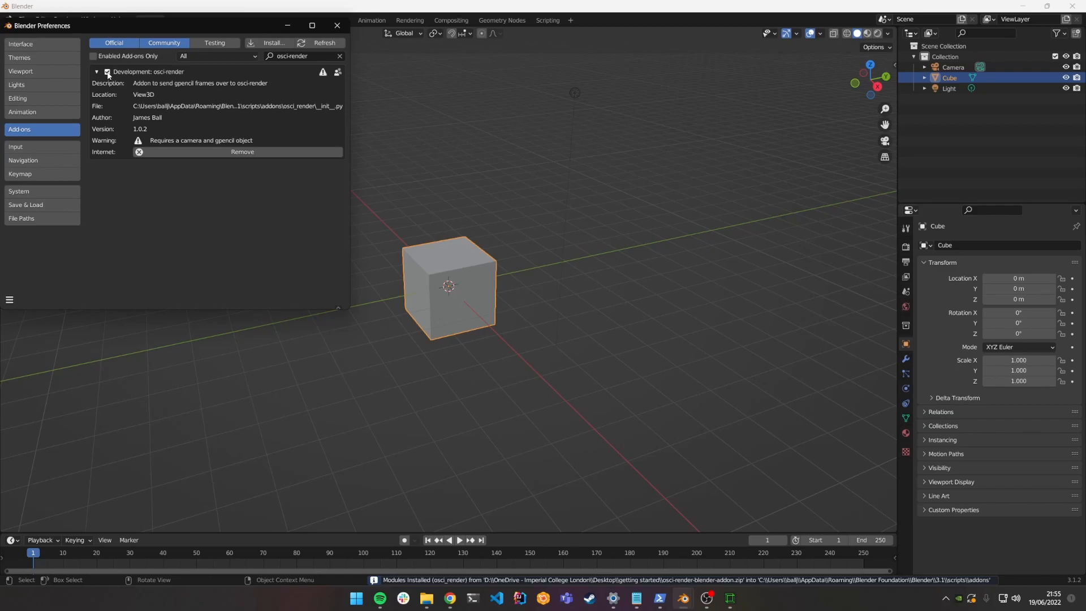
pyautogui.click(337, 26)
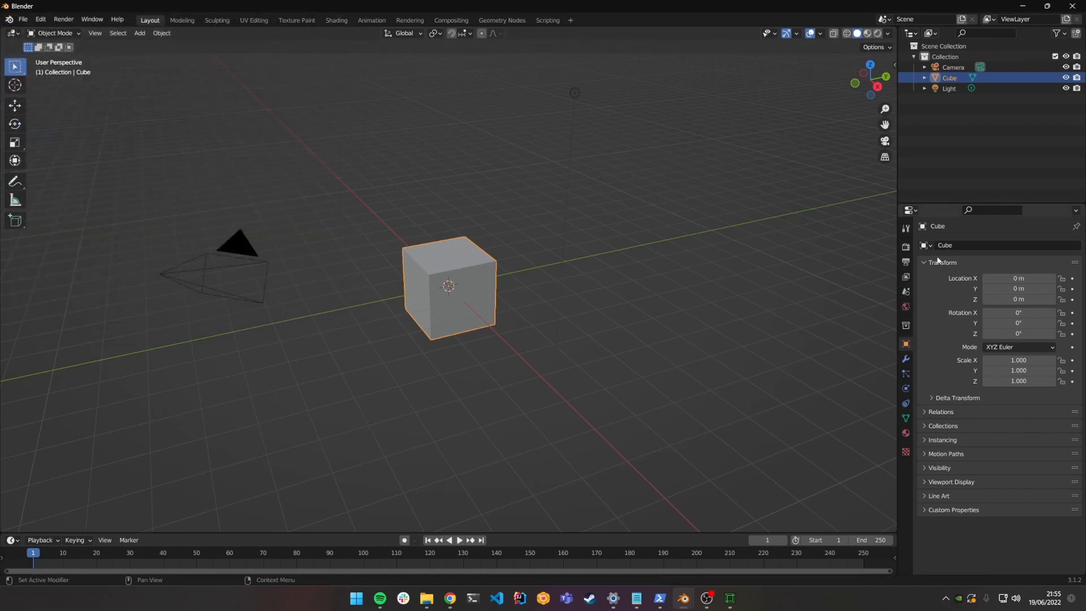
# - Select the cube, add a Scene Line Art grease pencil object, and bake its line art
pyautogui.click(905, 247)
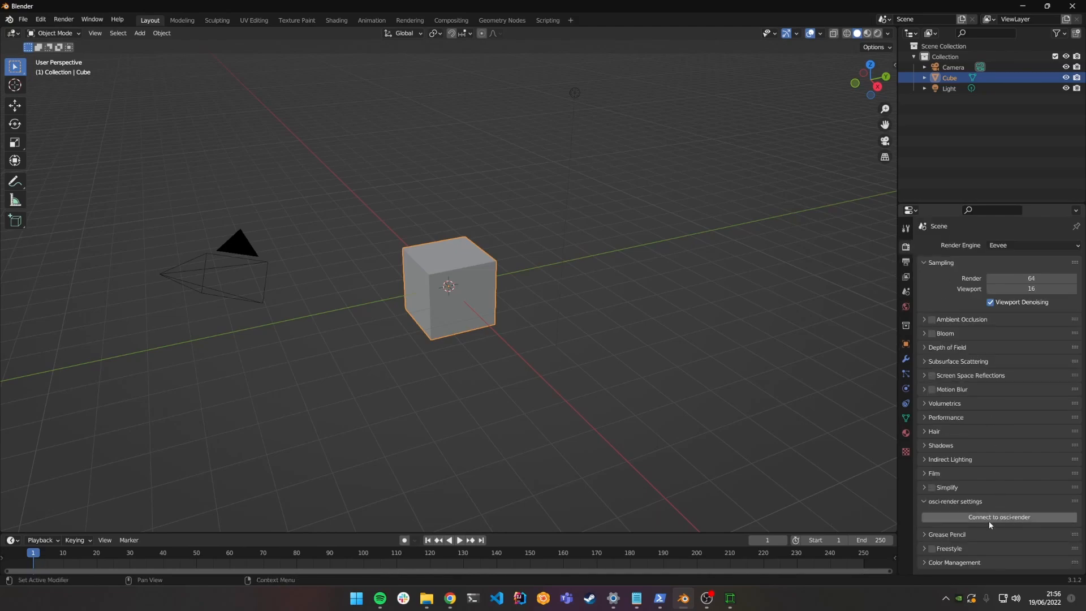
pyautogui.moveTo(985, 519)
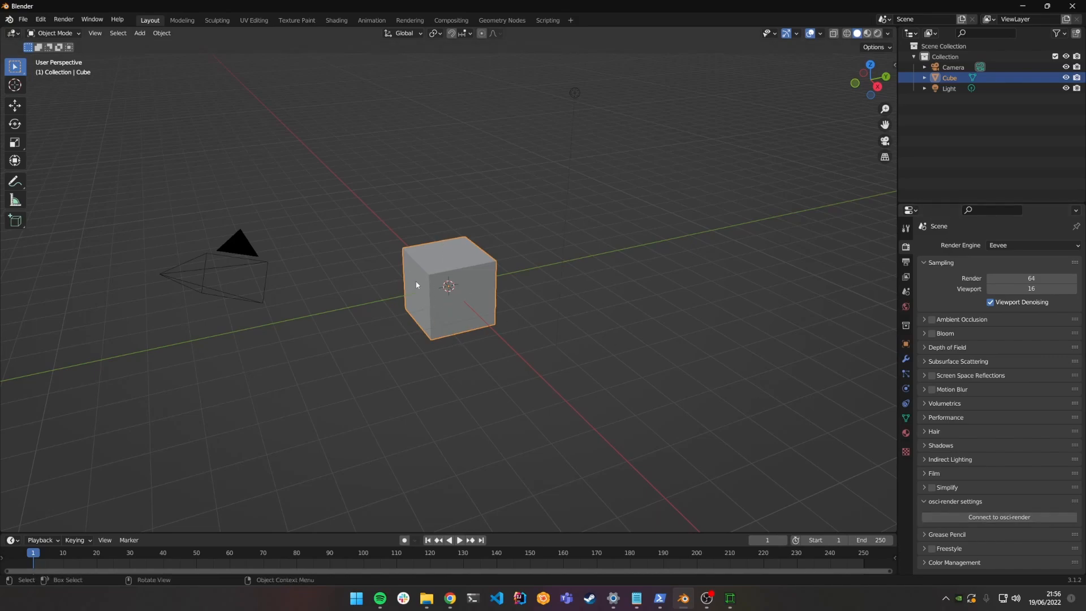
pyautogui.click(139, 34)
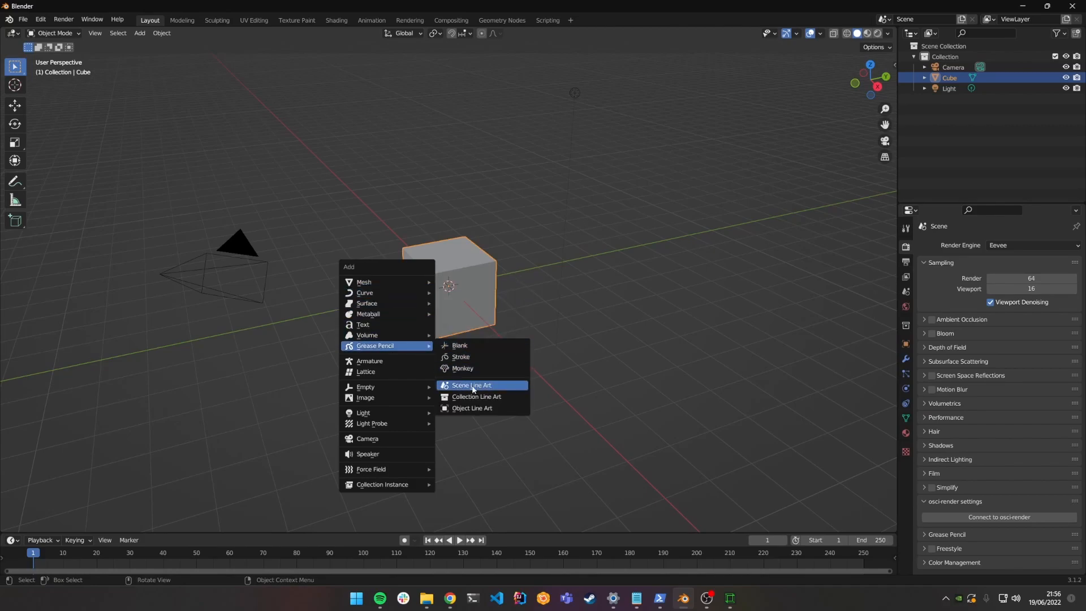
pyautogui.click(471, 385)
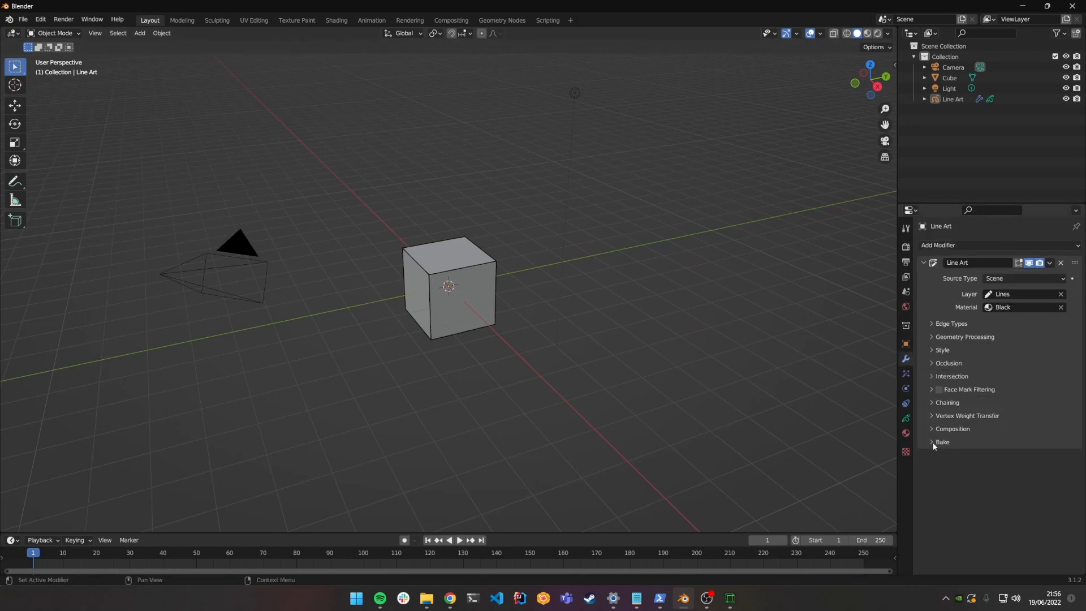
pyautogui.click(941, 442)
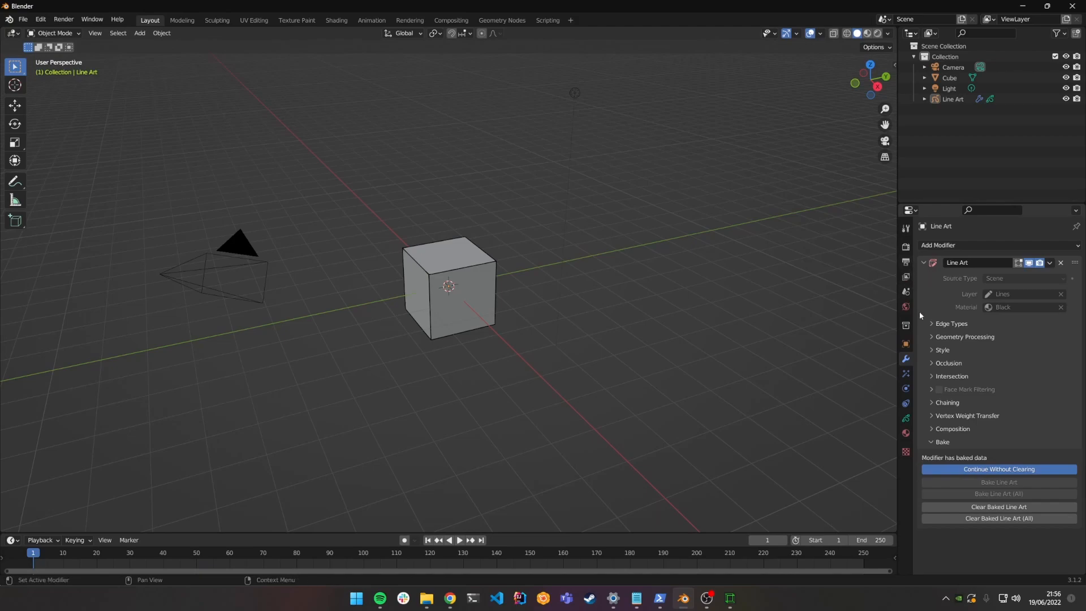
pyautogui.click(905, 247)
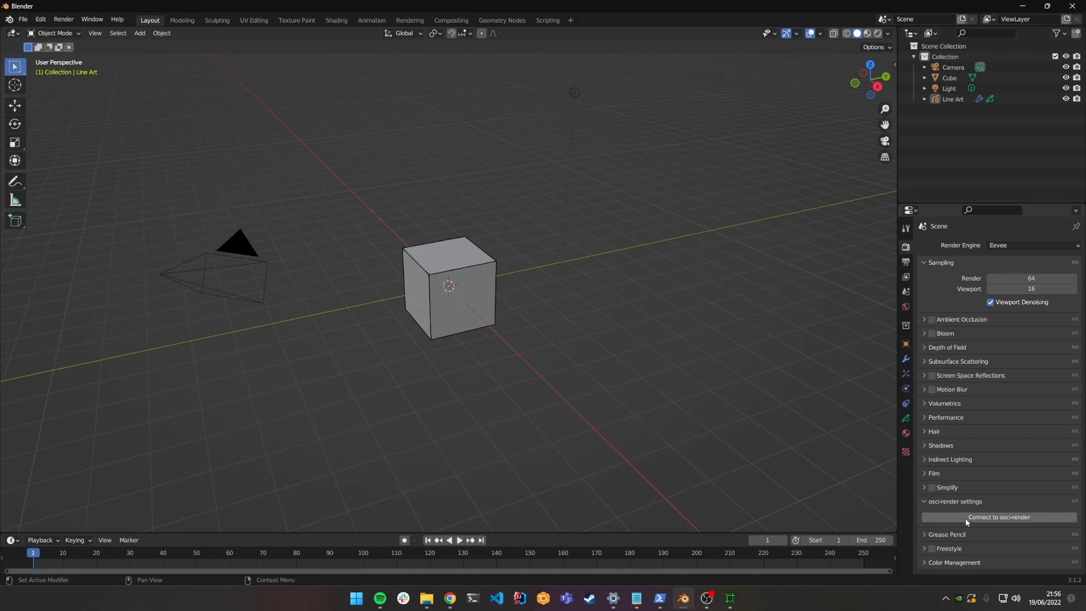
# - Connect the Blender scene to osci-render so the line-art cube appears on the oscilloscope
pyautogui.click(997, 517)
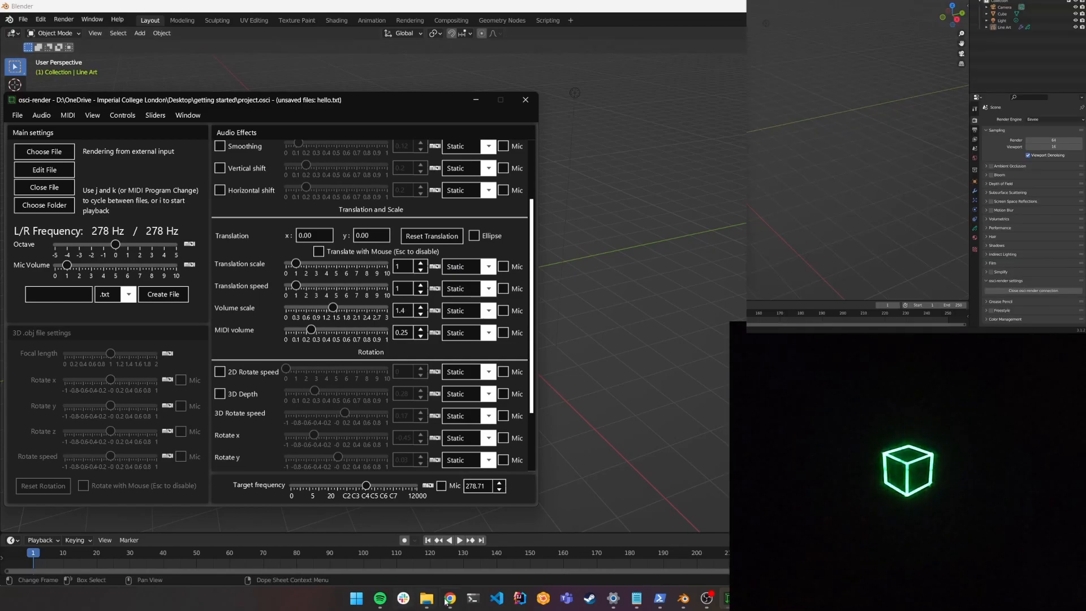
pyautogui.click(449, 598)
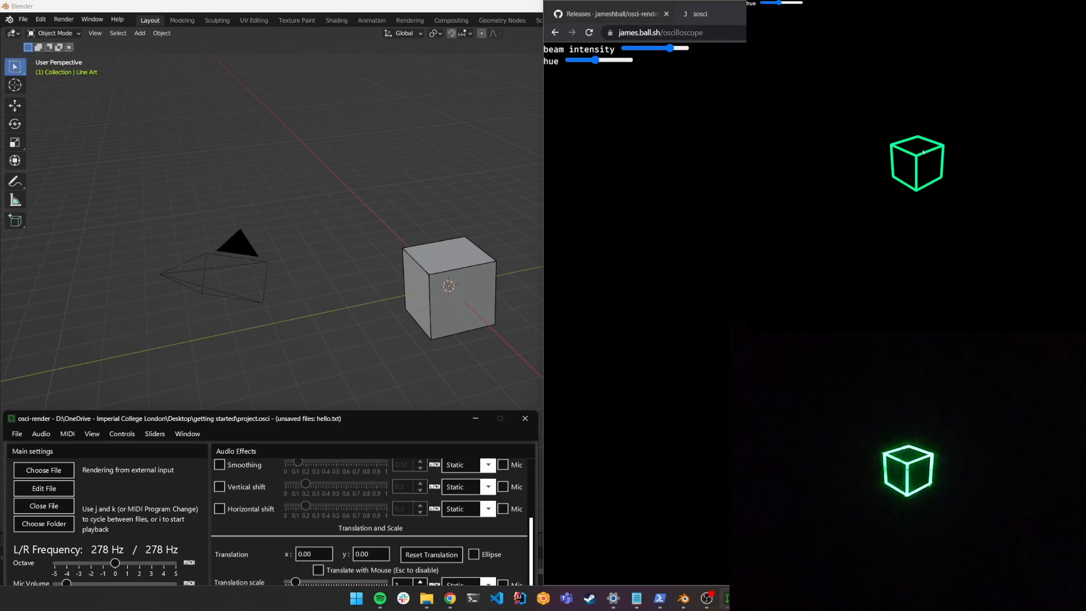
pyautogui.moveTo(426, 221)
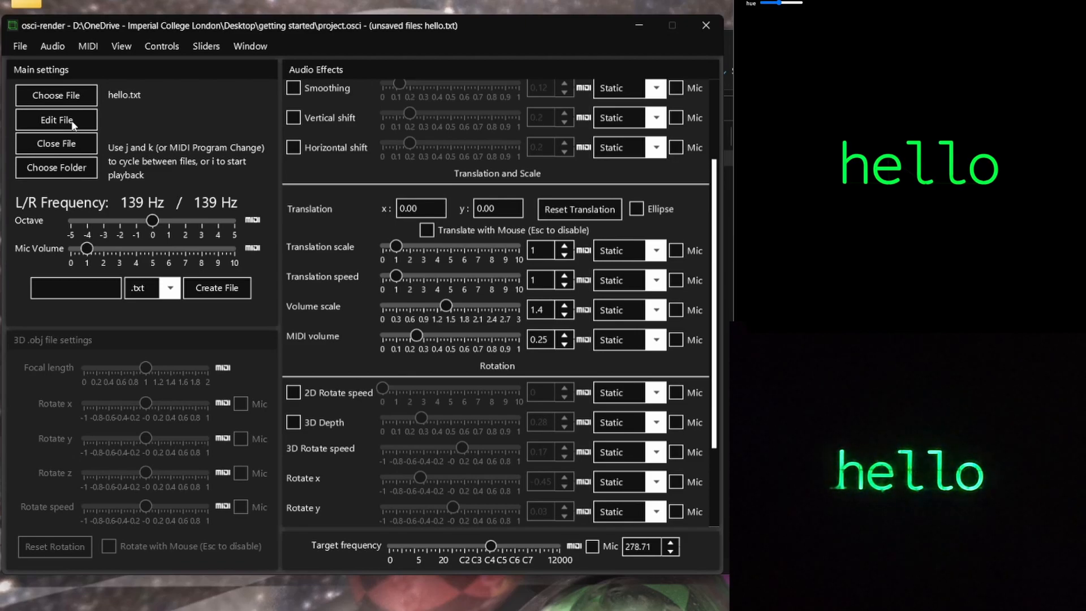
pyautogui.moveTo(172, 122)
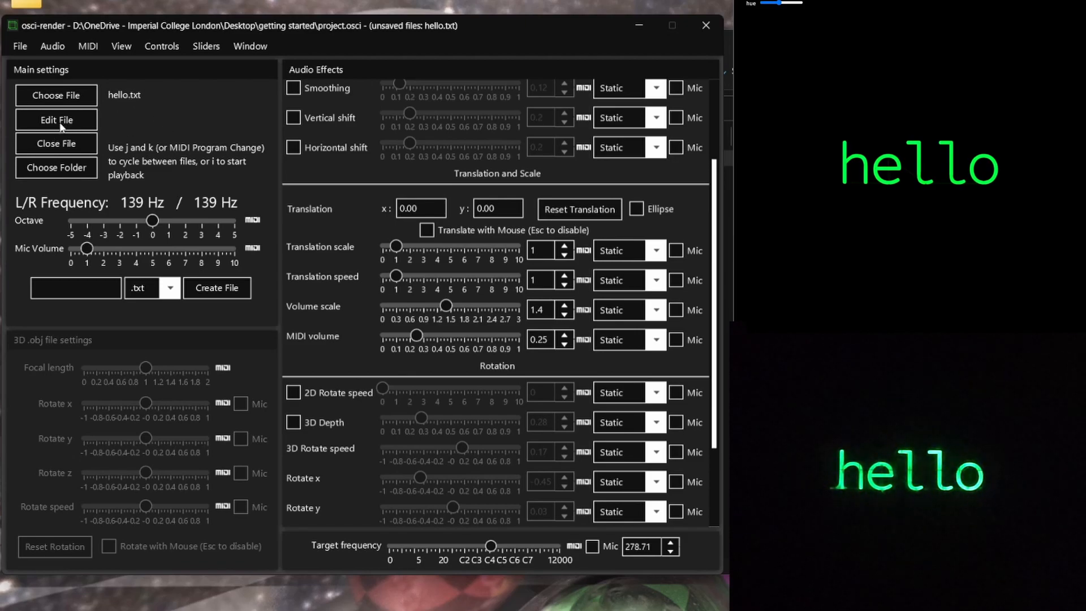
# - Open hello.txt in the editor and delete the existing word 'hello'
pyautogui.click(56, 119)
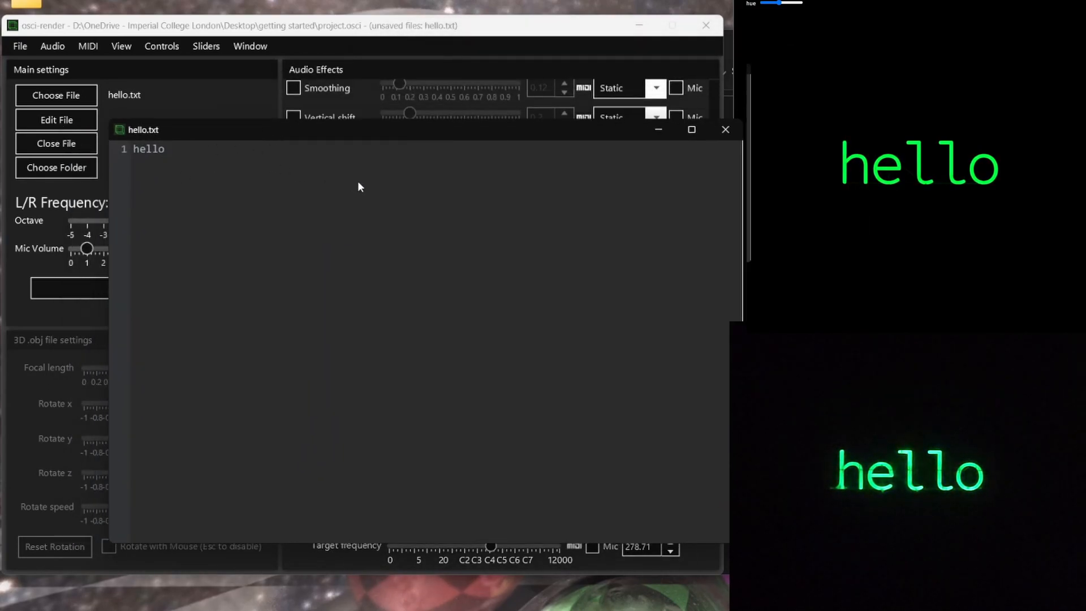
pyautogui.moveTo(398, 203)
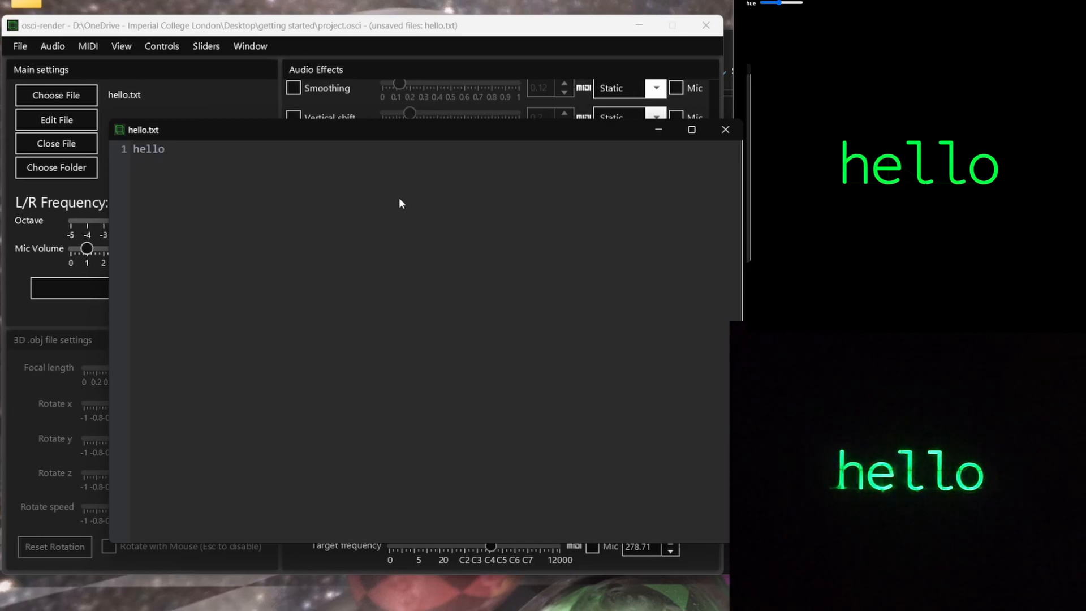
pyautogui.click(164, 149)
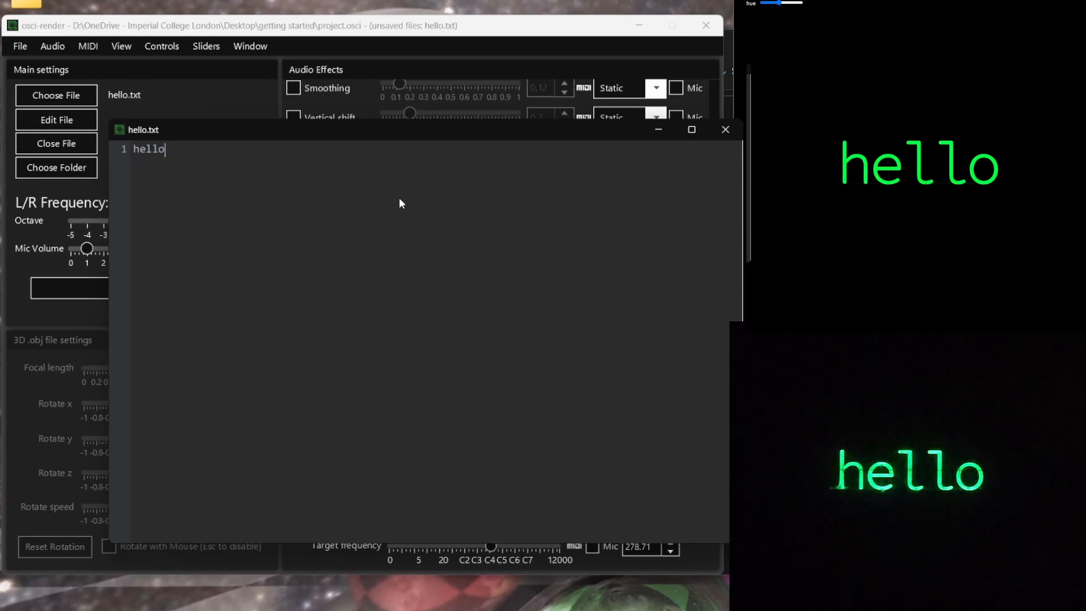
pyautogui.press('BackSpace')
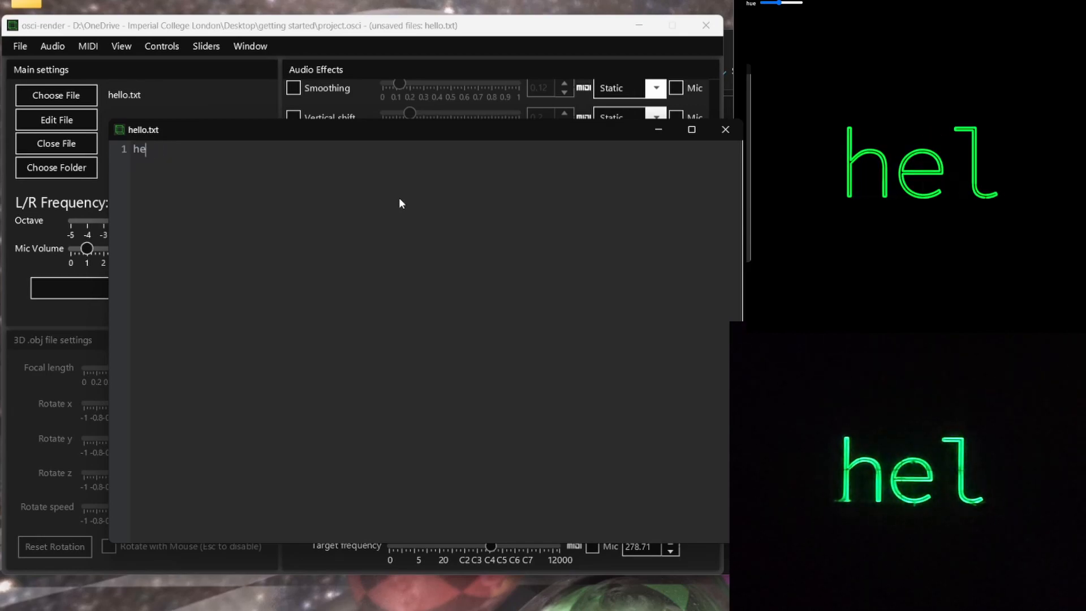
pyautogui.press('Backspace')
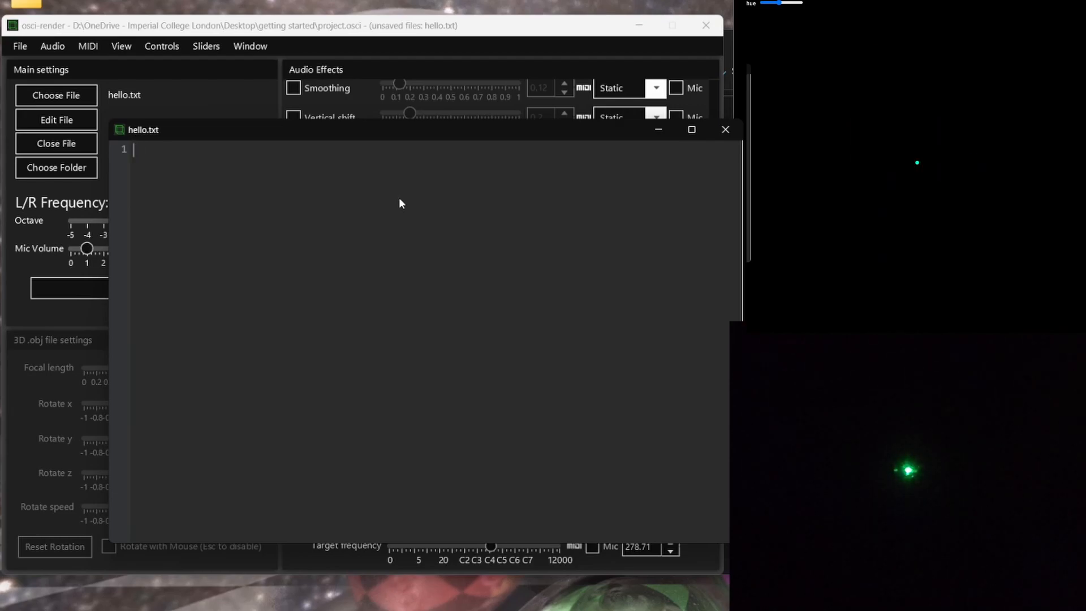
# - Type the six-line message 'hello this is getting started with osci-render!' and close the editor
pyautogui.write('hello')
pyautogui.write('this is')
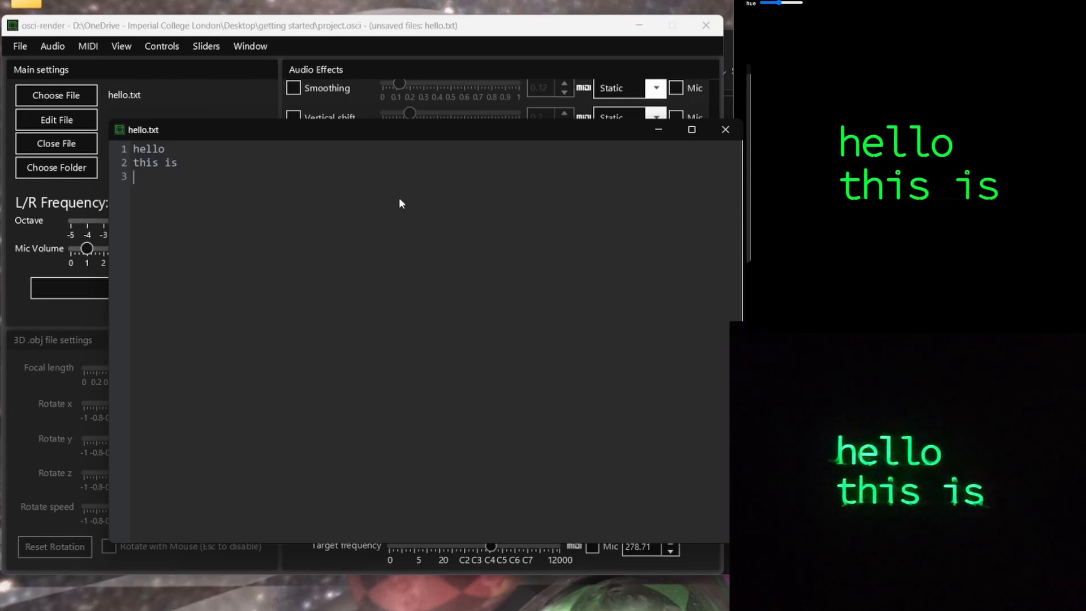
pyautogui.write('getting s')
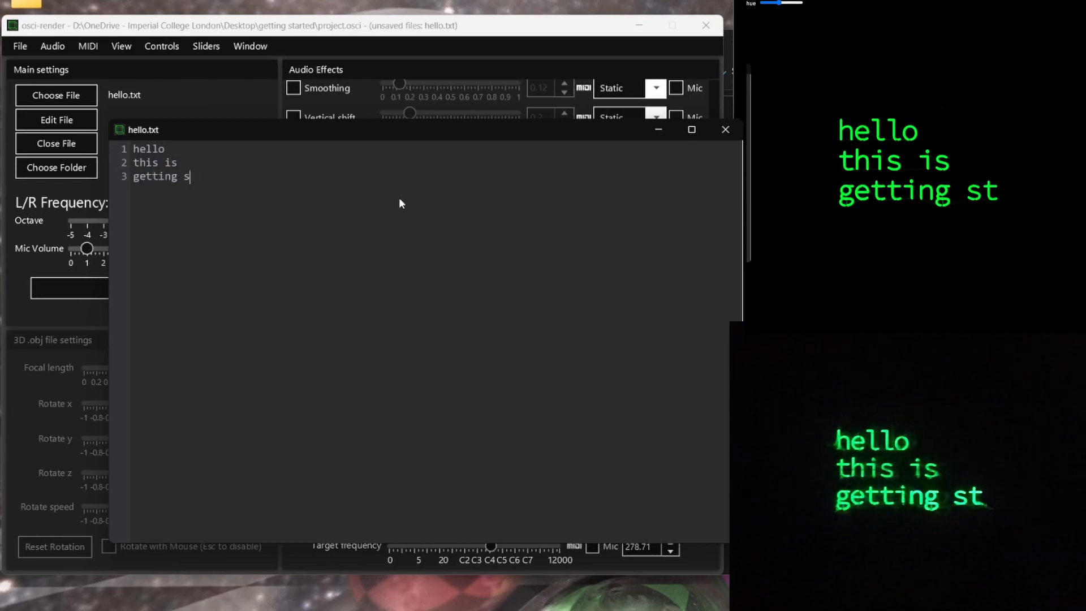
pyautogui.write('tarted')
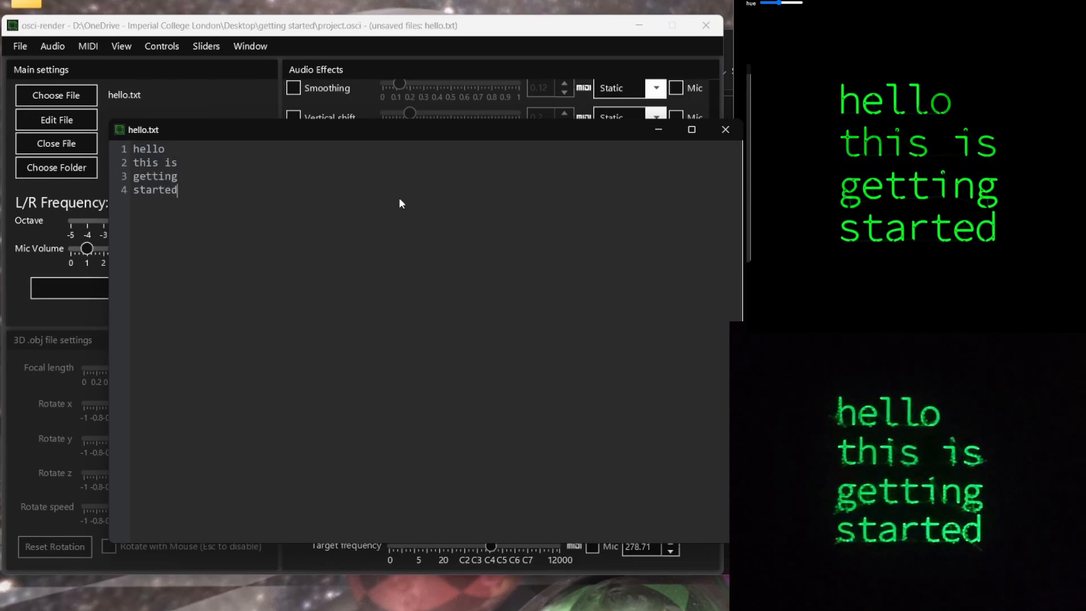
pyautogui.write('with')
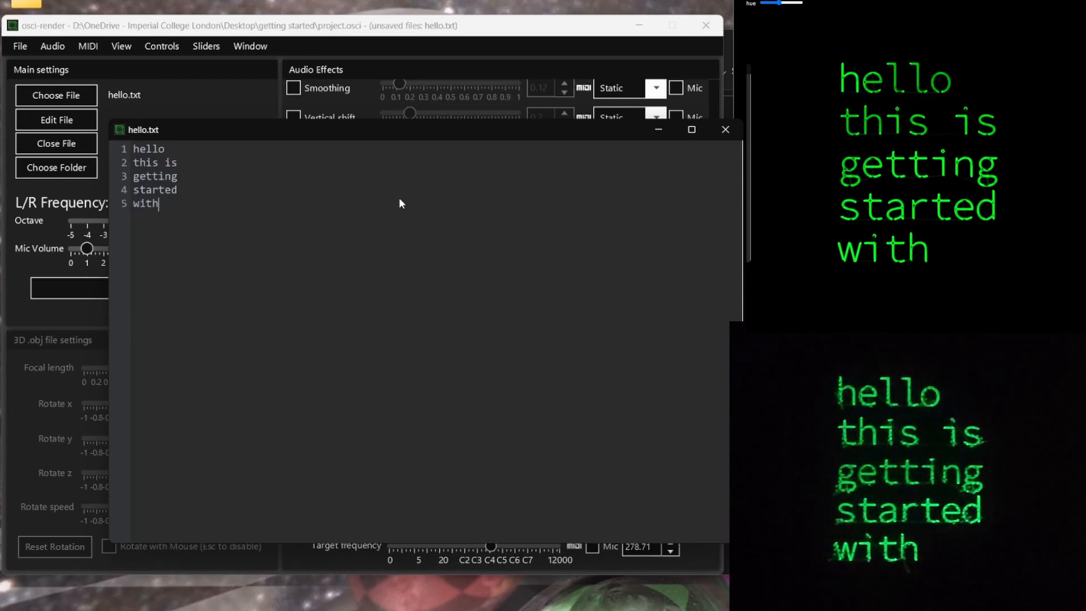
pyautogui.write('osci-rendr')
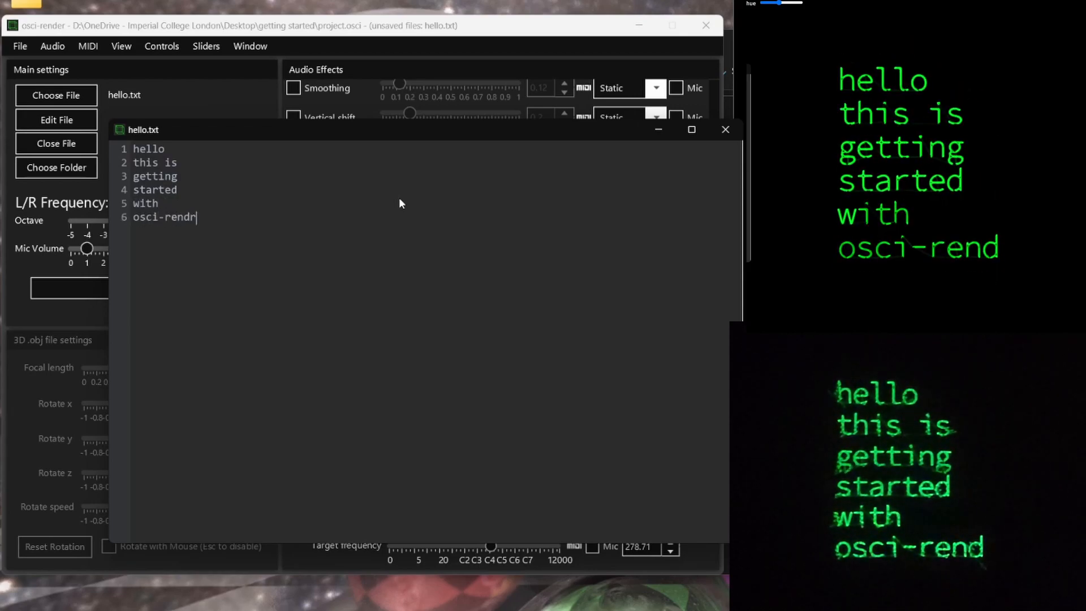
pyautogui.write('er!')
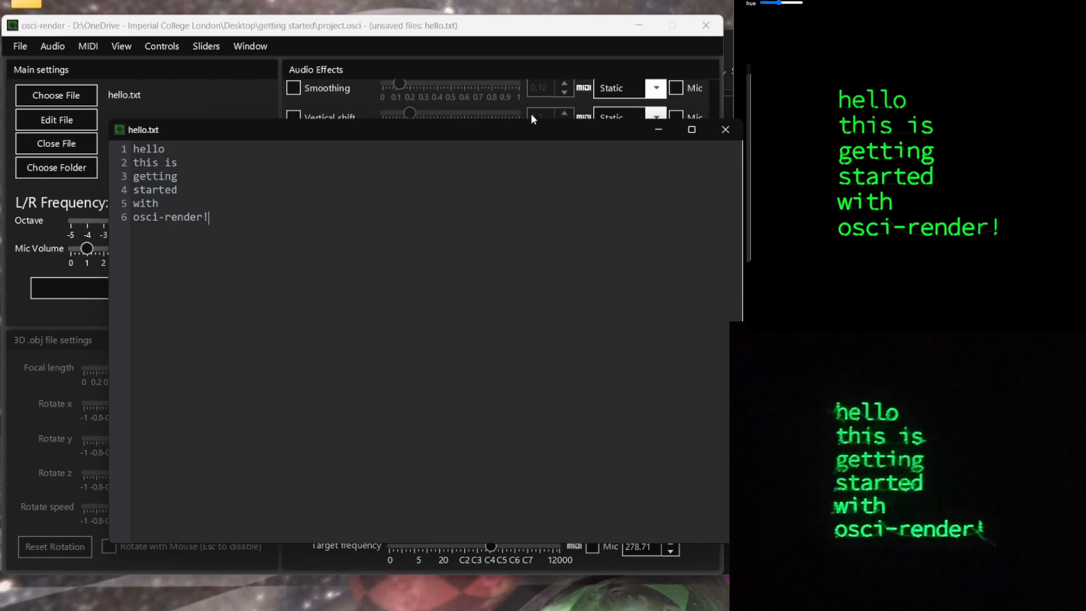
pyautogui.click(725, 129)
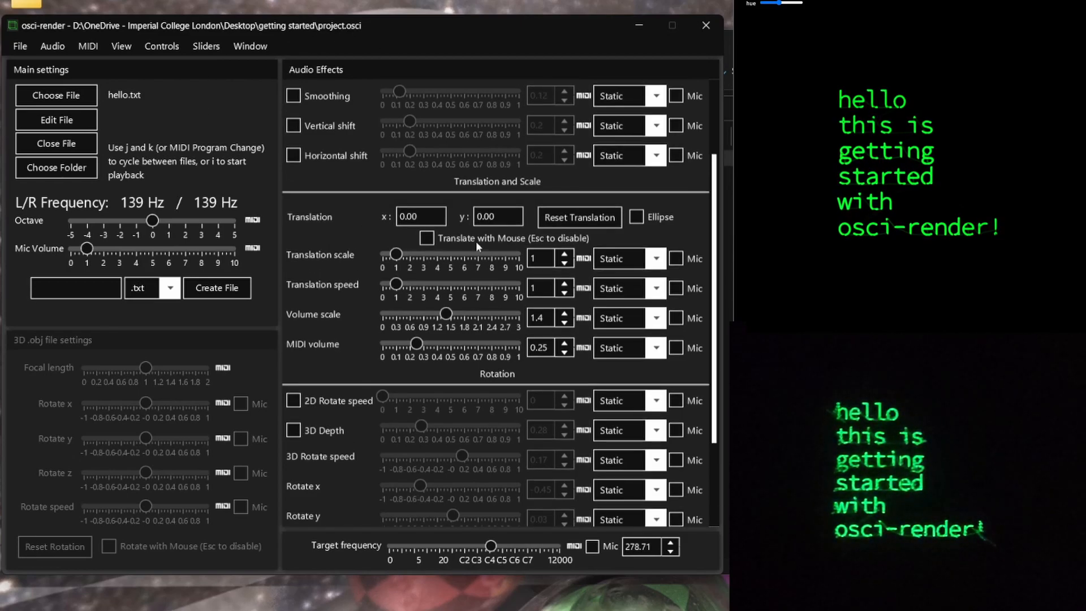
# - Enable the Wobble audio effect at about 0.22, leaving Mic input off
pyautogui.scroll(3)
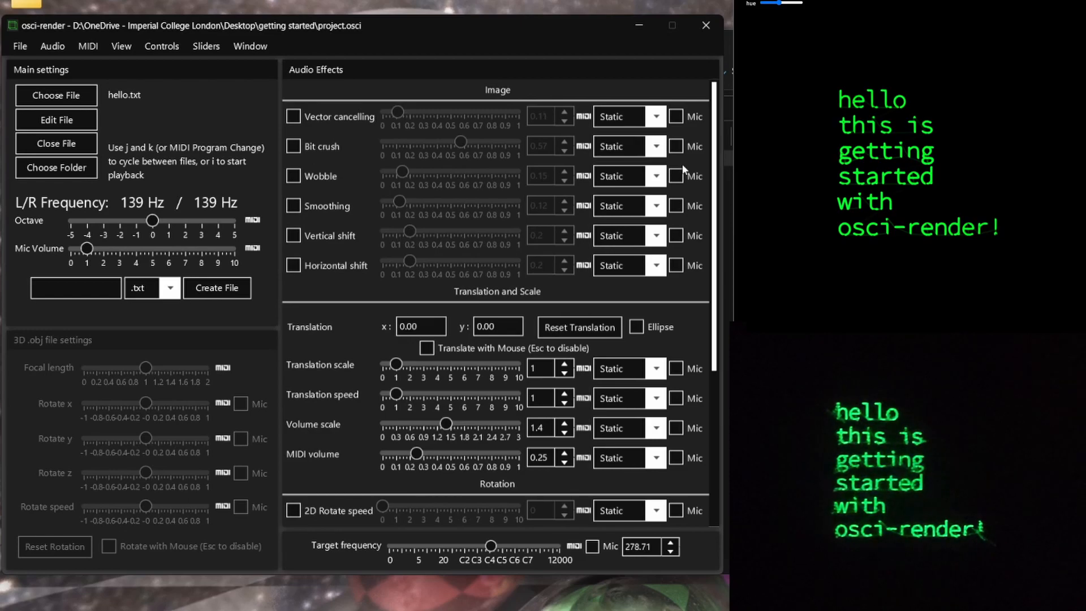
pyautogui.moveTo(293, 183)
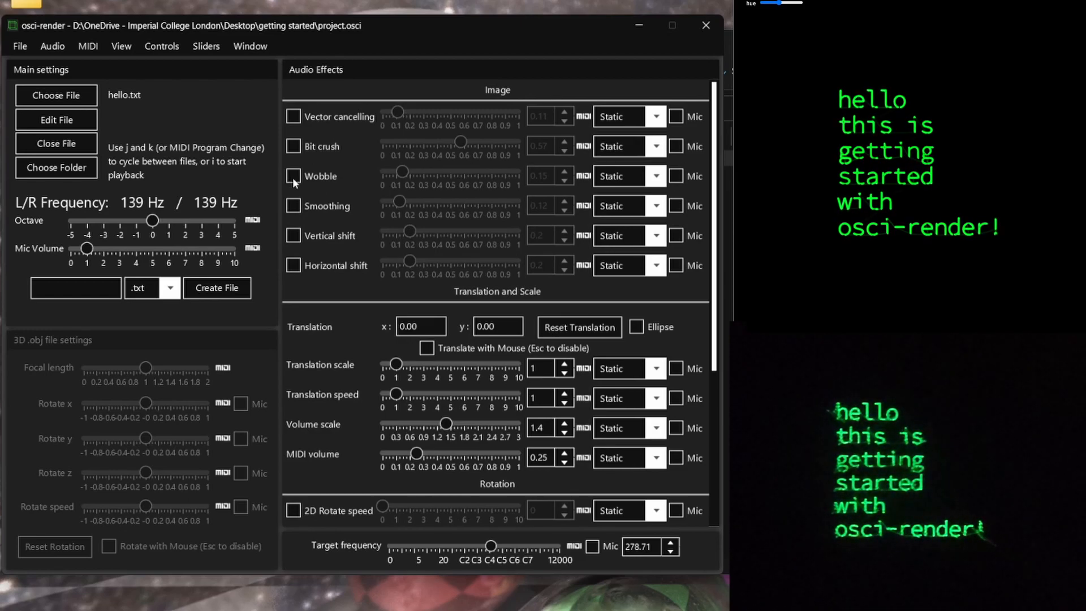
pyautogui.click(292, 176)
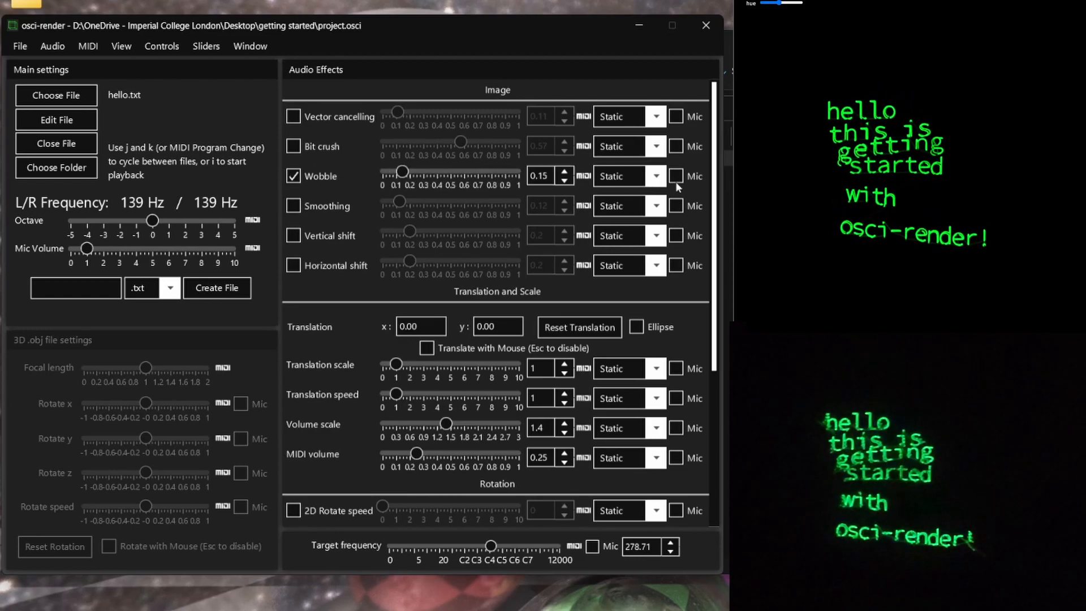
pyautogui.click(677, 176)
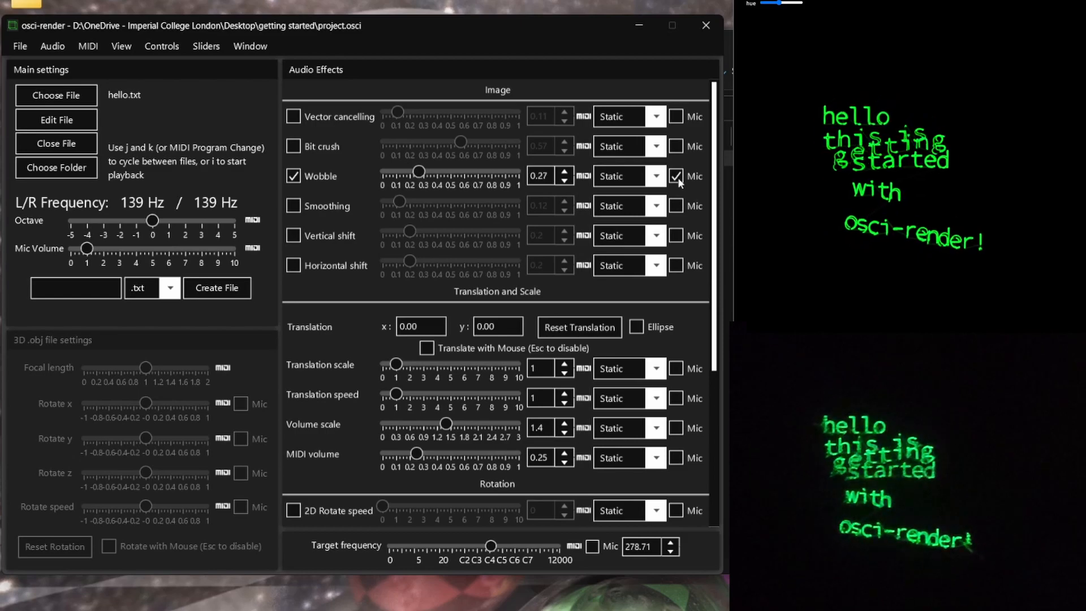
pyautogui.moveTo(419, 172); pyautogui.dragTo(404, 172)
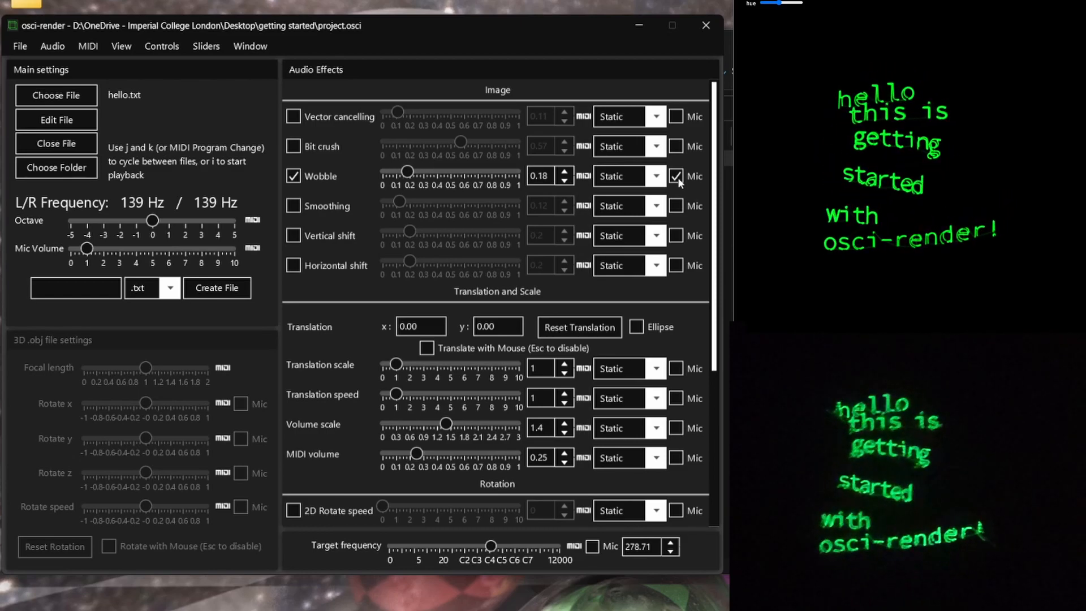
pyautogui.click(565, 172)
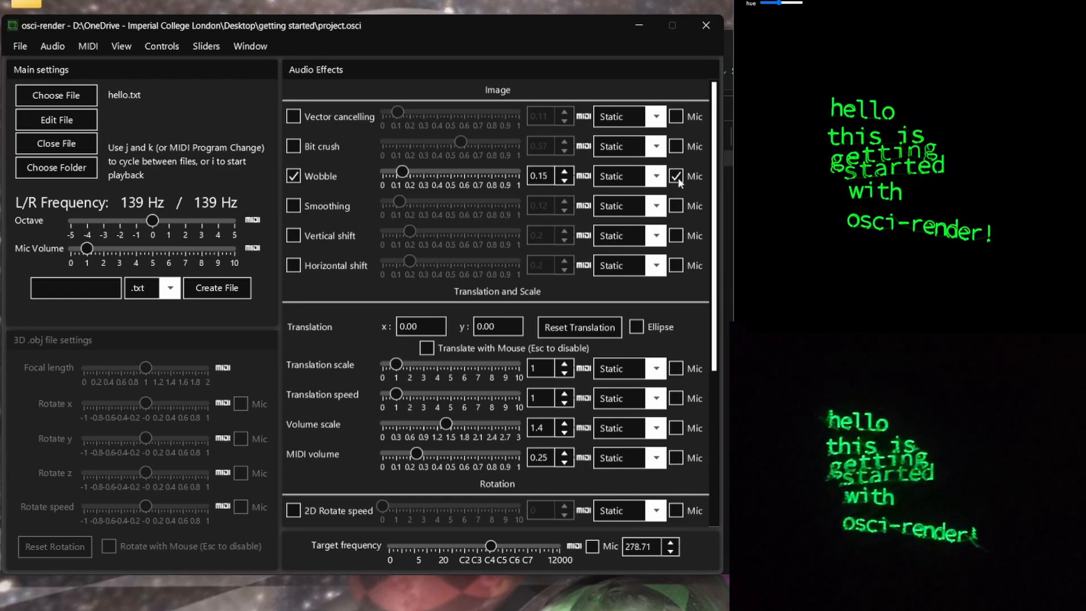
pyautogui.click(676, 176)
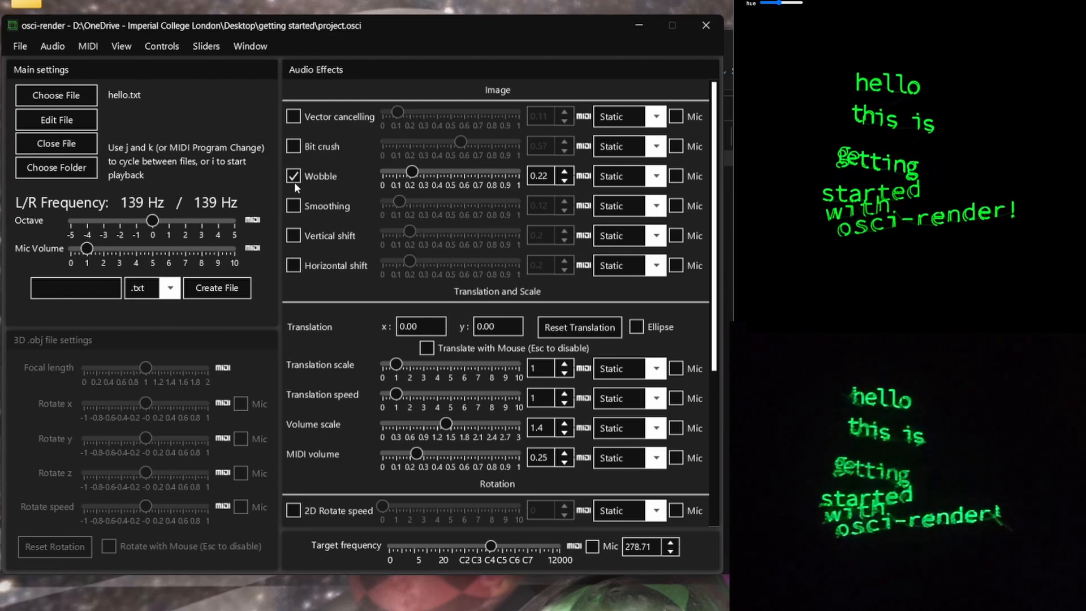
# - Create a new .lua file showing the example cross-shaped curve and open its script
pyautogui.click(170, 287)
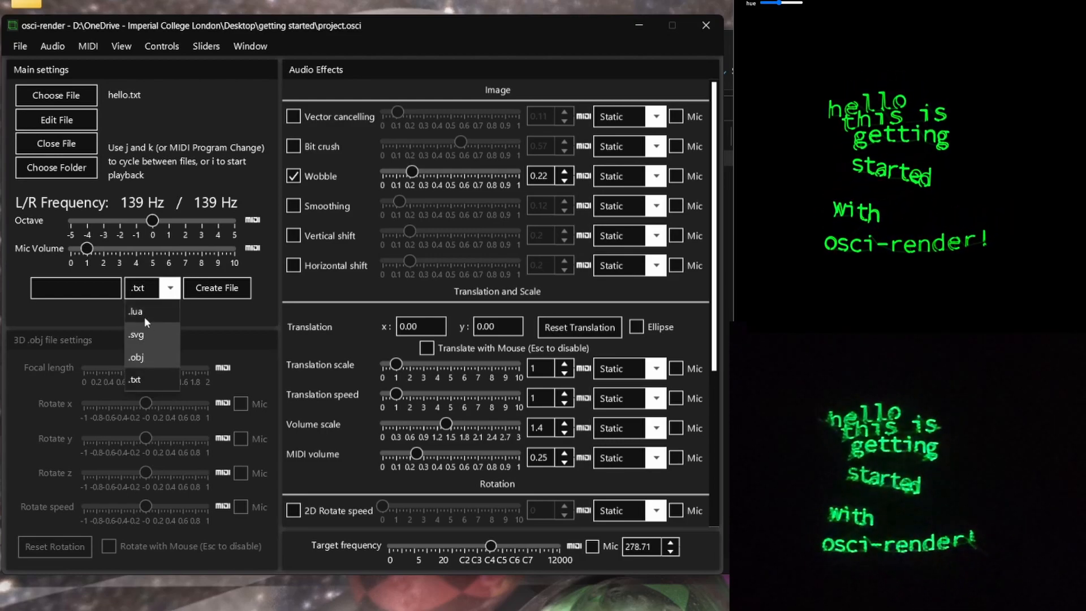
pyautogui.click(135, 311)
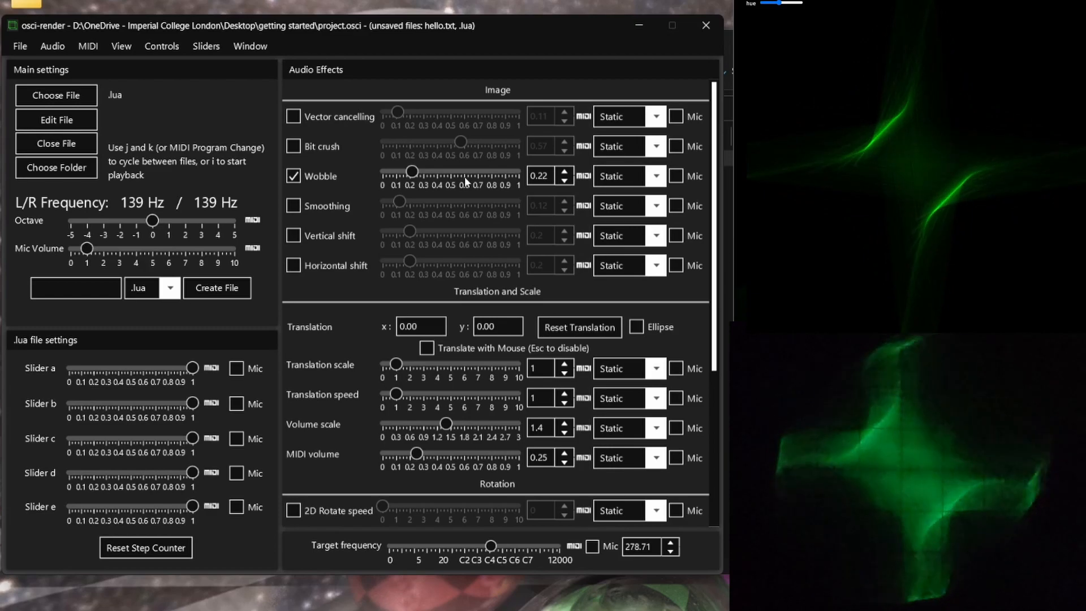
pyautogui.click(55, 120)
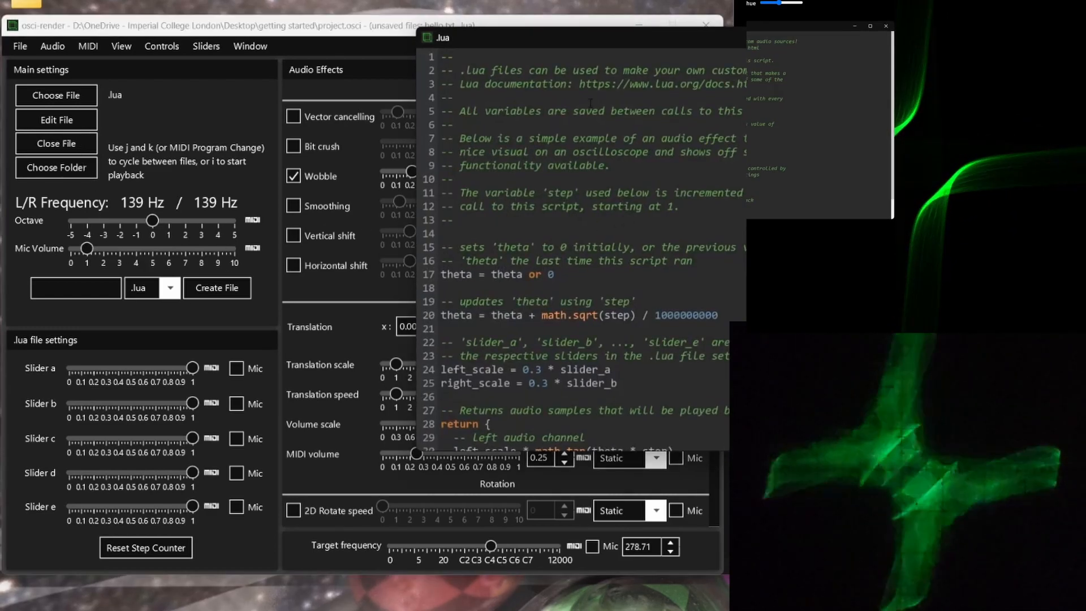